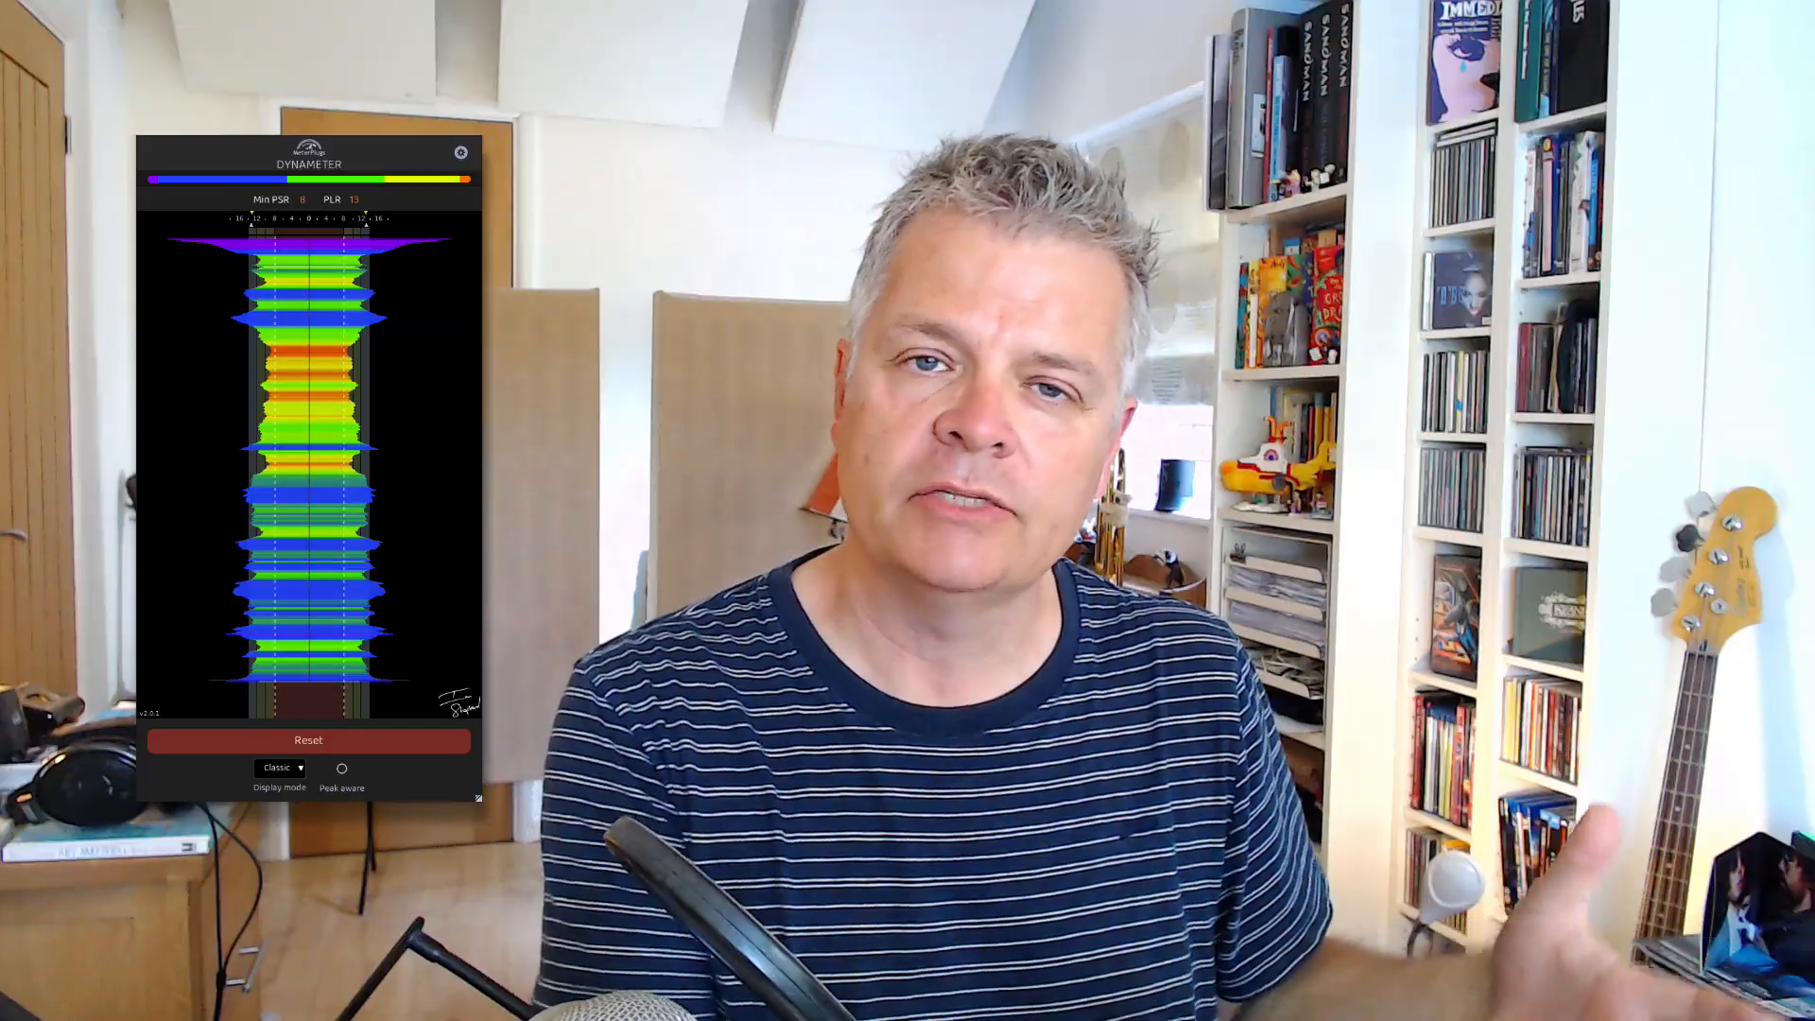
- Start playback so Dynameter records the montage's PSR history in Classic mode
left_click(278, 768)
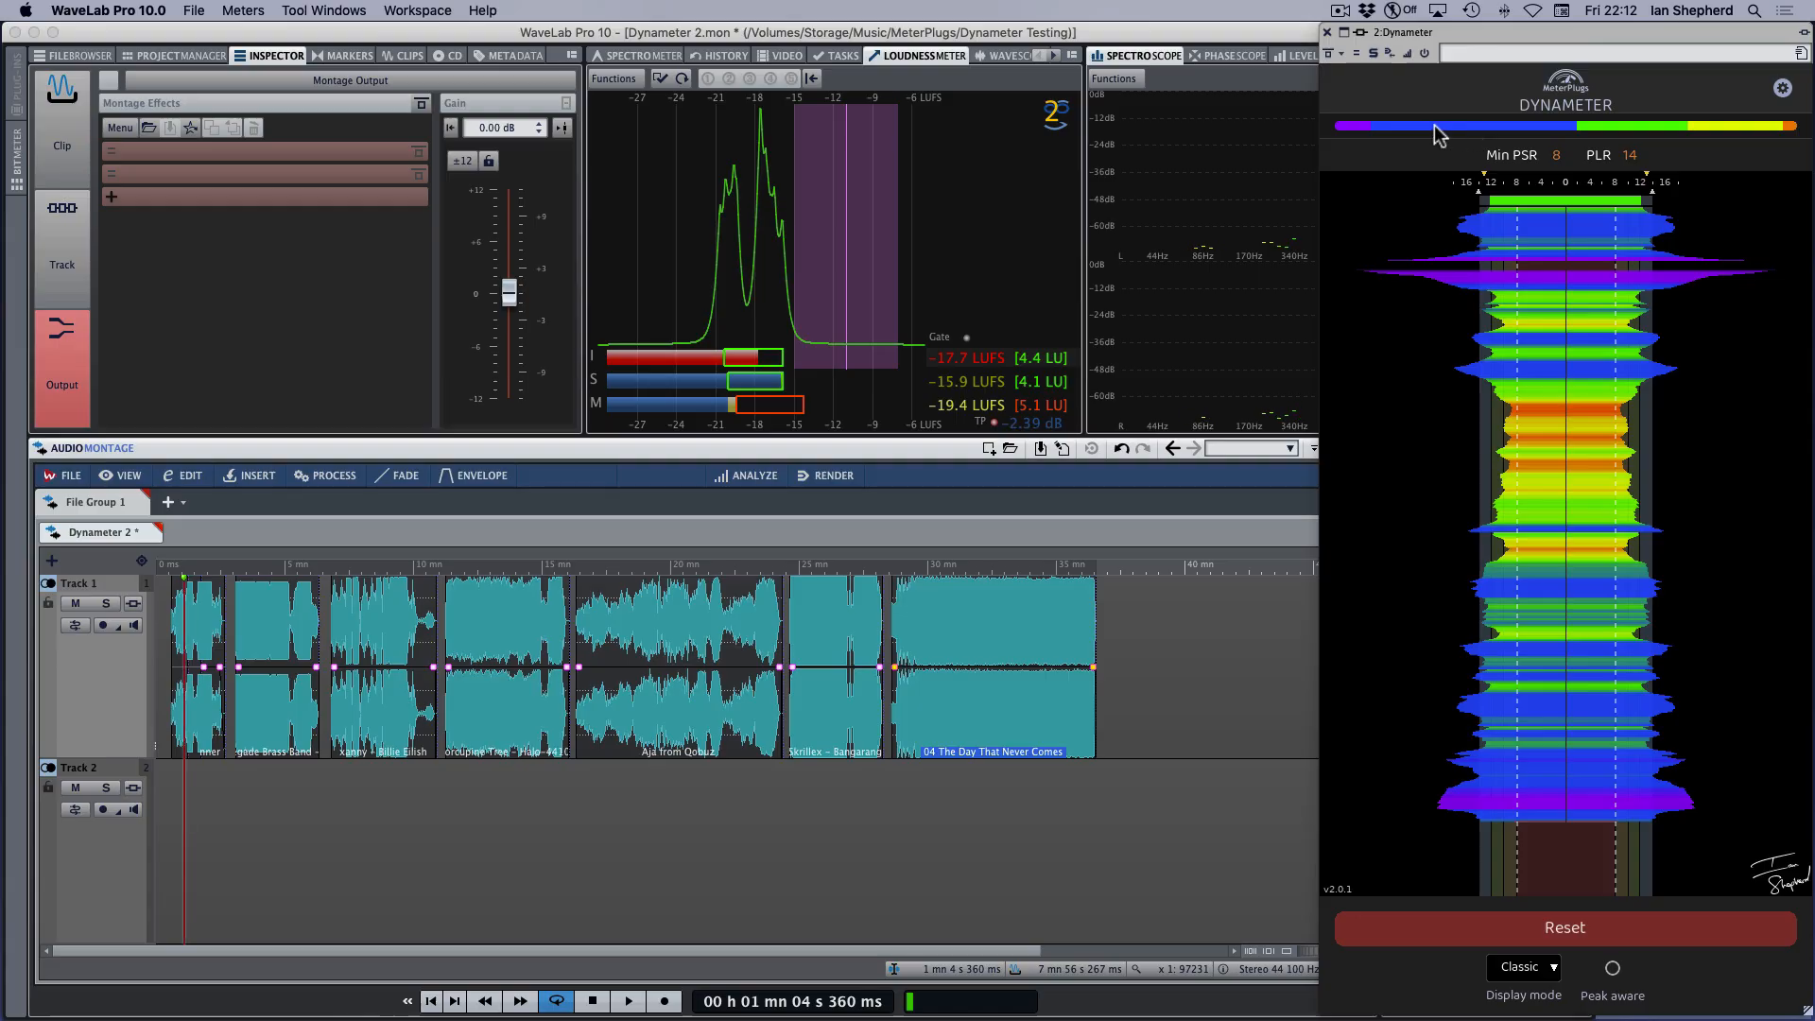
mouse_move(1656, 140)
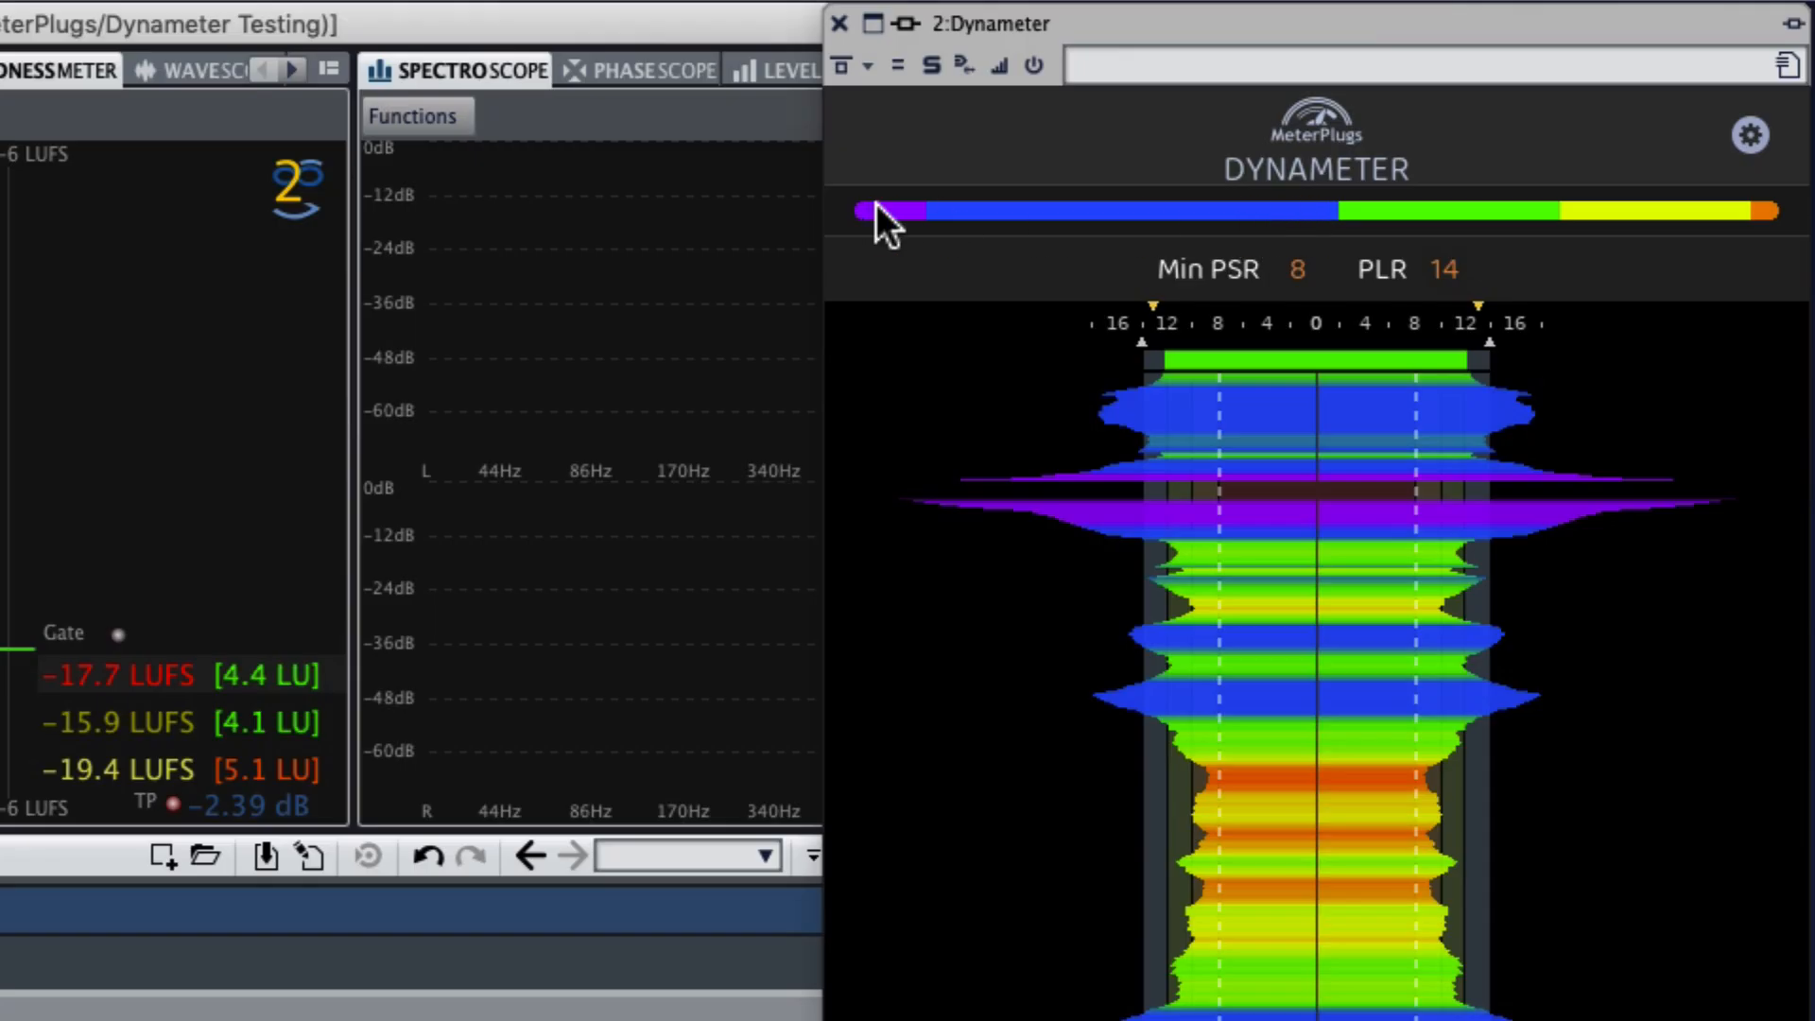
mouse_move(1252, 218)
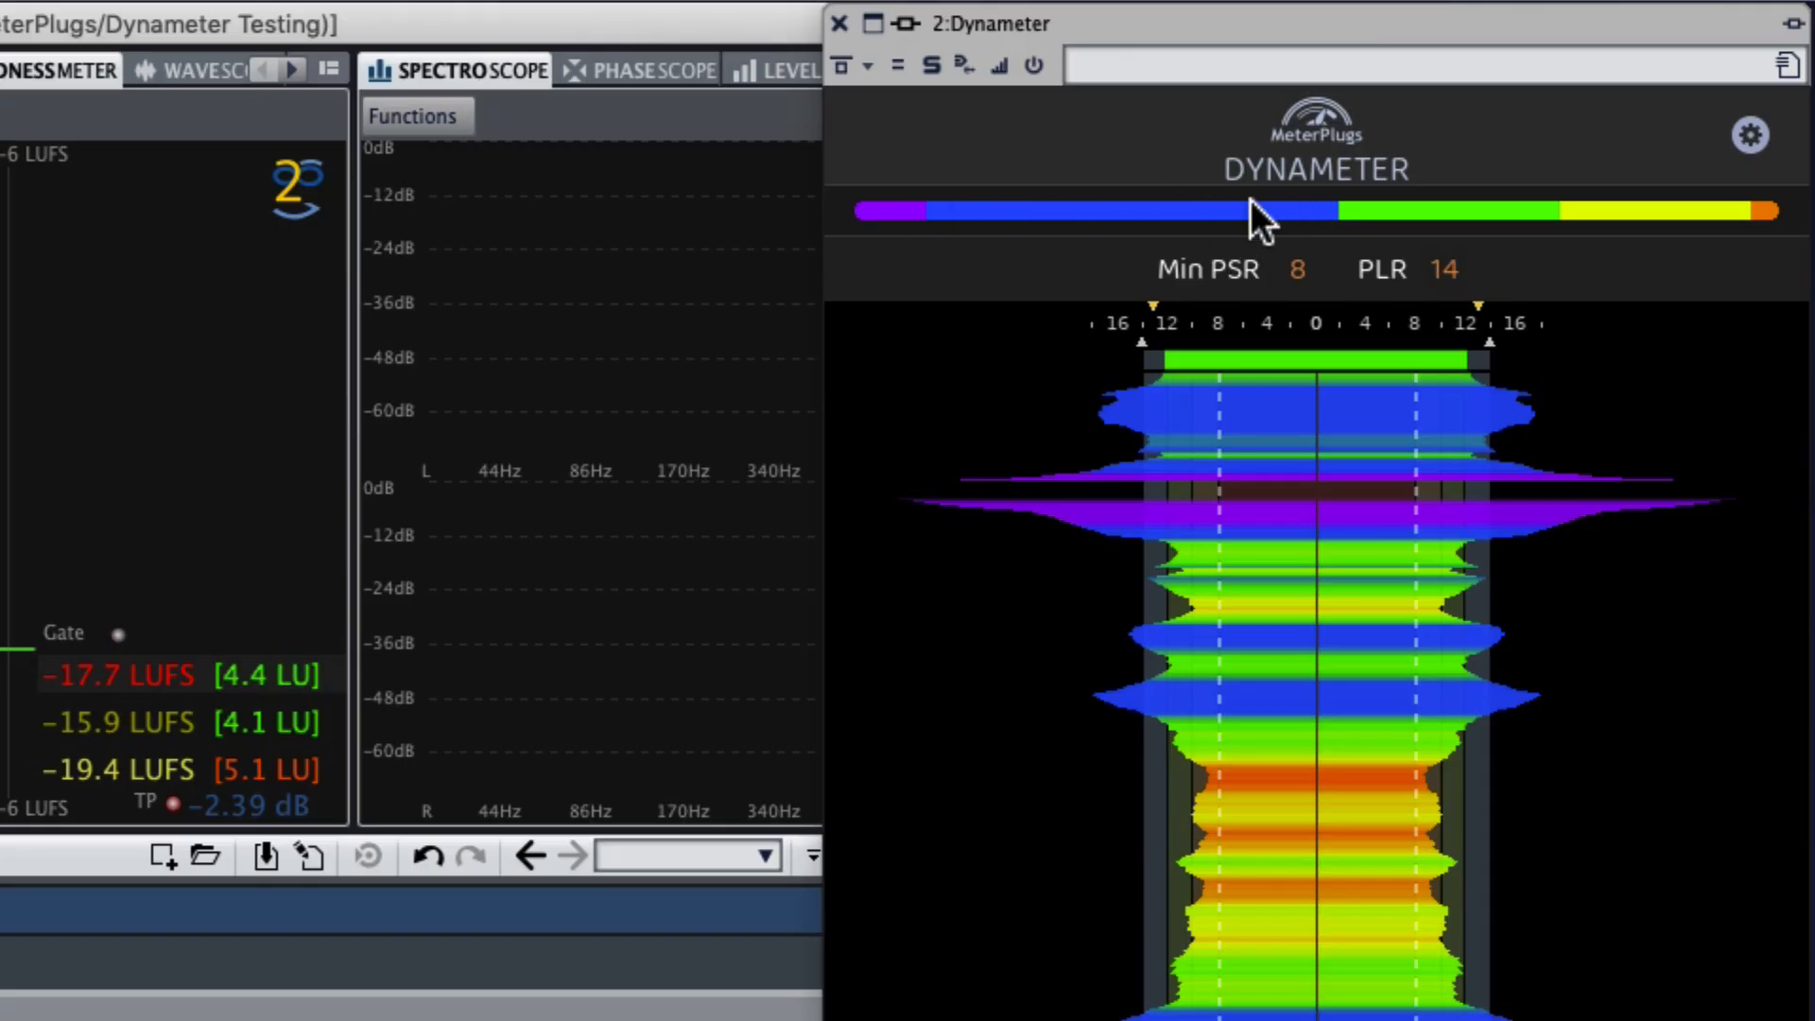
mouse_move(1794, 244)
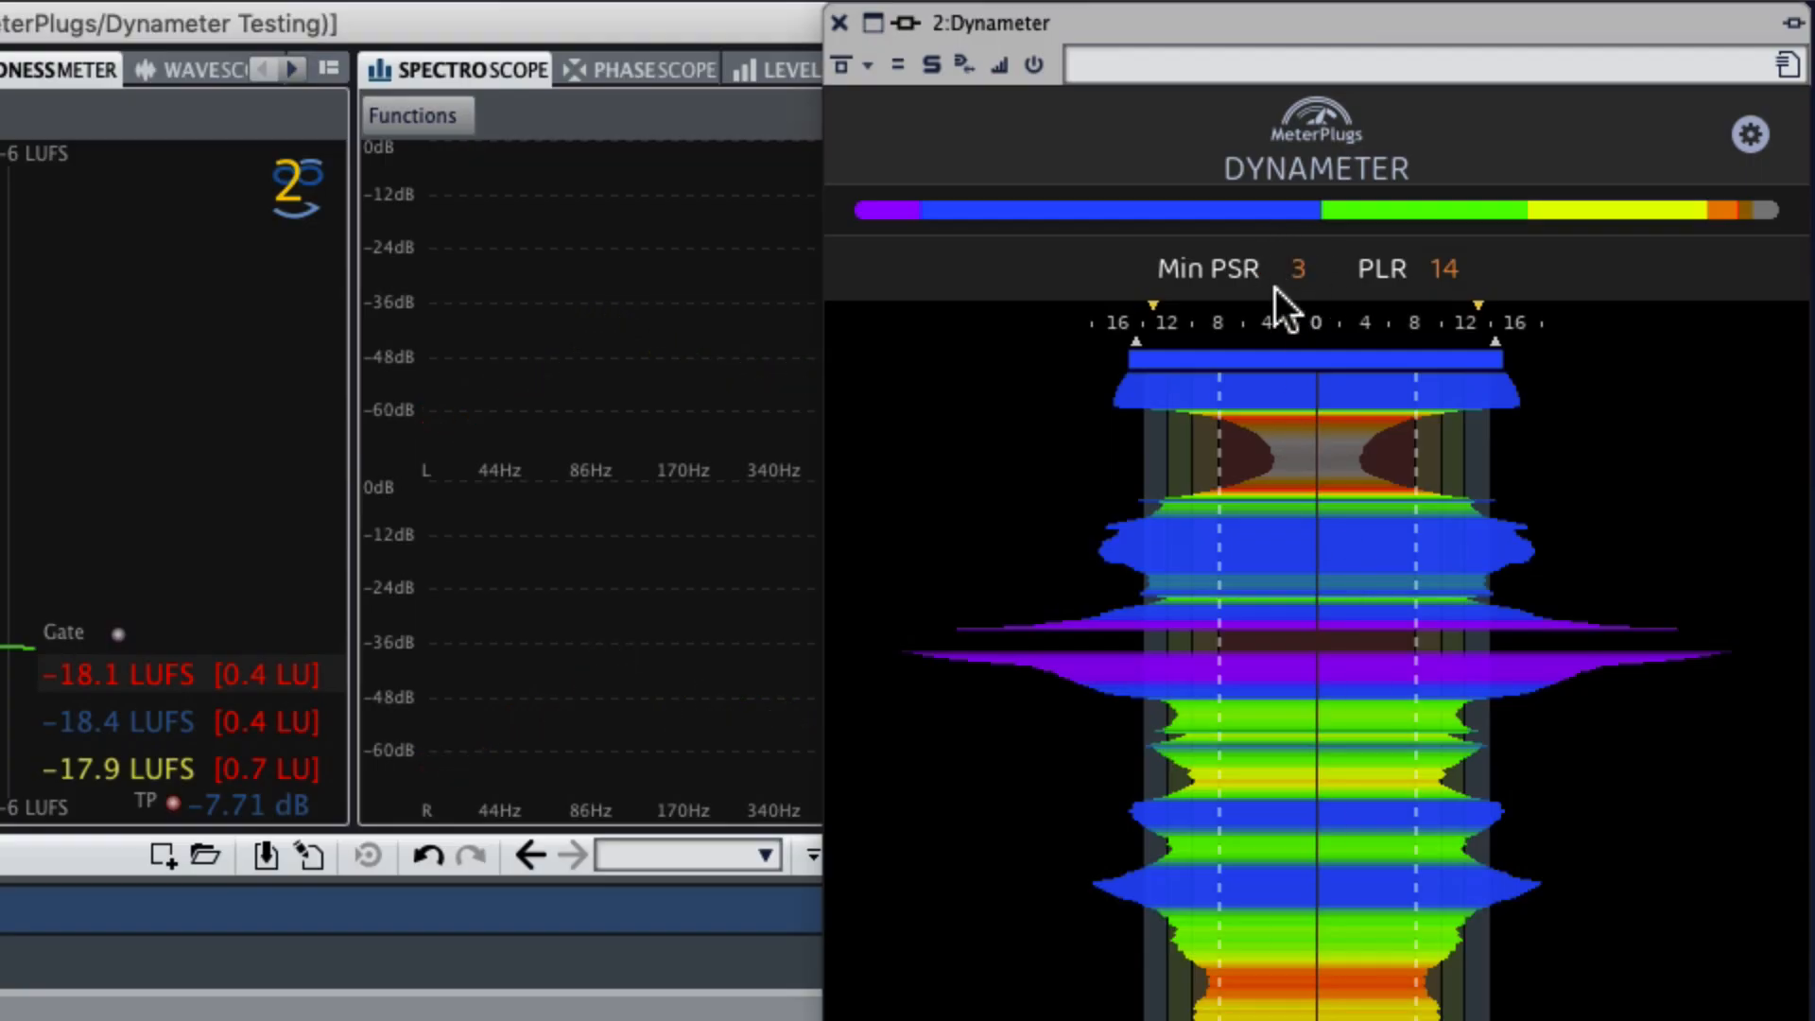
mouse_move(1307, 325)
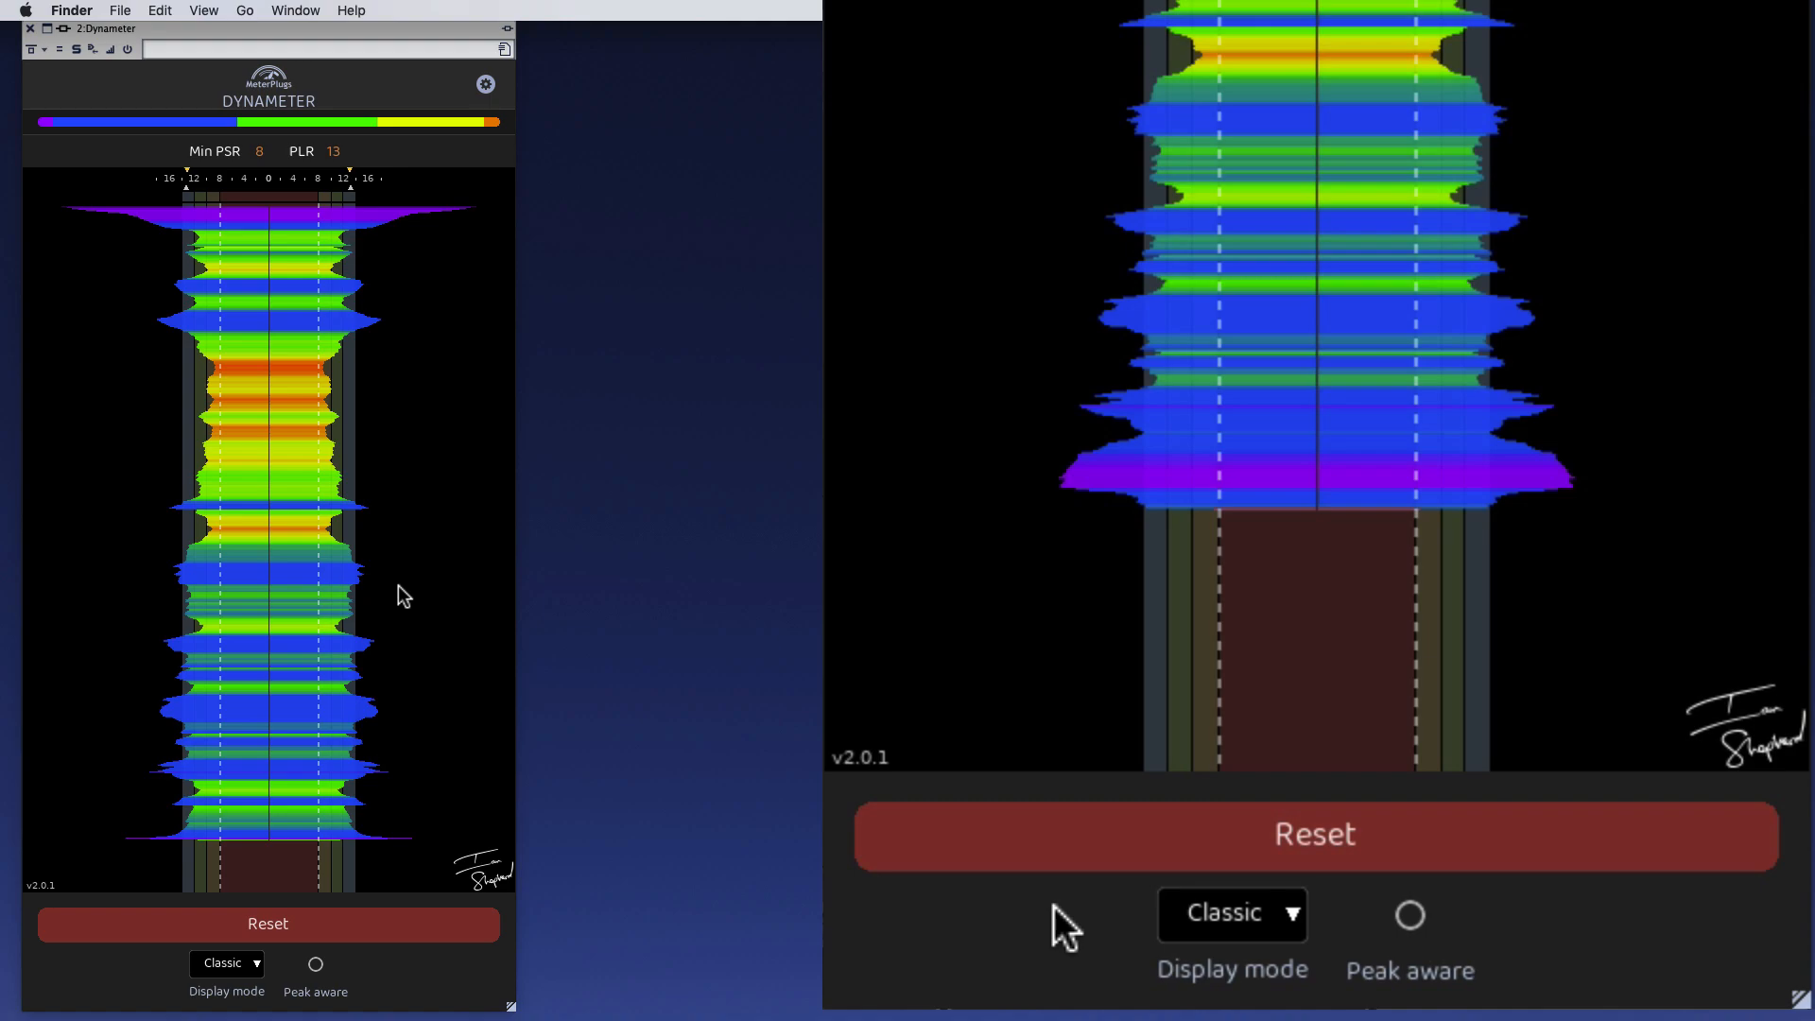
- Switch the second Dynameter window's display mode to Stereo beside the Classic one
left_click(1233, 915)
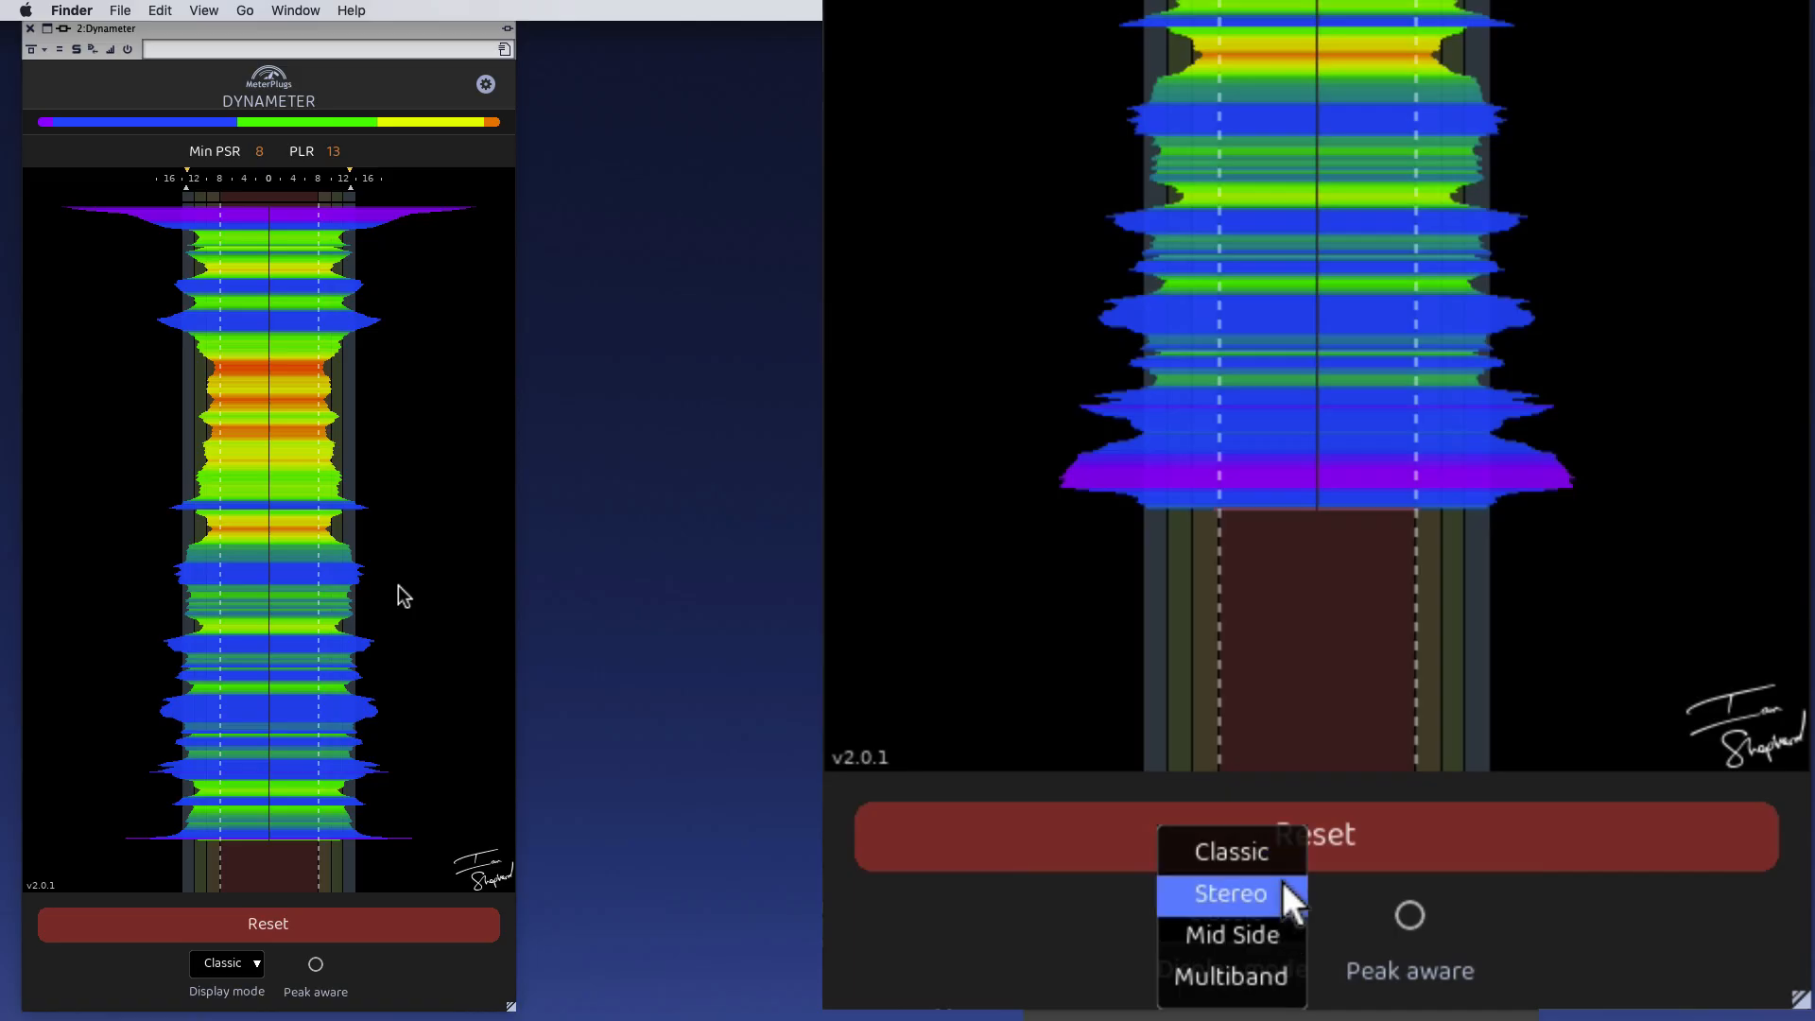
left_click(1231, 895)
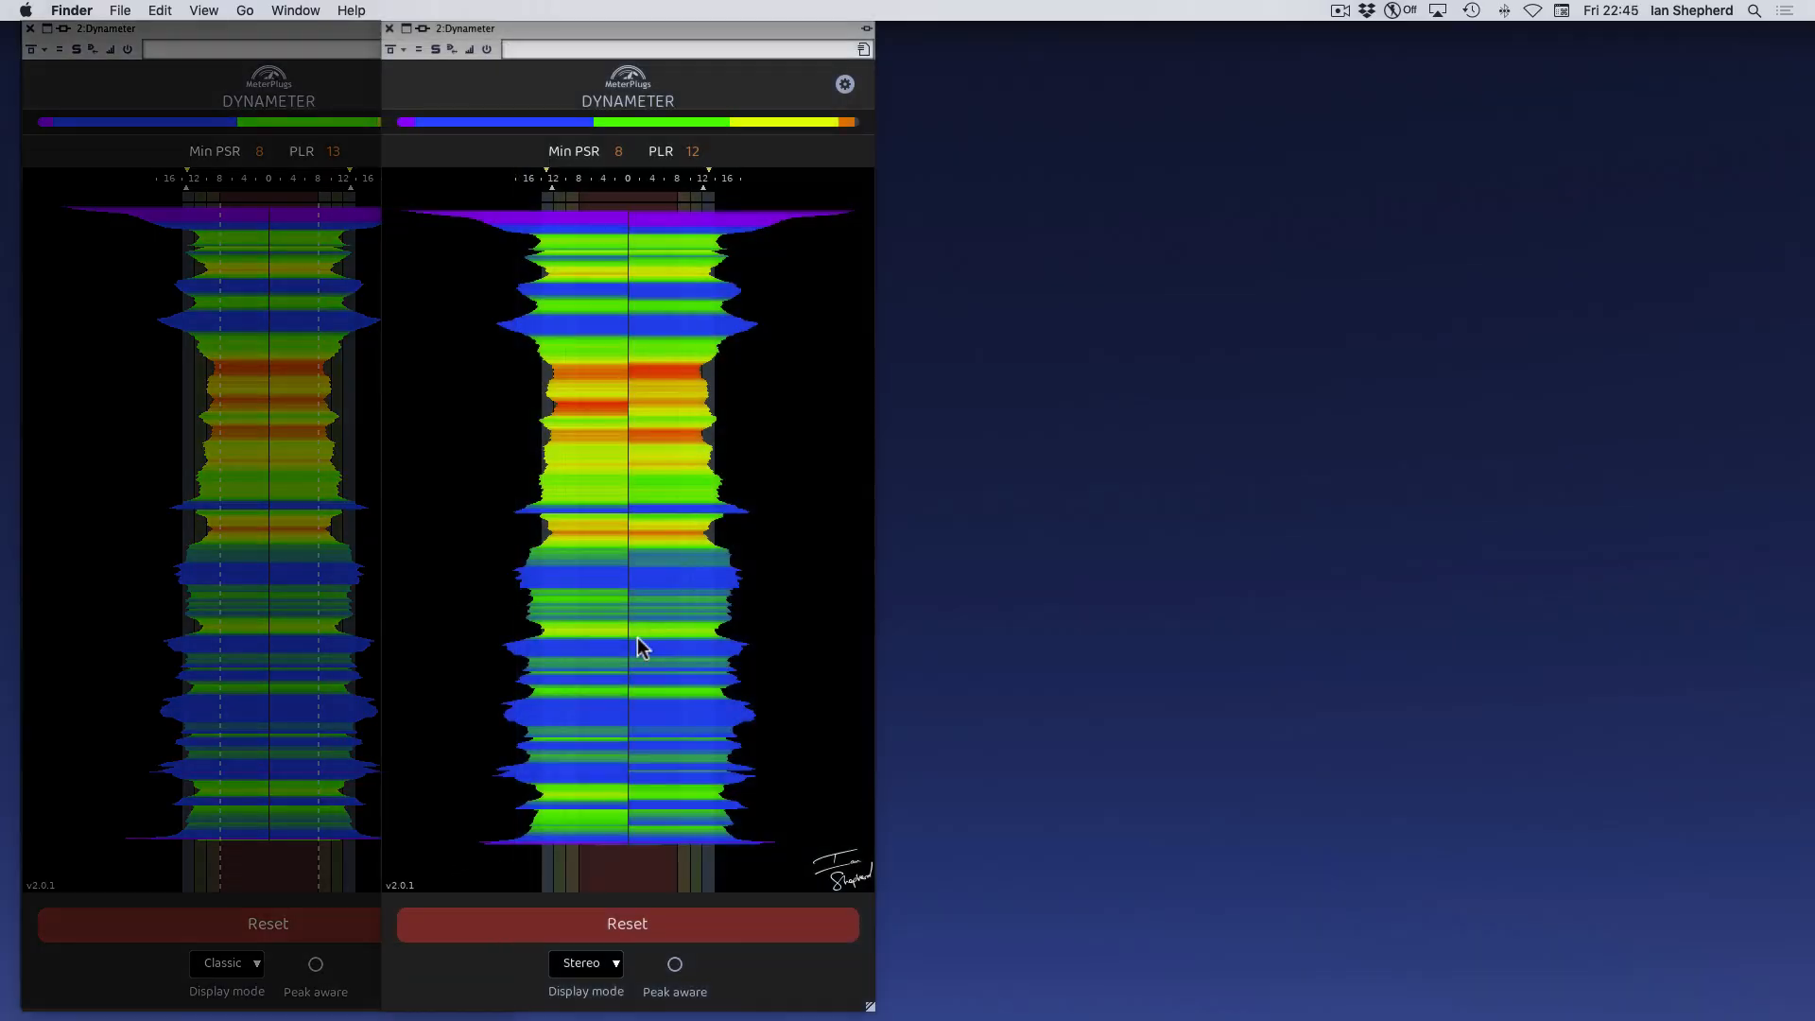
mouse_move(552, 545)
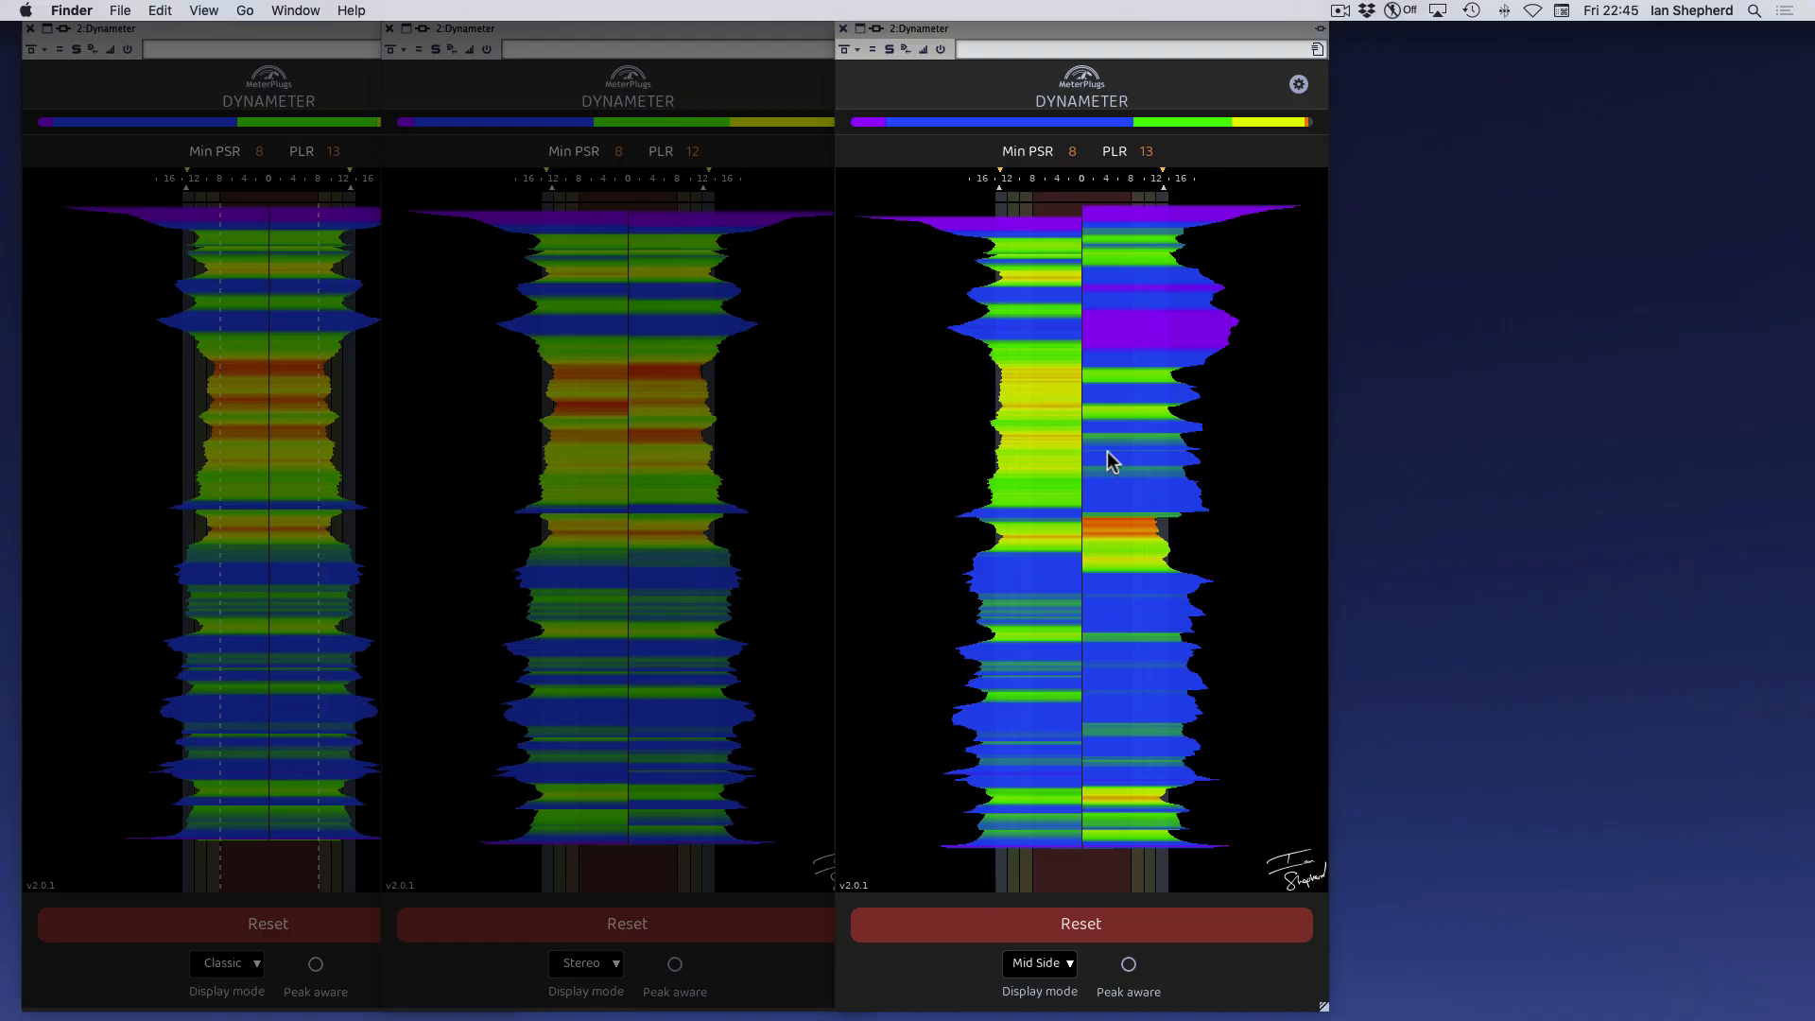
mouse_move(1055, 394)
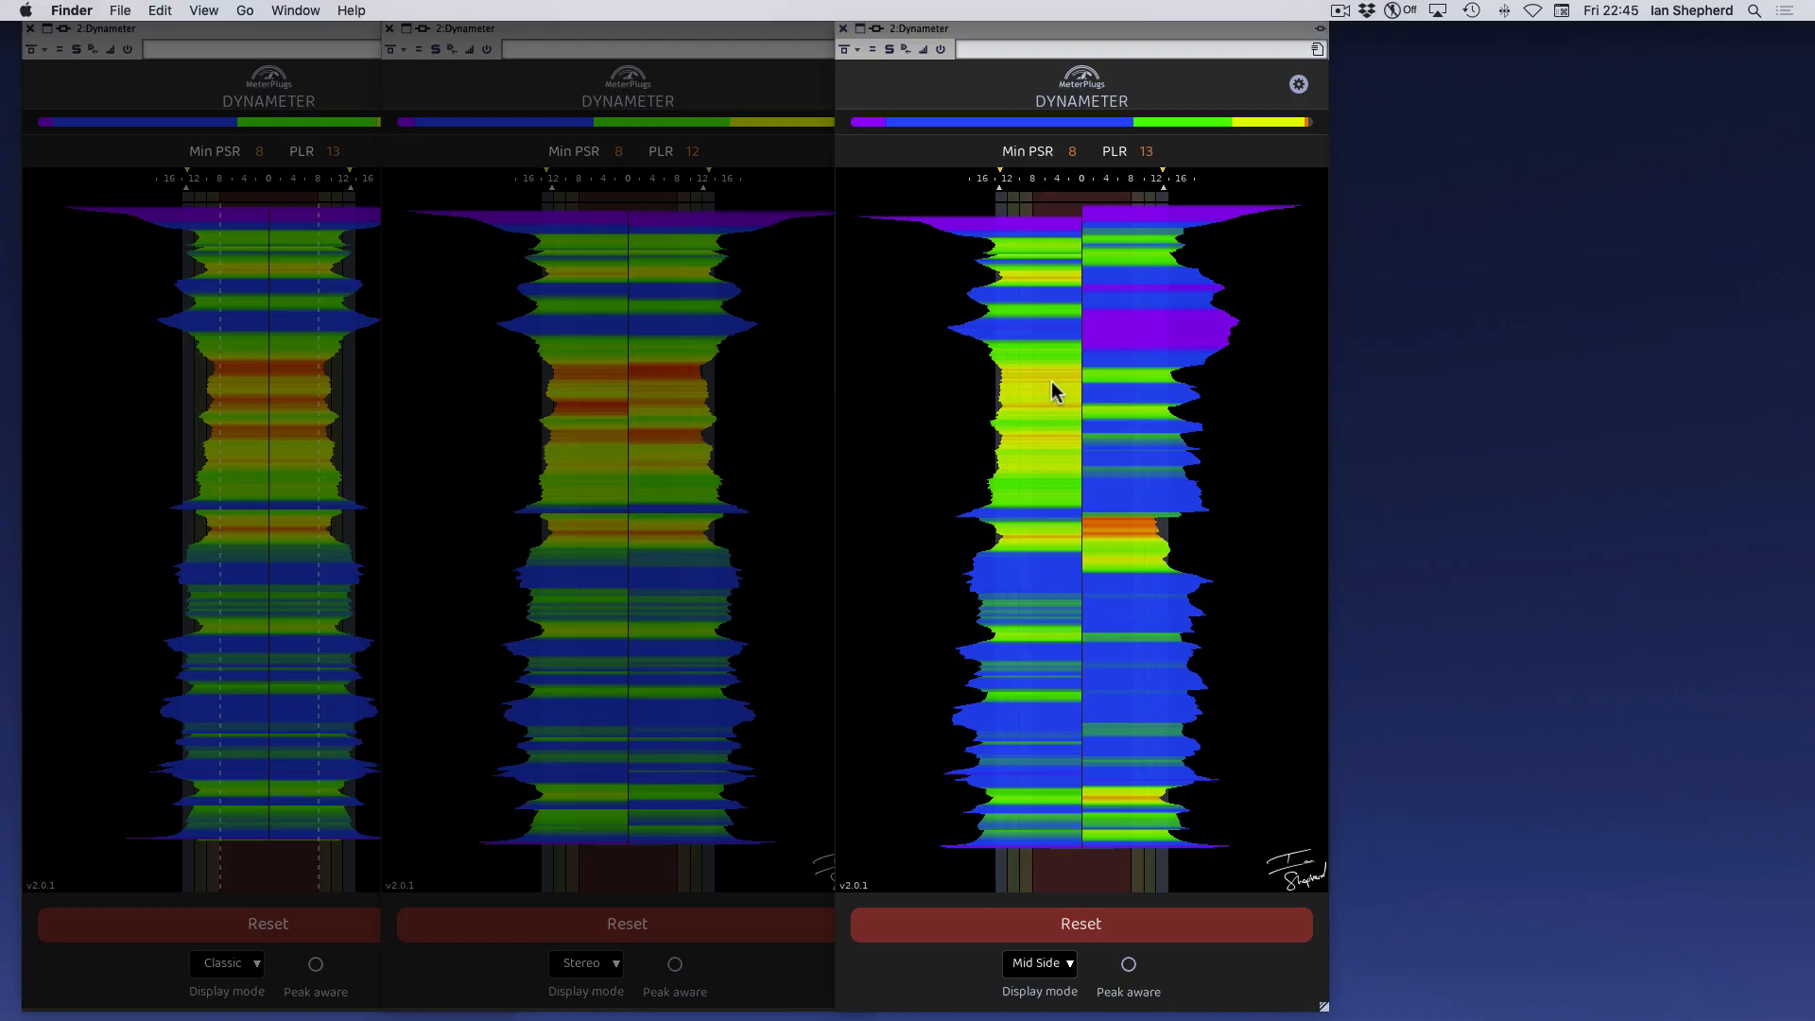
mouse_move(1044, 365)
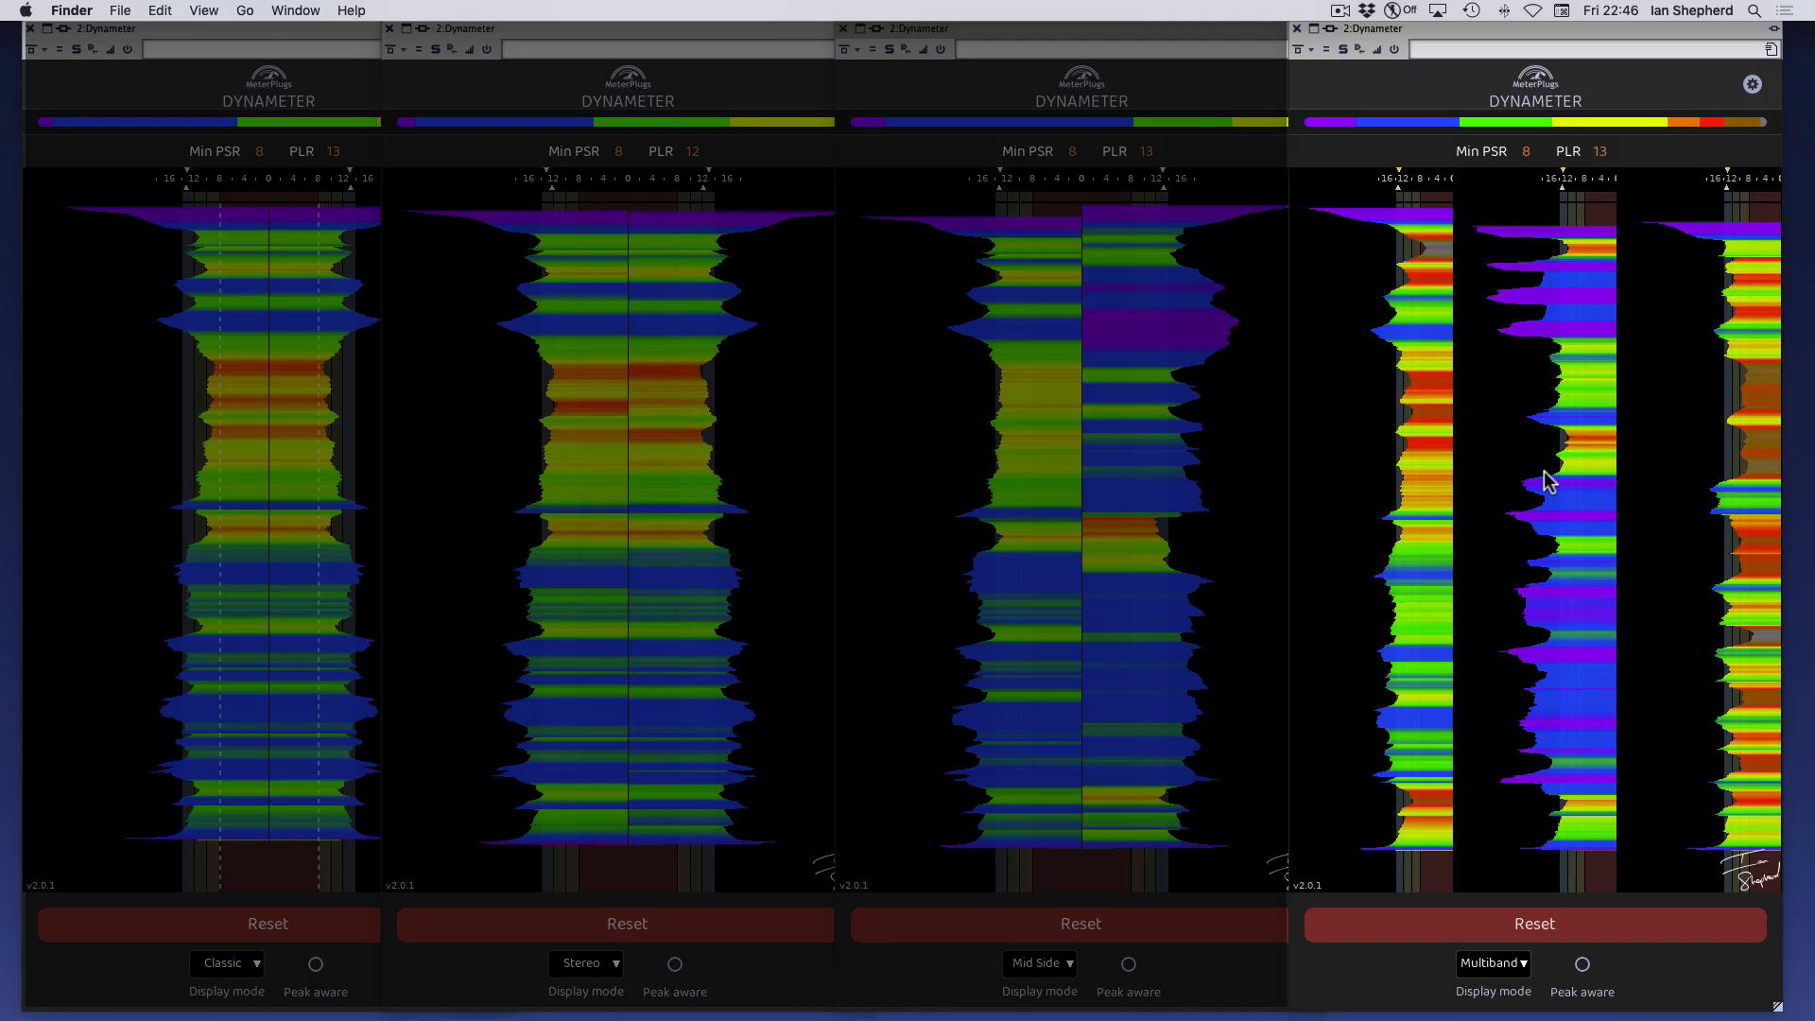
mouse_move(1584, 439)
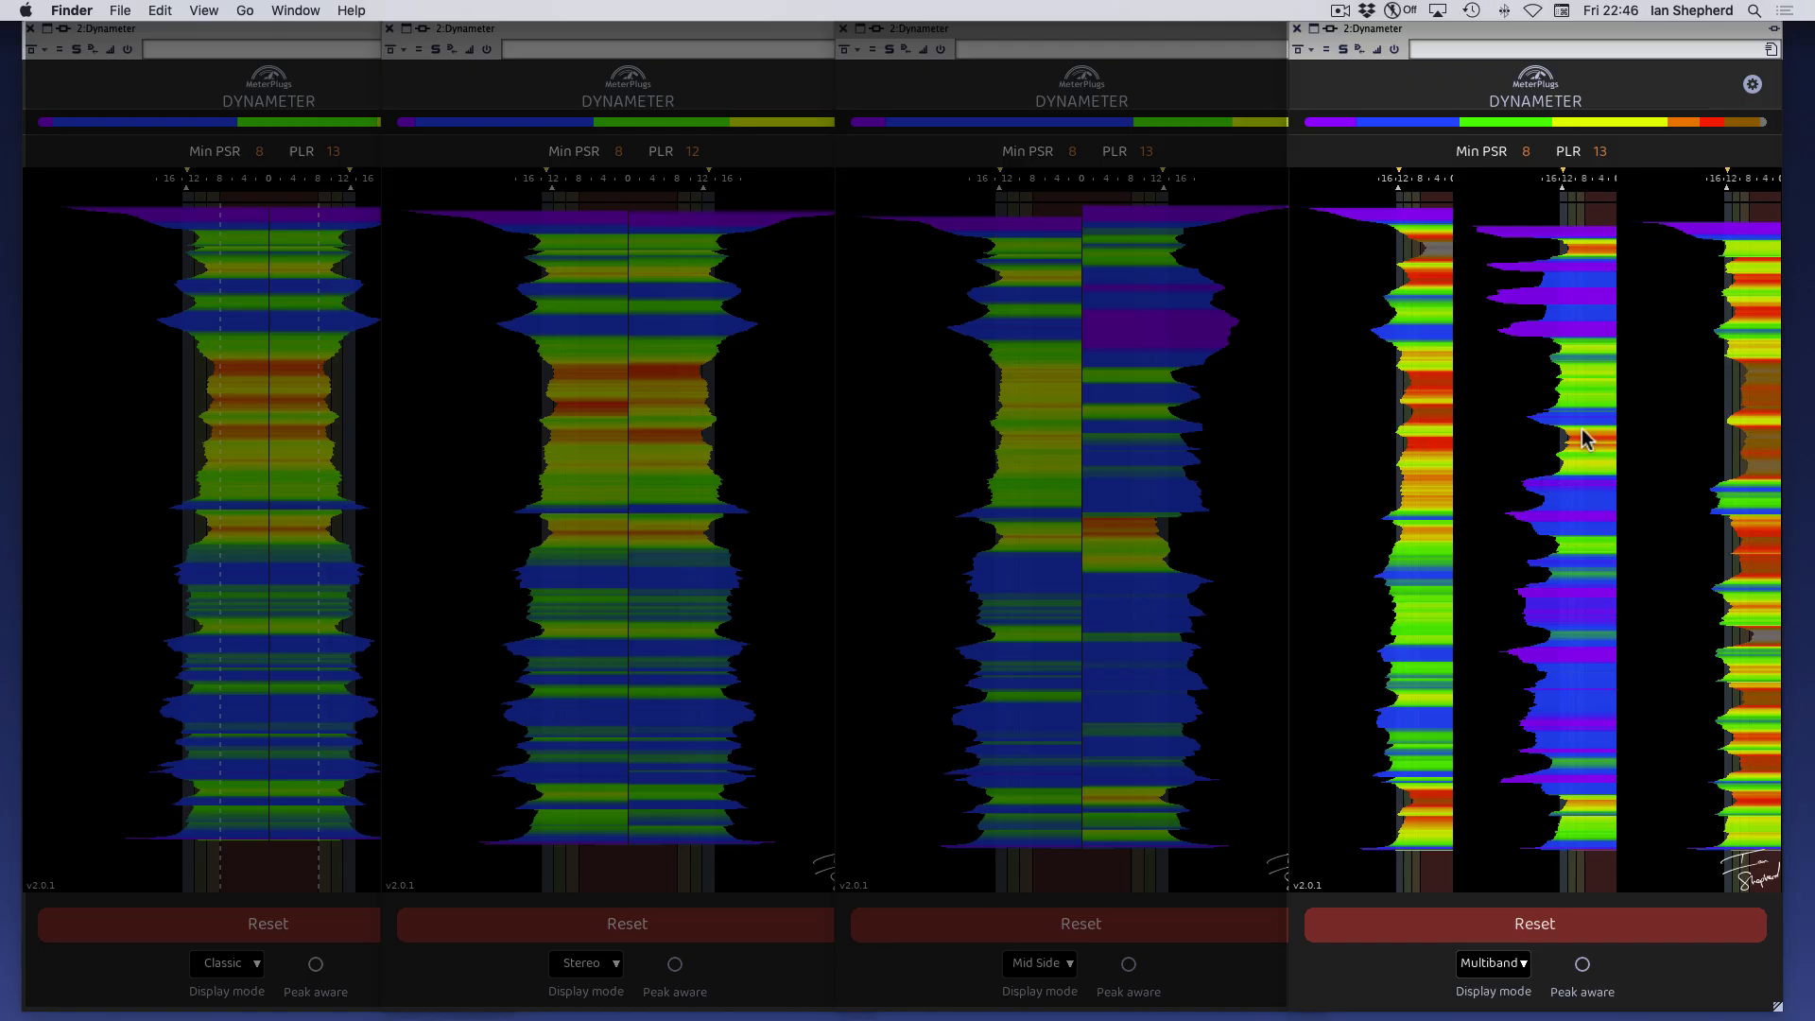
mouse_move(1751, 456)
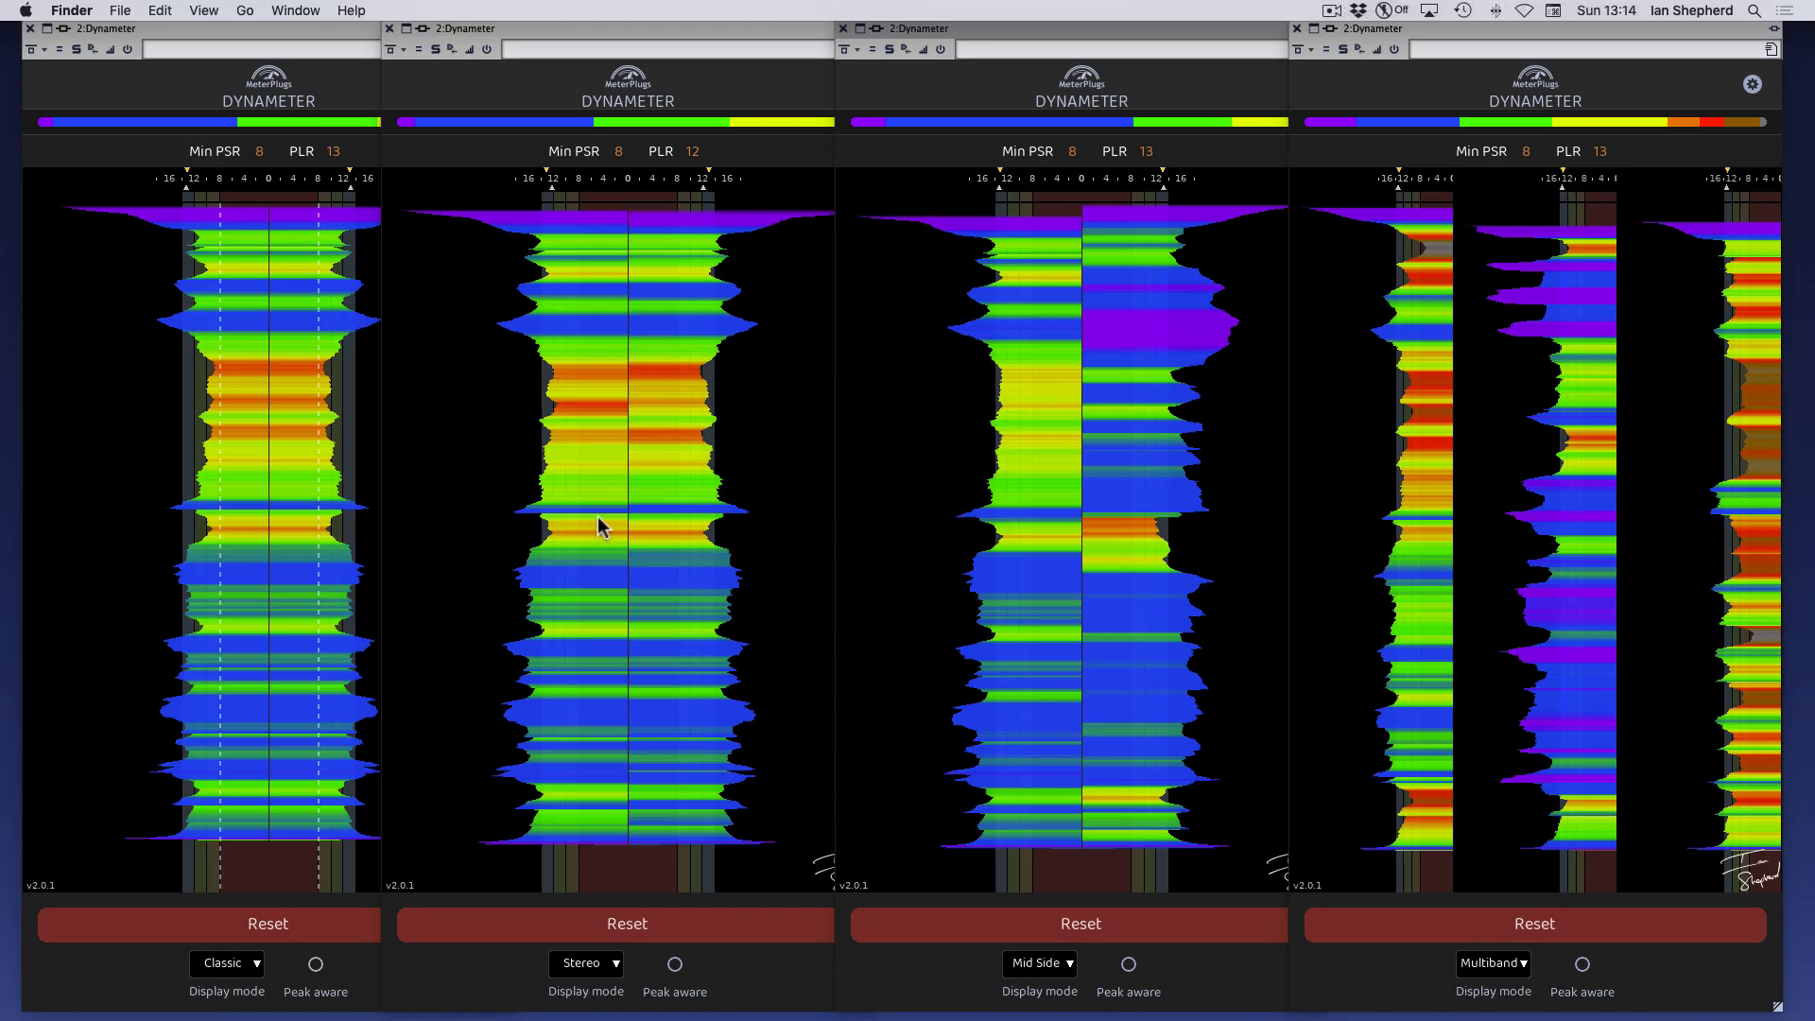
mouse_move(681, 535)
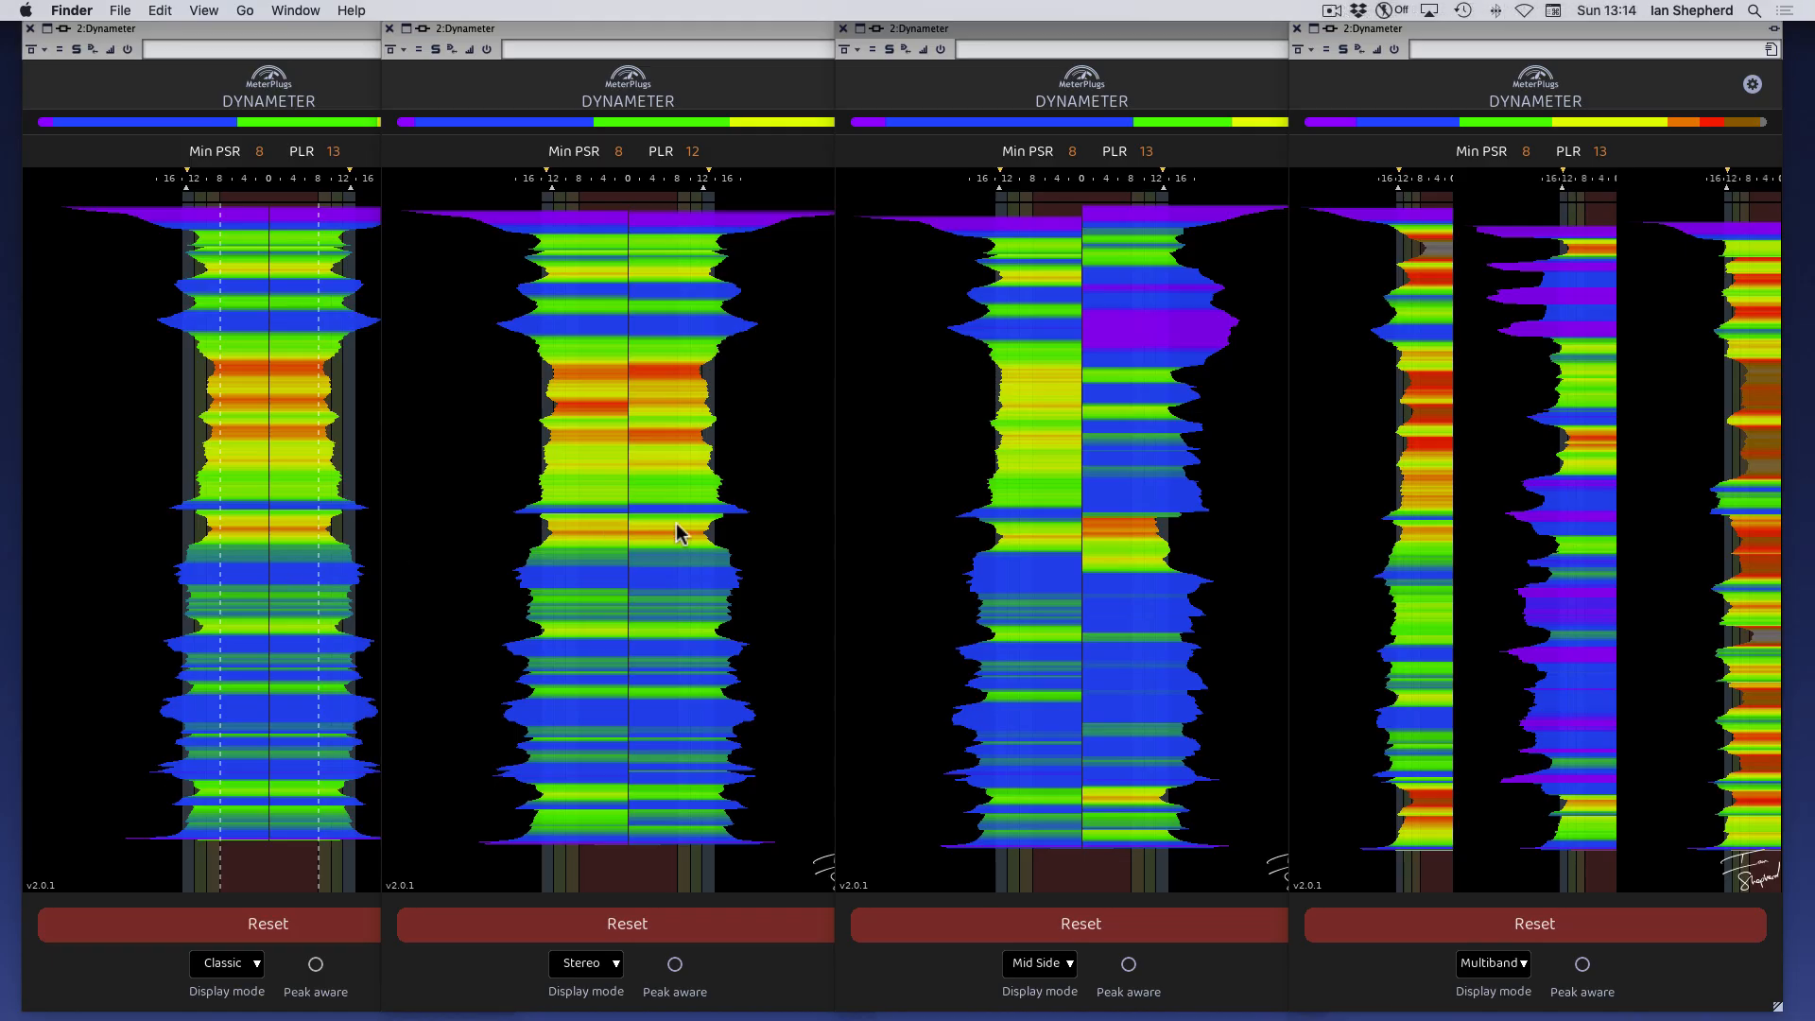
mouse_move(1169, 575)
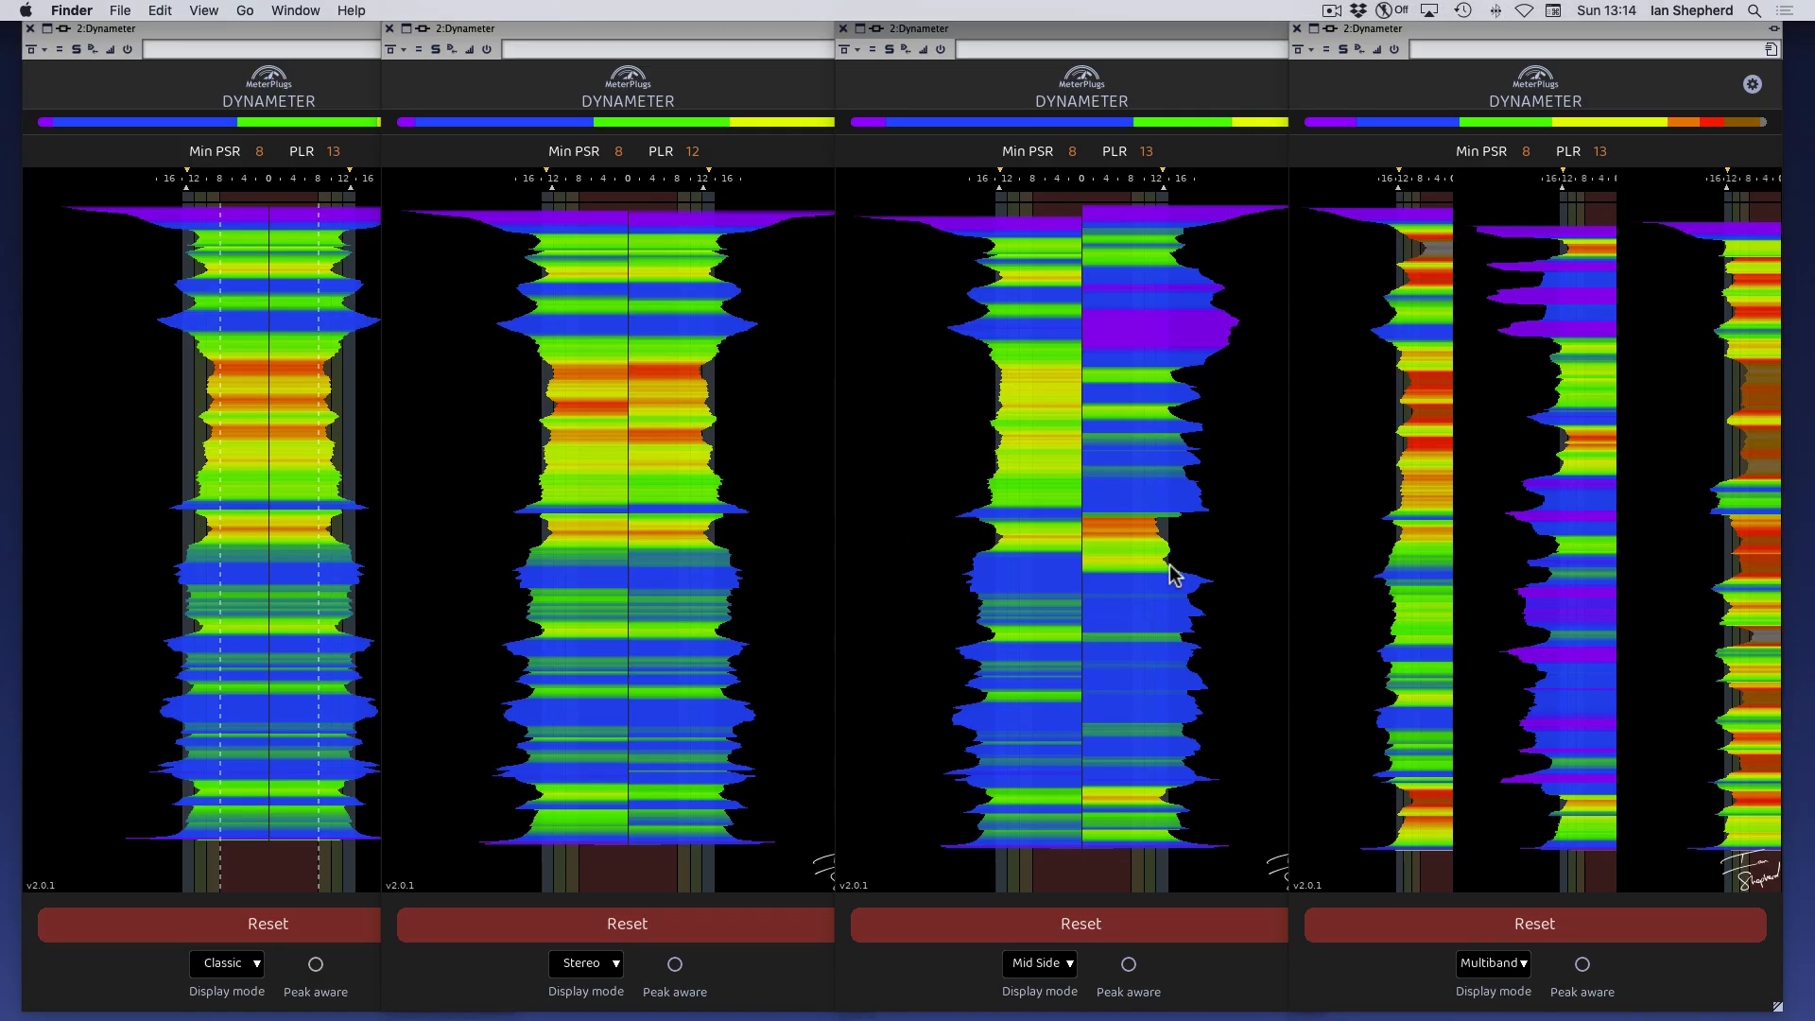
mouse_move(677, 431)
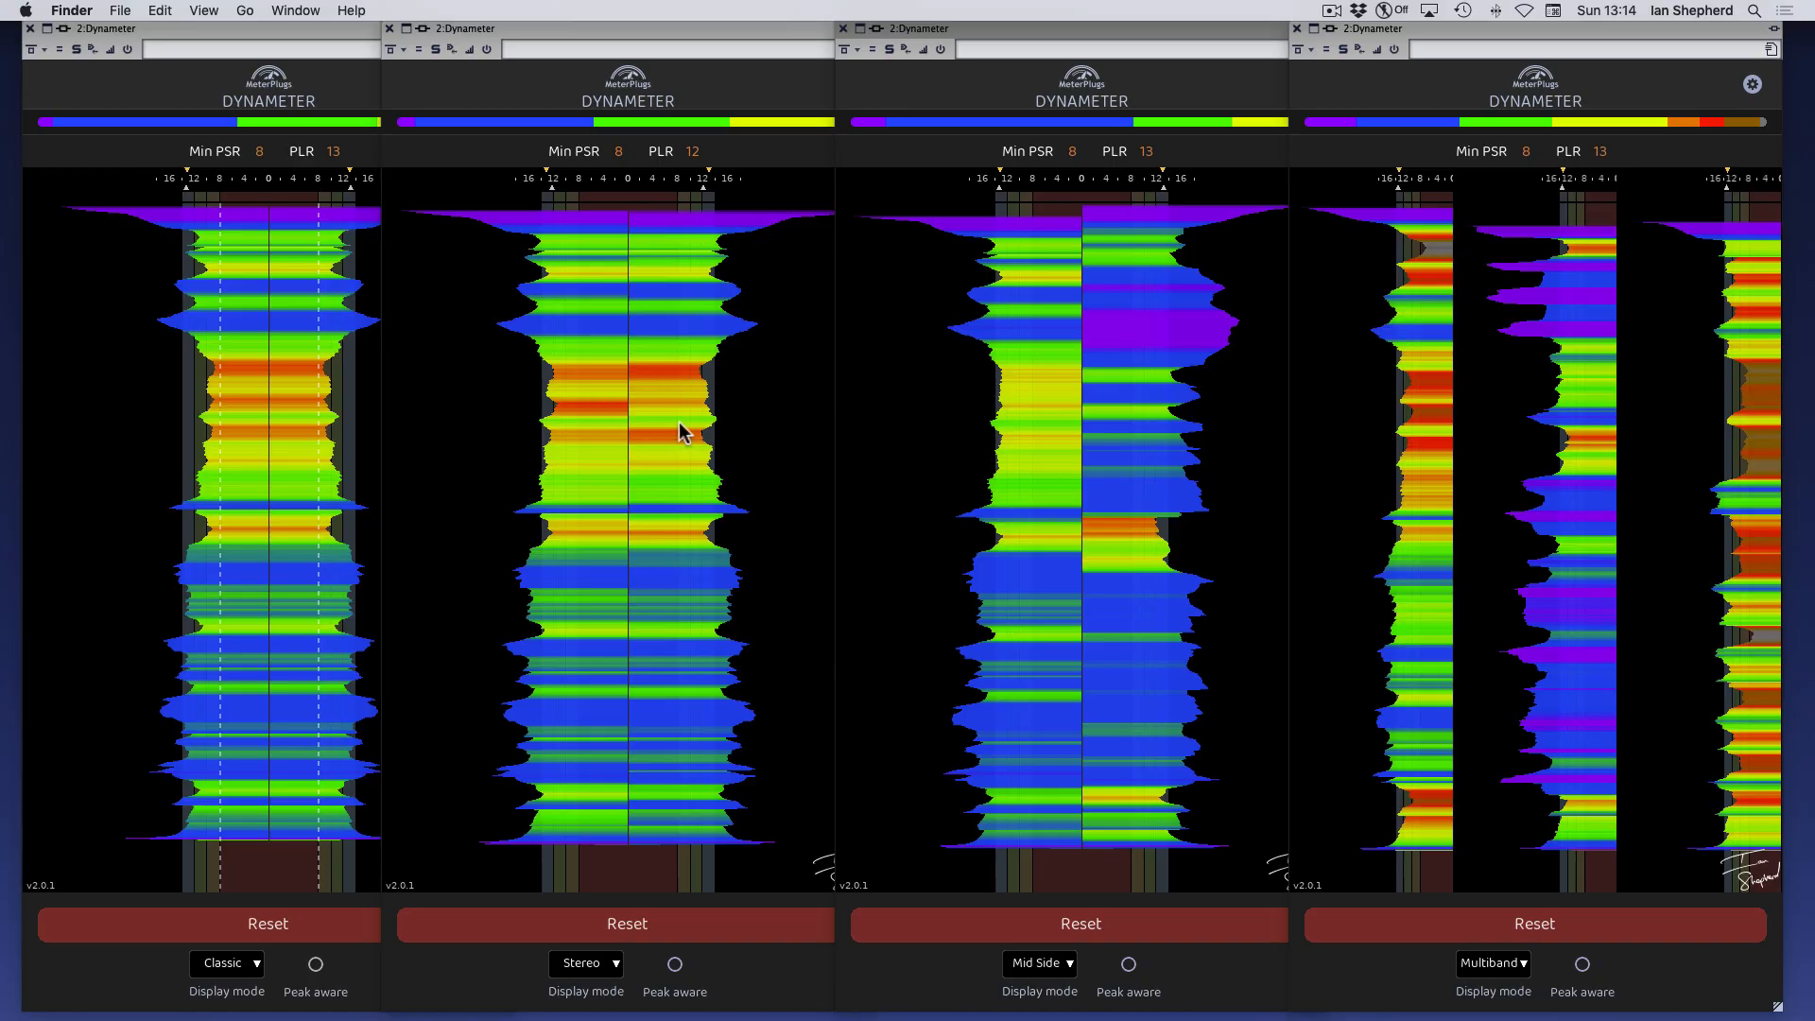
mouse_move(1019, 491)
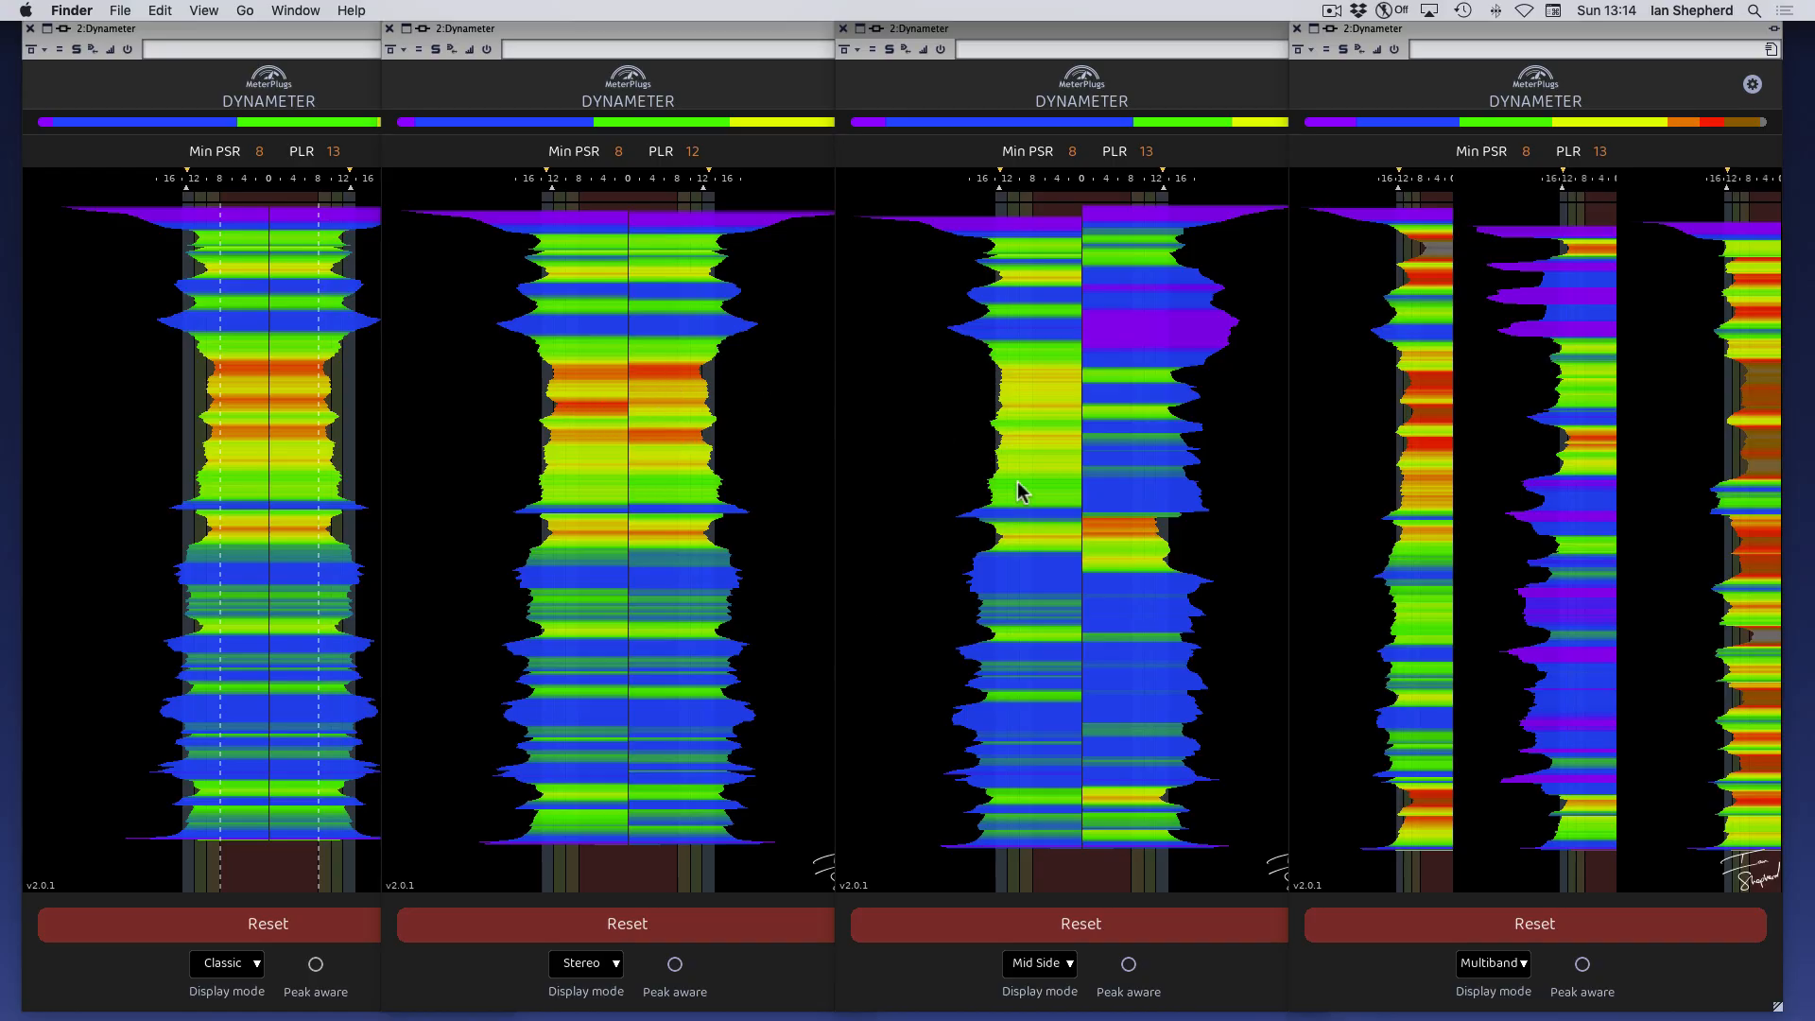
mouse_move(1172, 526)
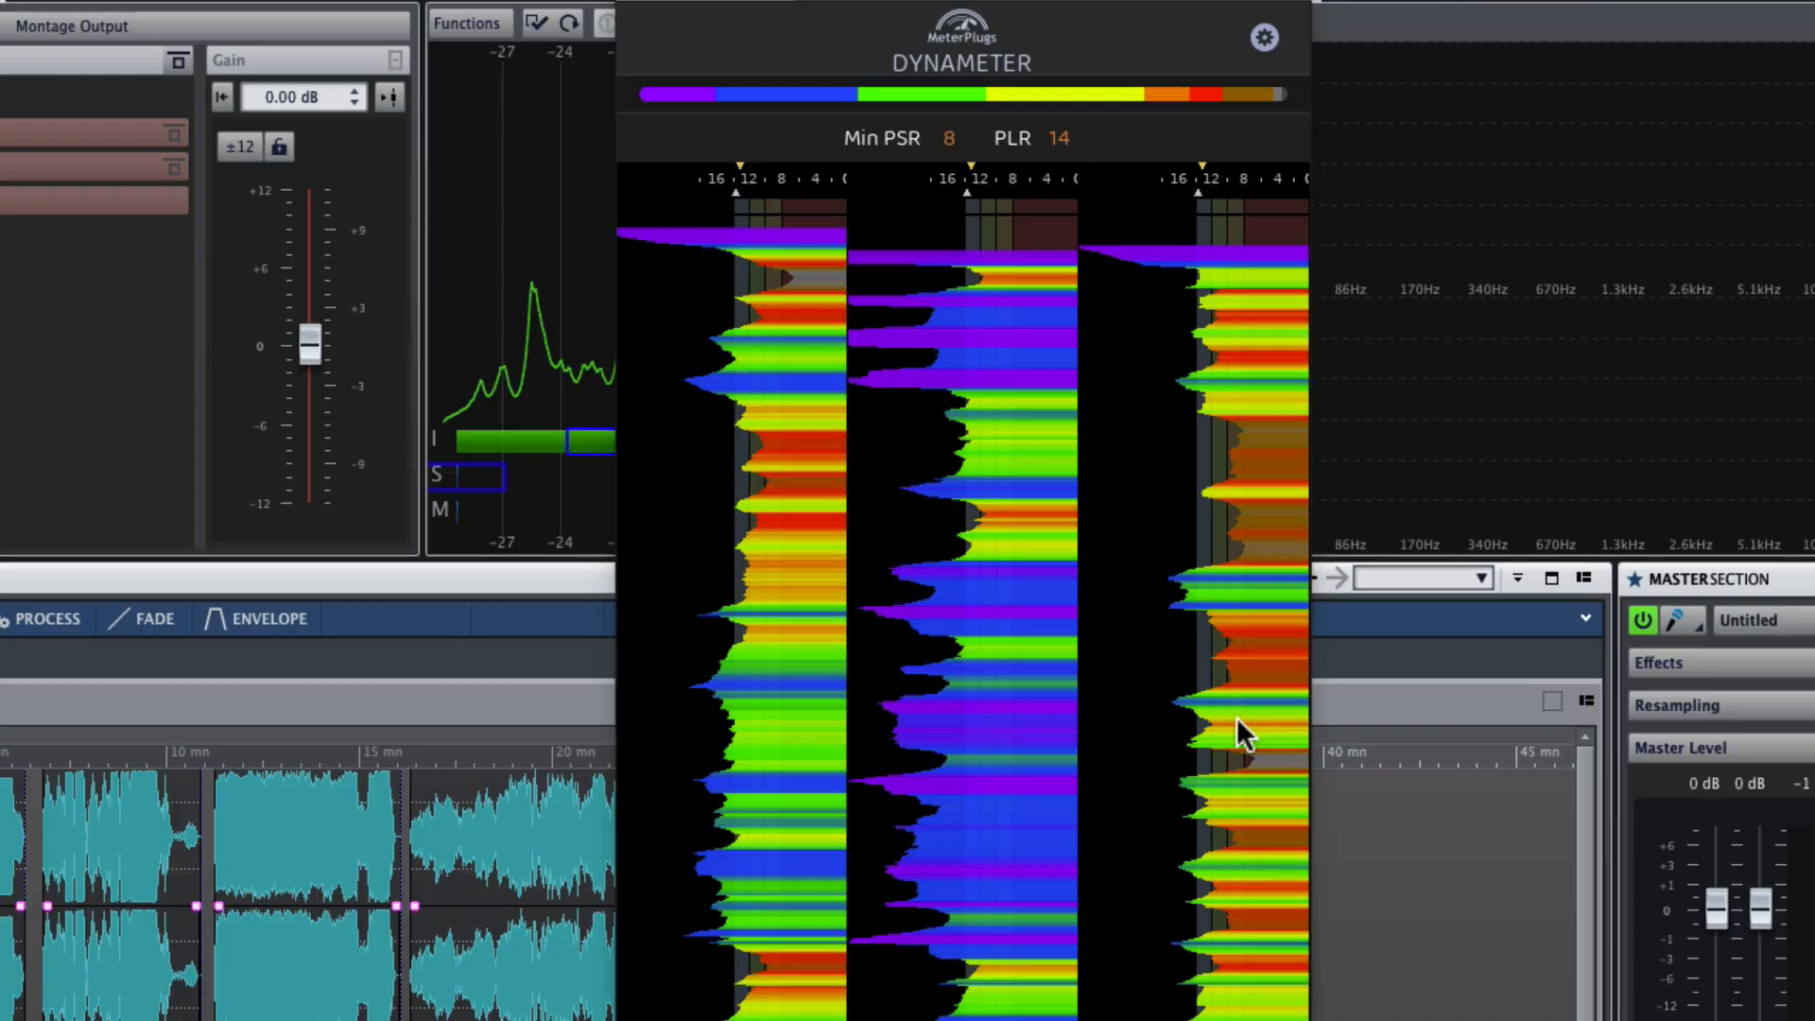
mouse_move(771, 486)
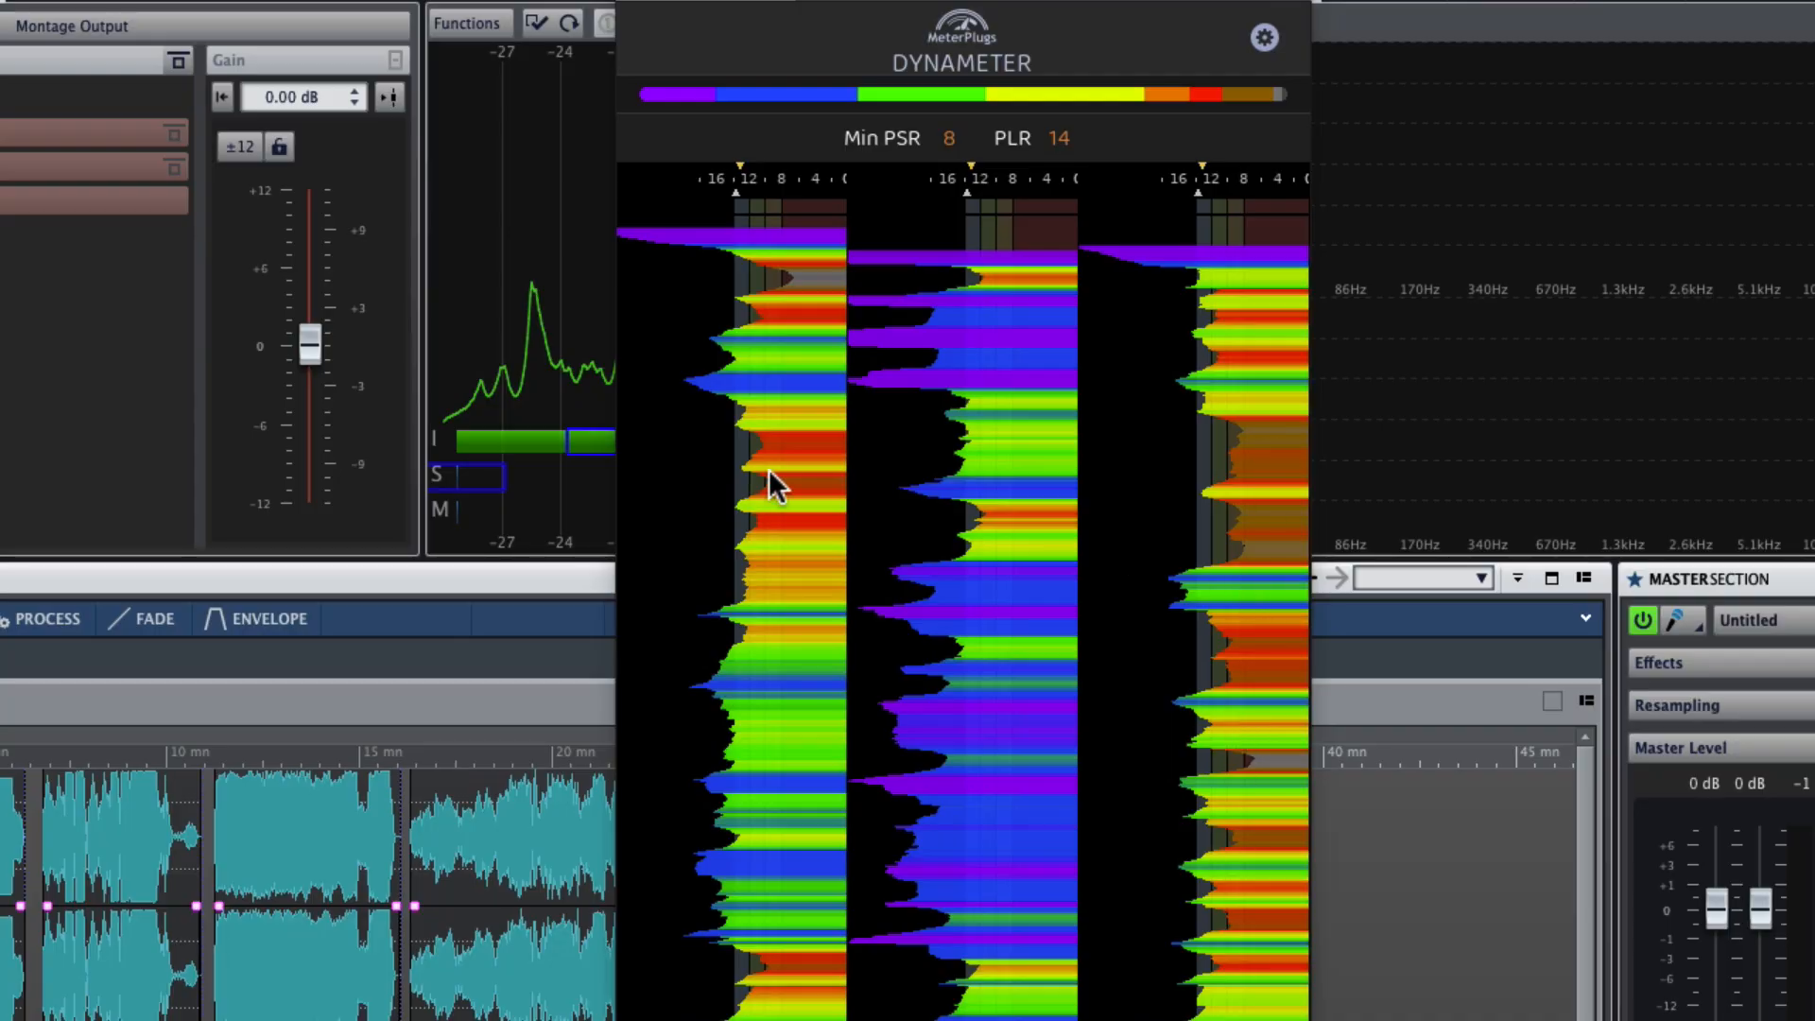
mouse_move(1273, 548)
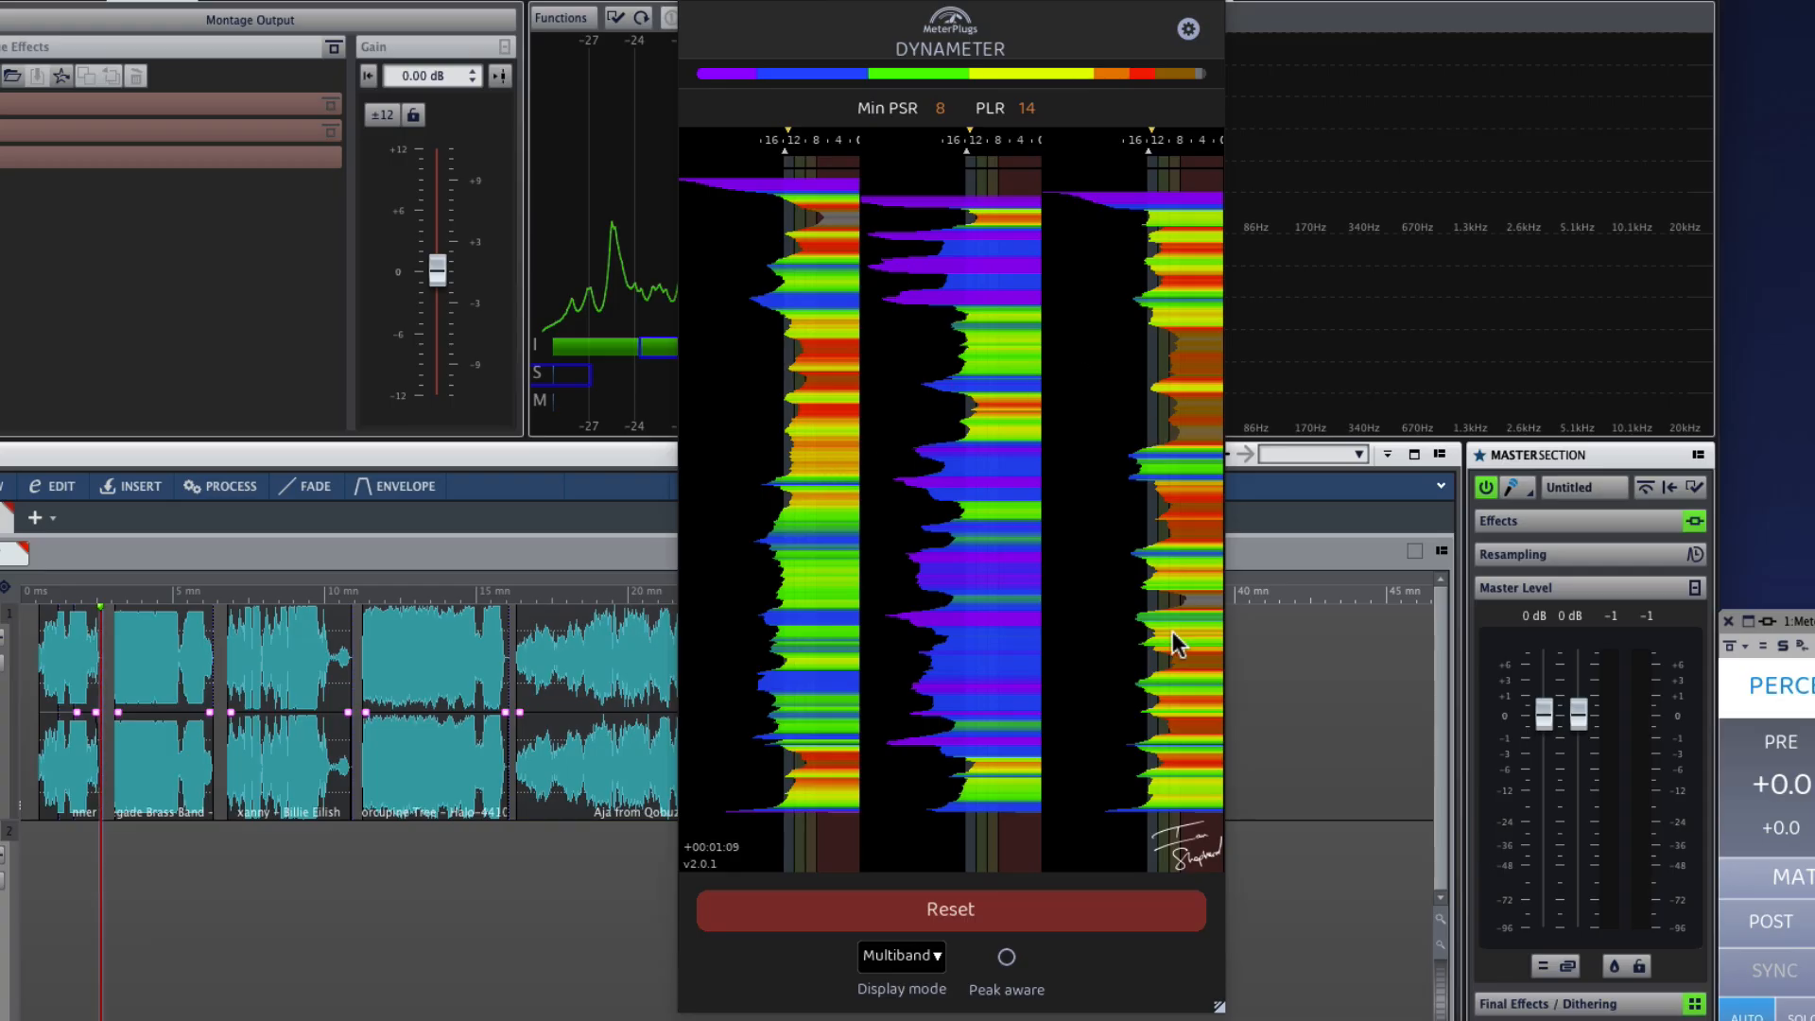
mouse_move(1133, 518)
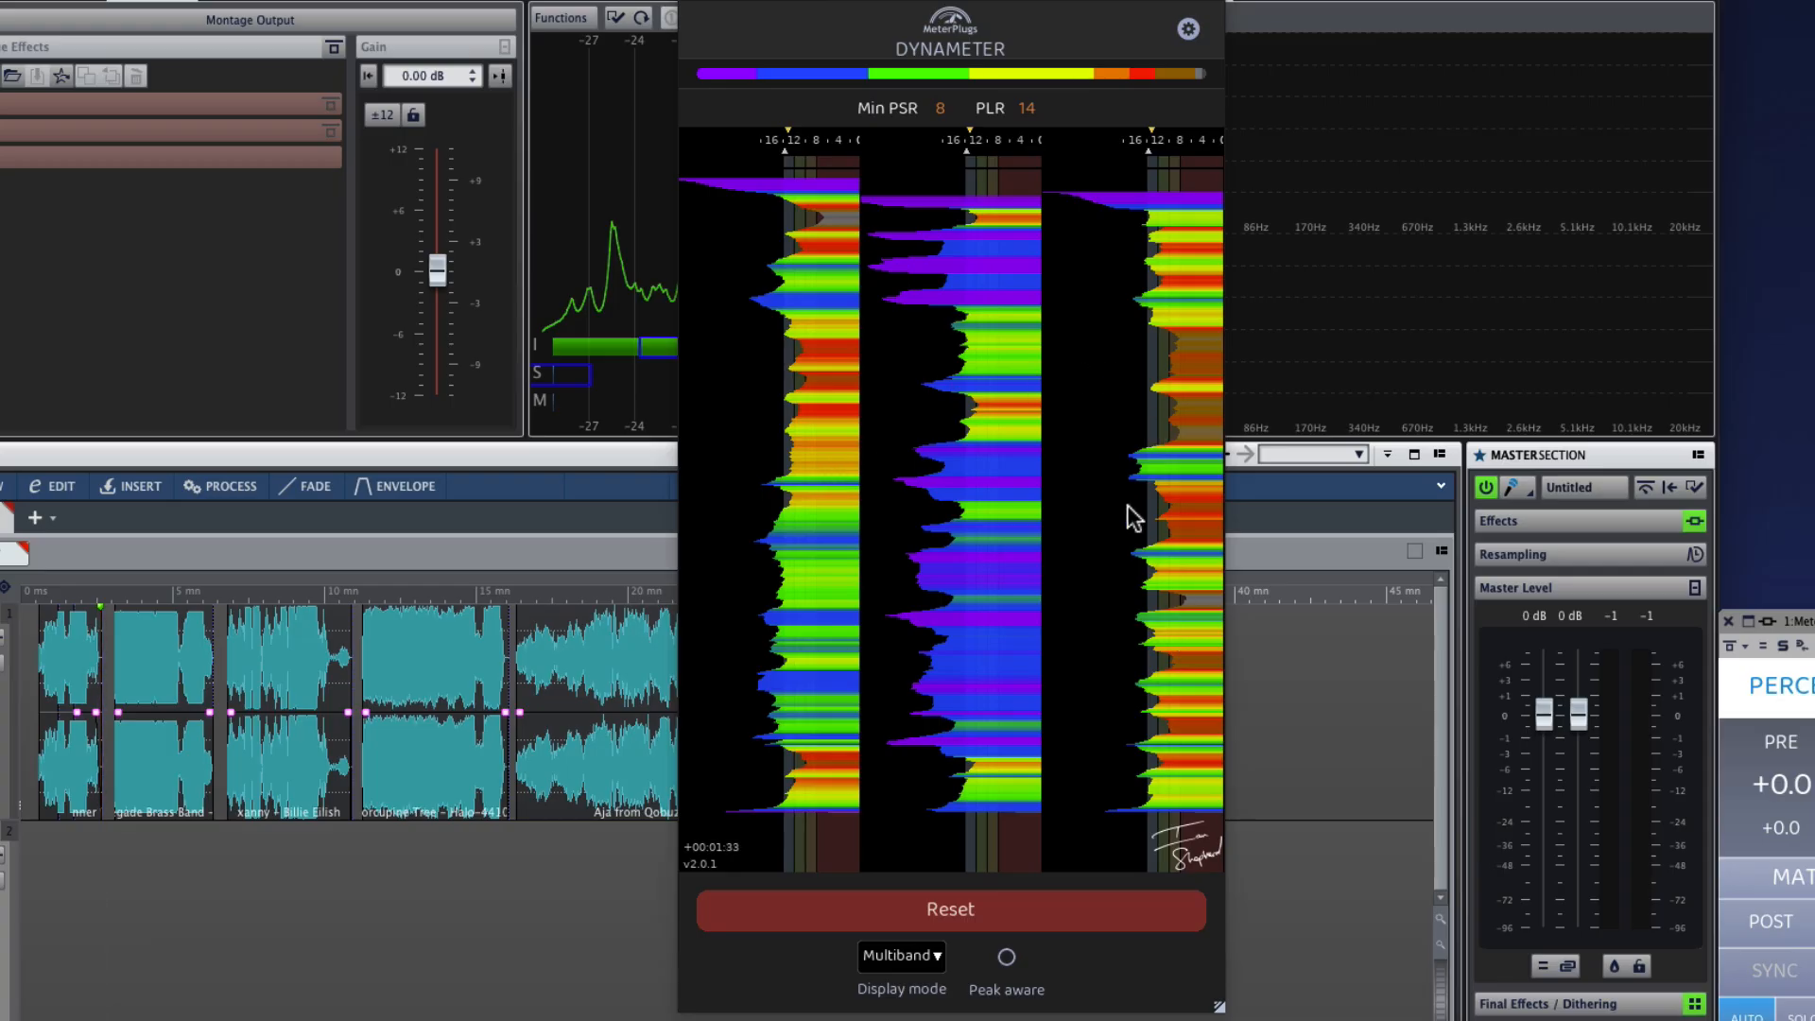
mouse_move(998, 564)
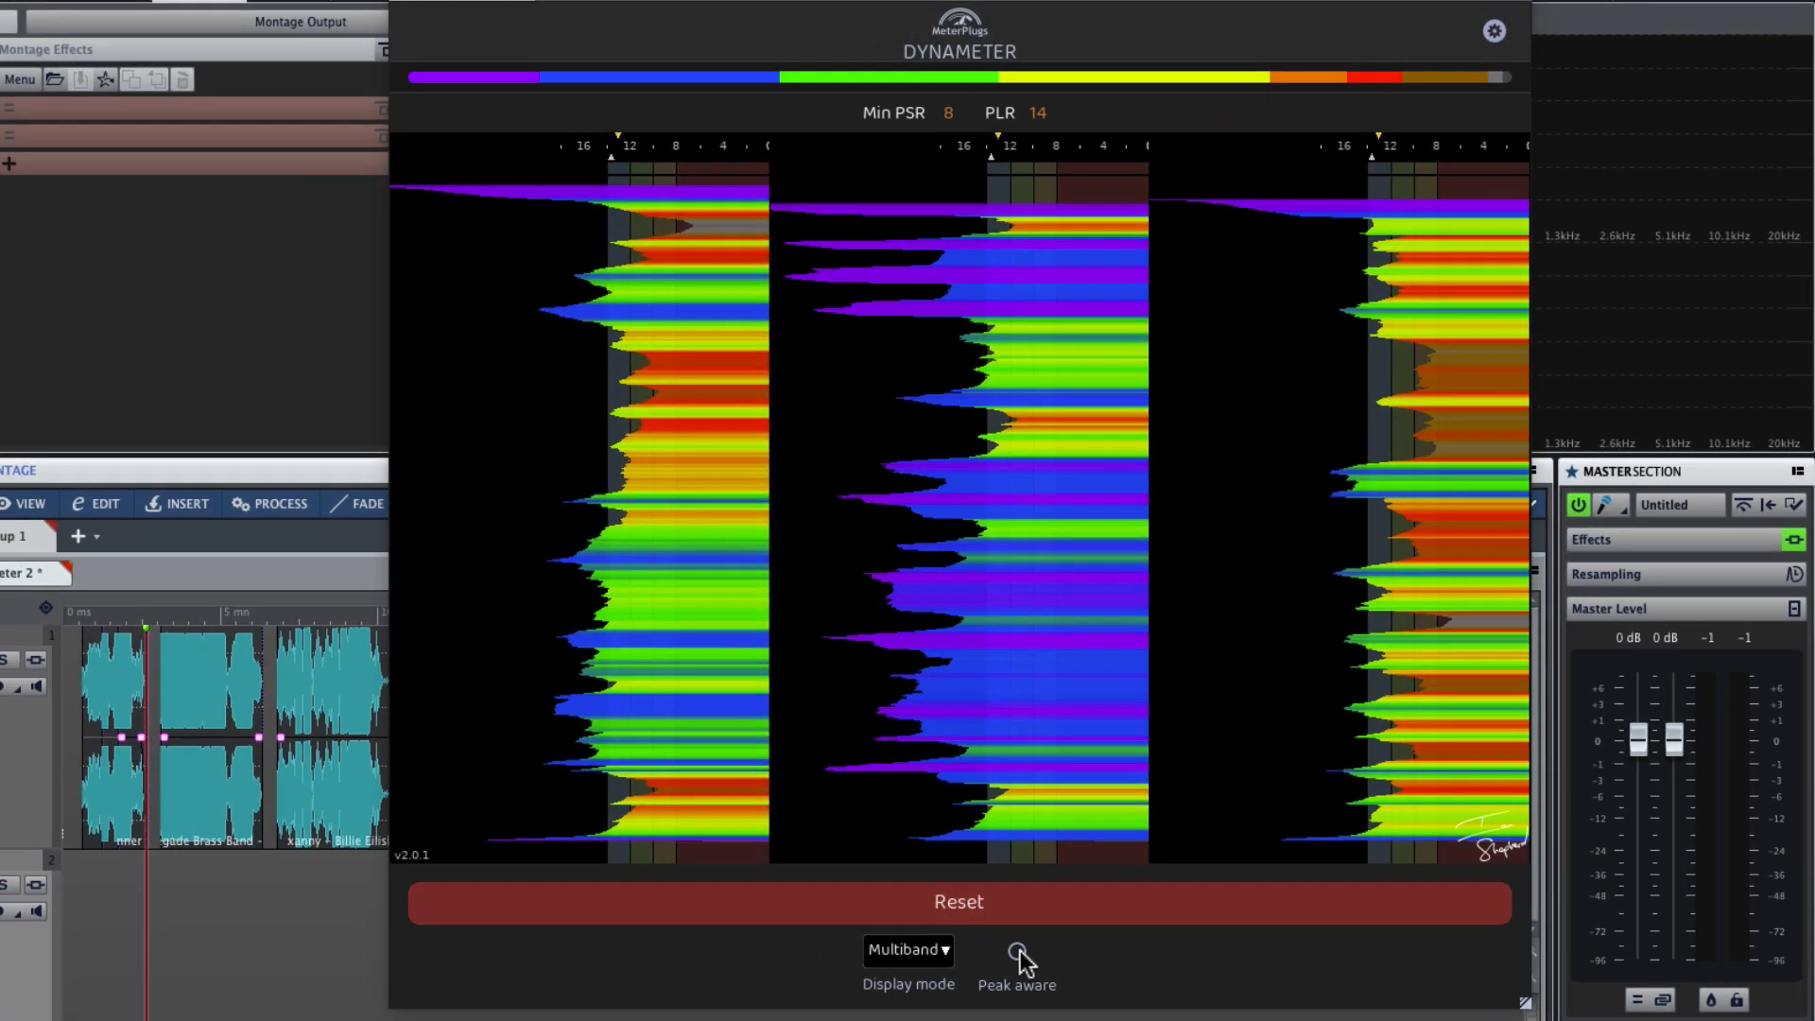
mouse_move(1026, 960)
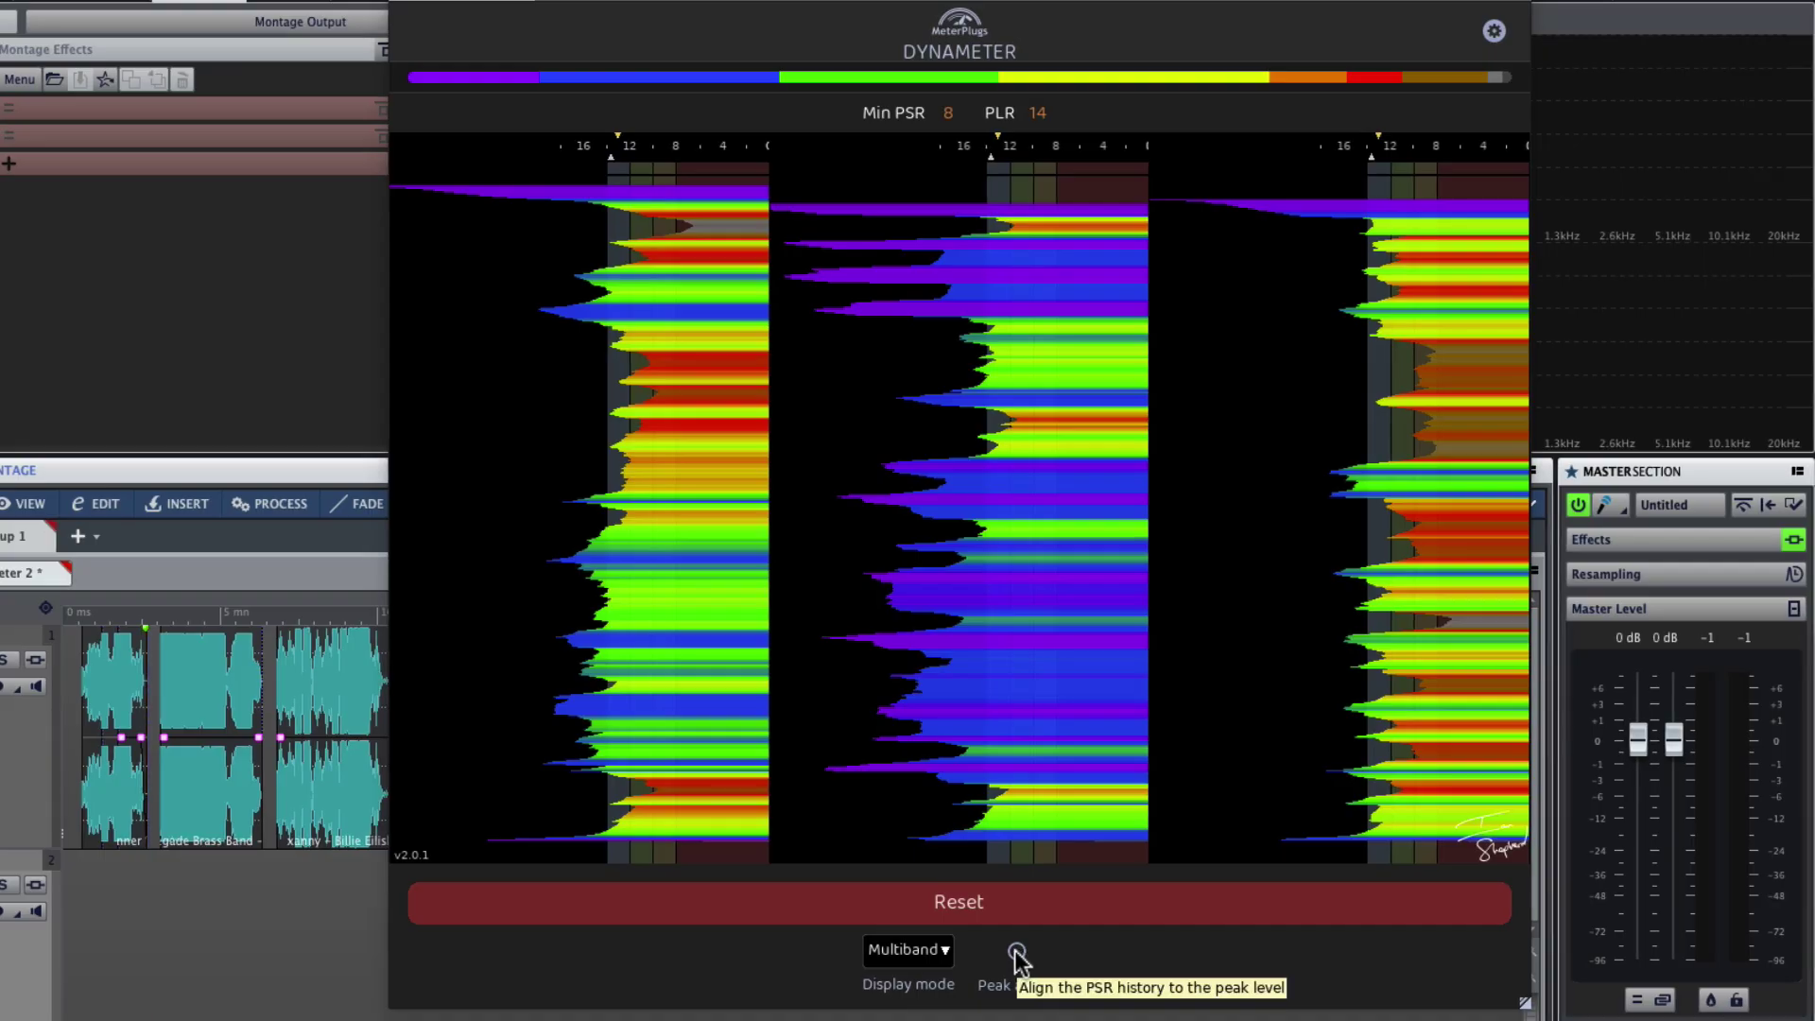
left_click(1015, 951)
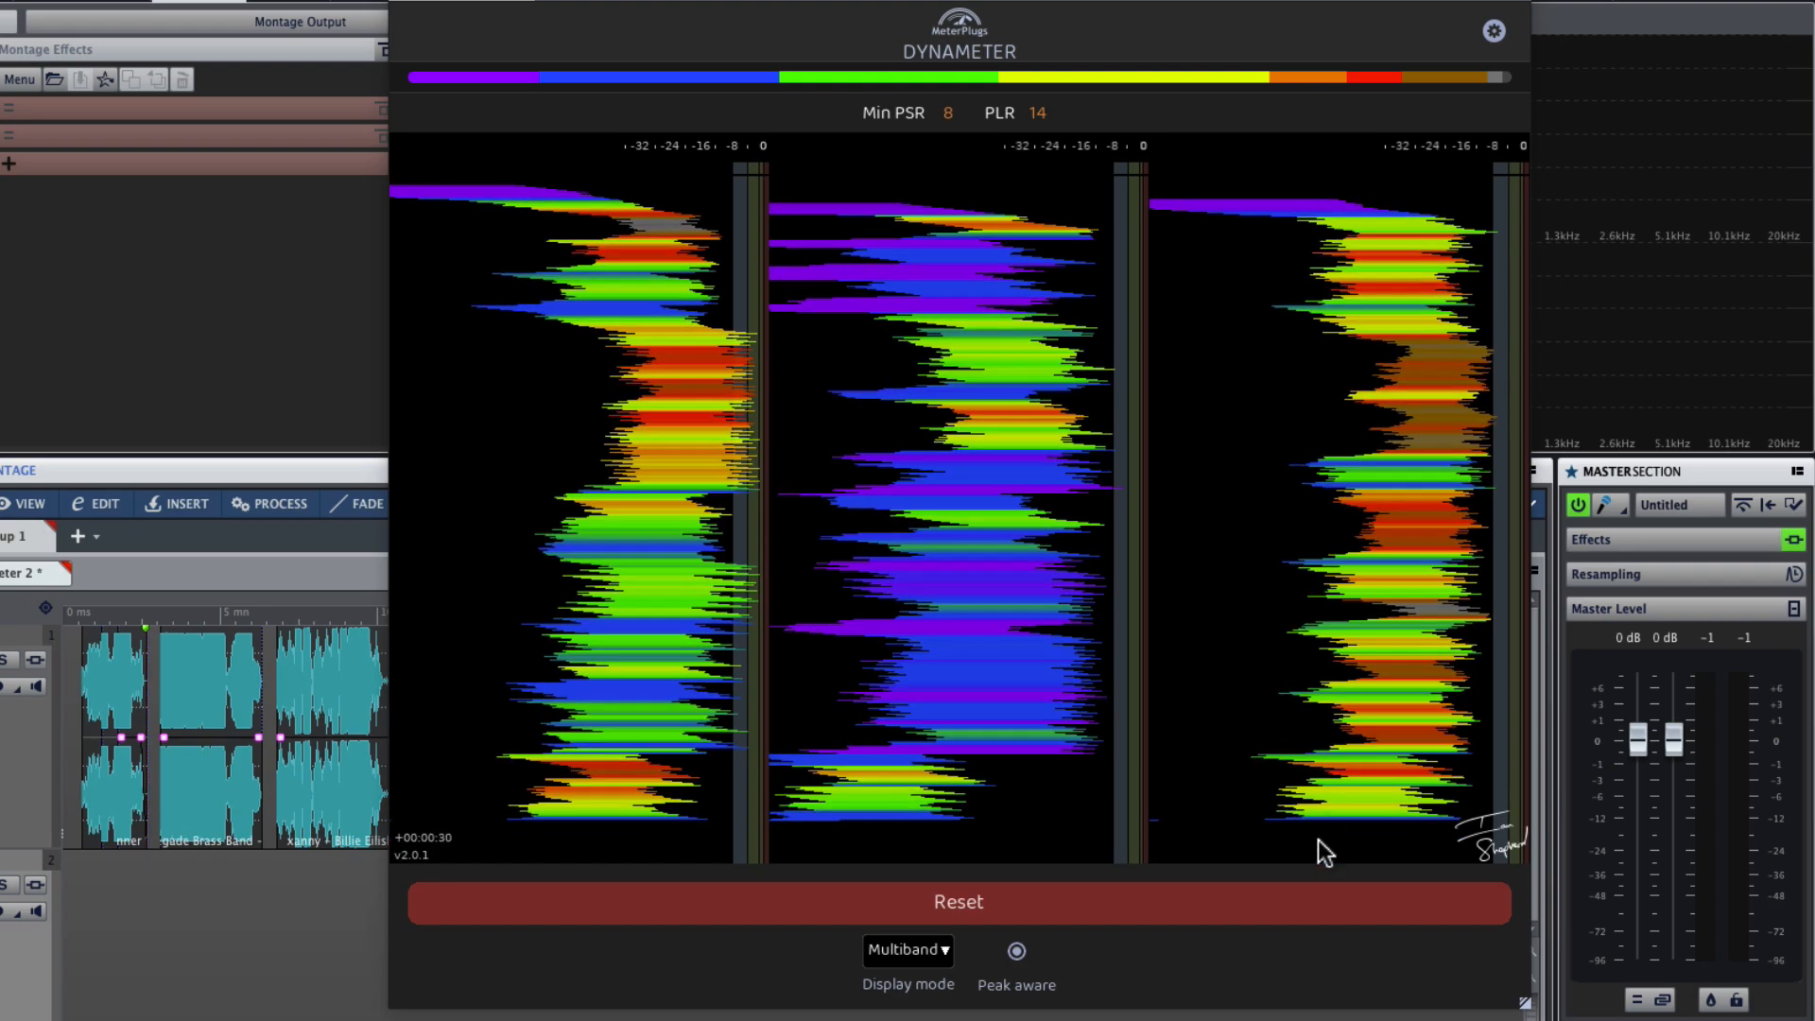
mouse_move(1348, 824)
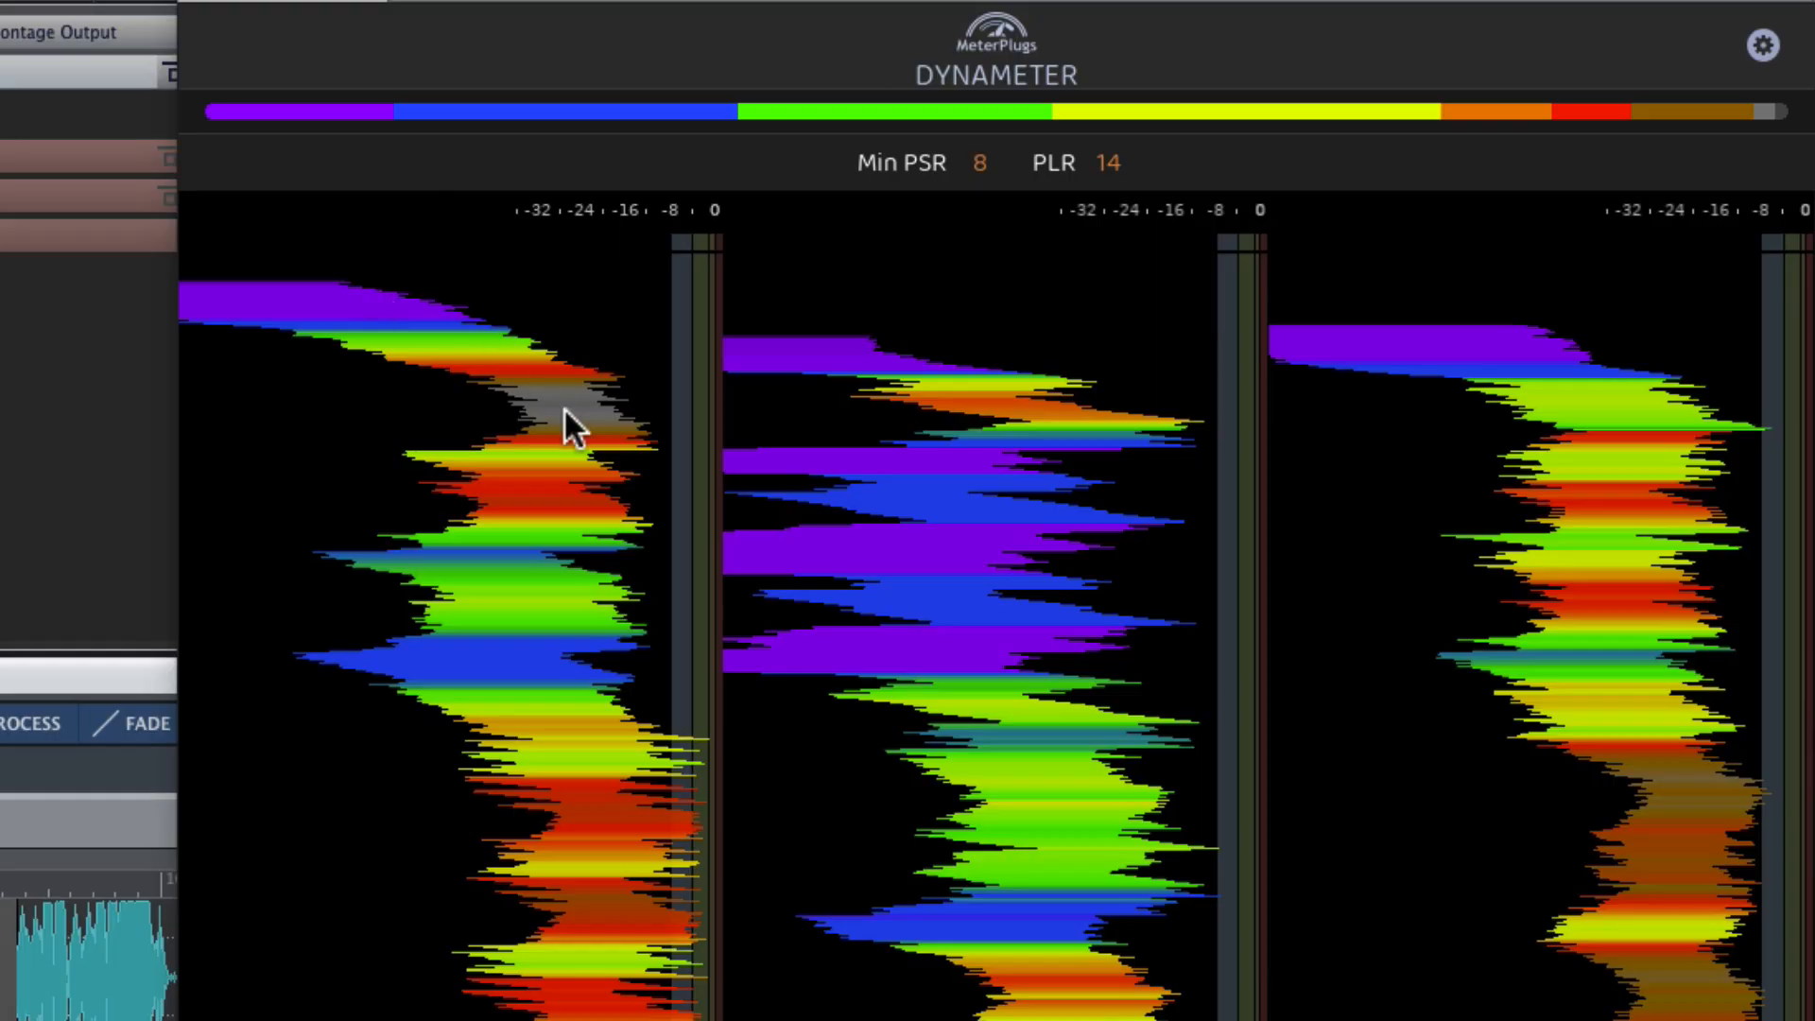
mouse_move(618, 450)
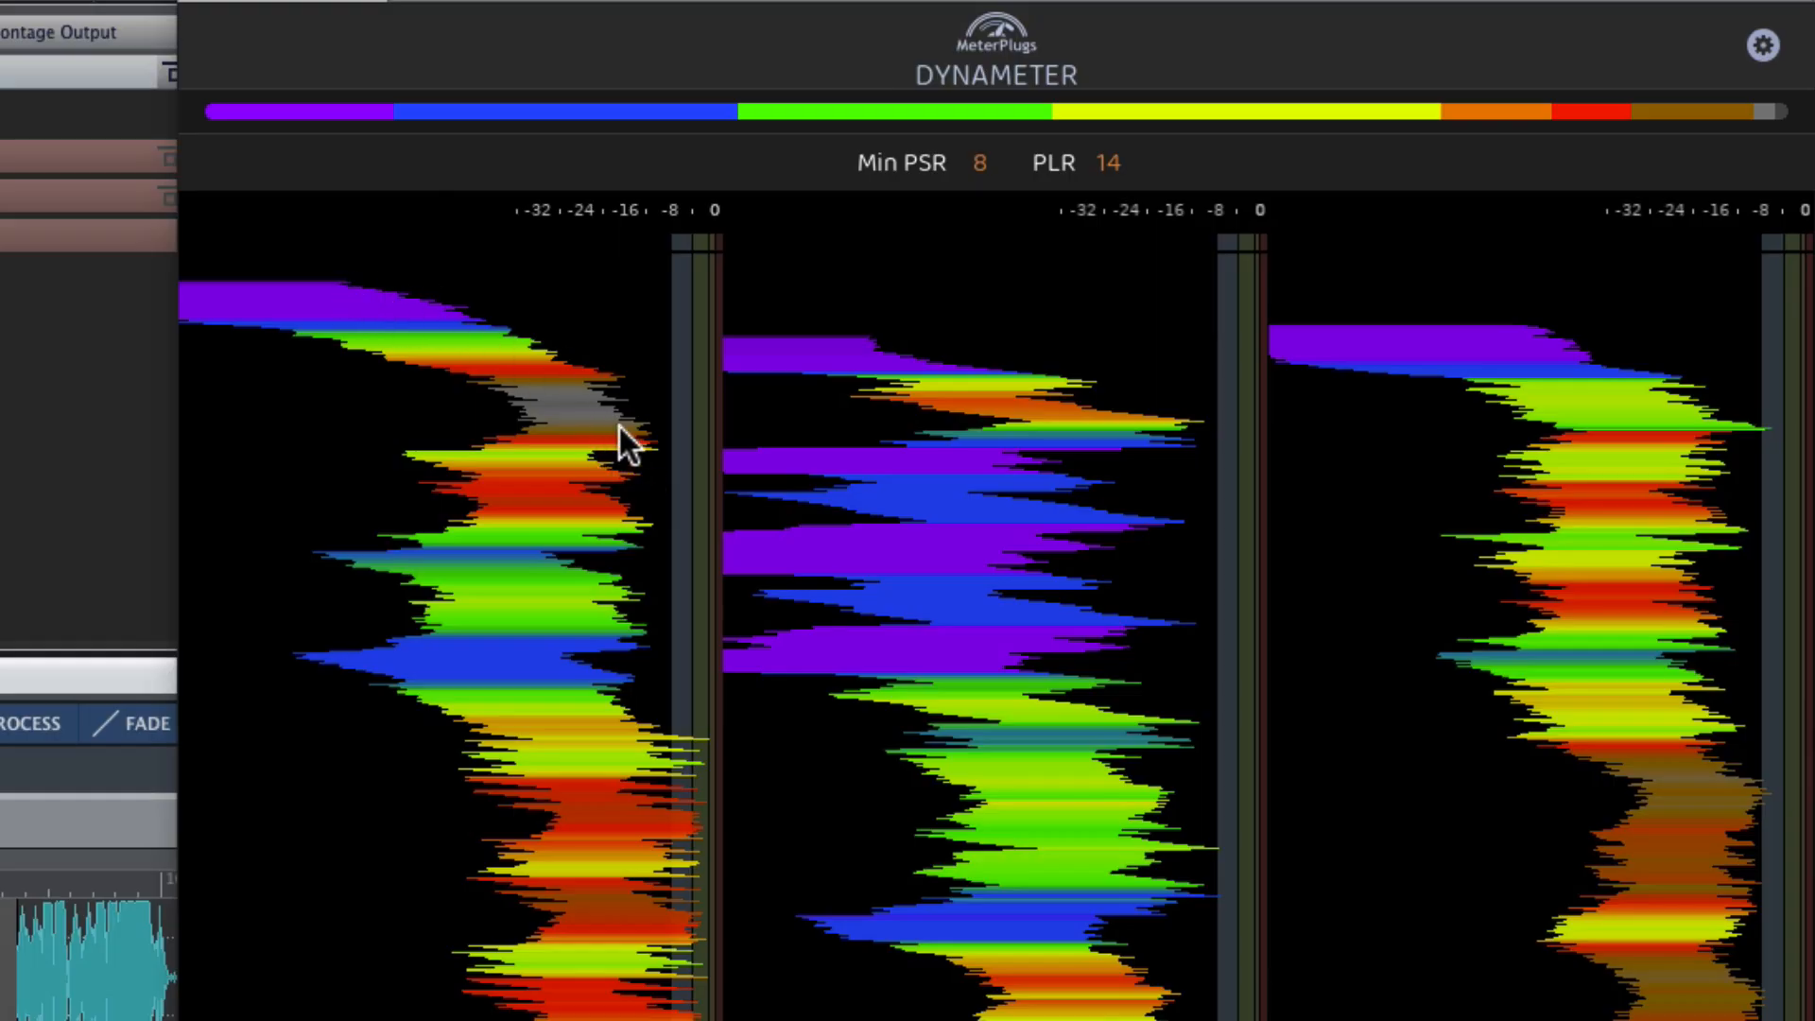
mouse_move(669, 206)
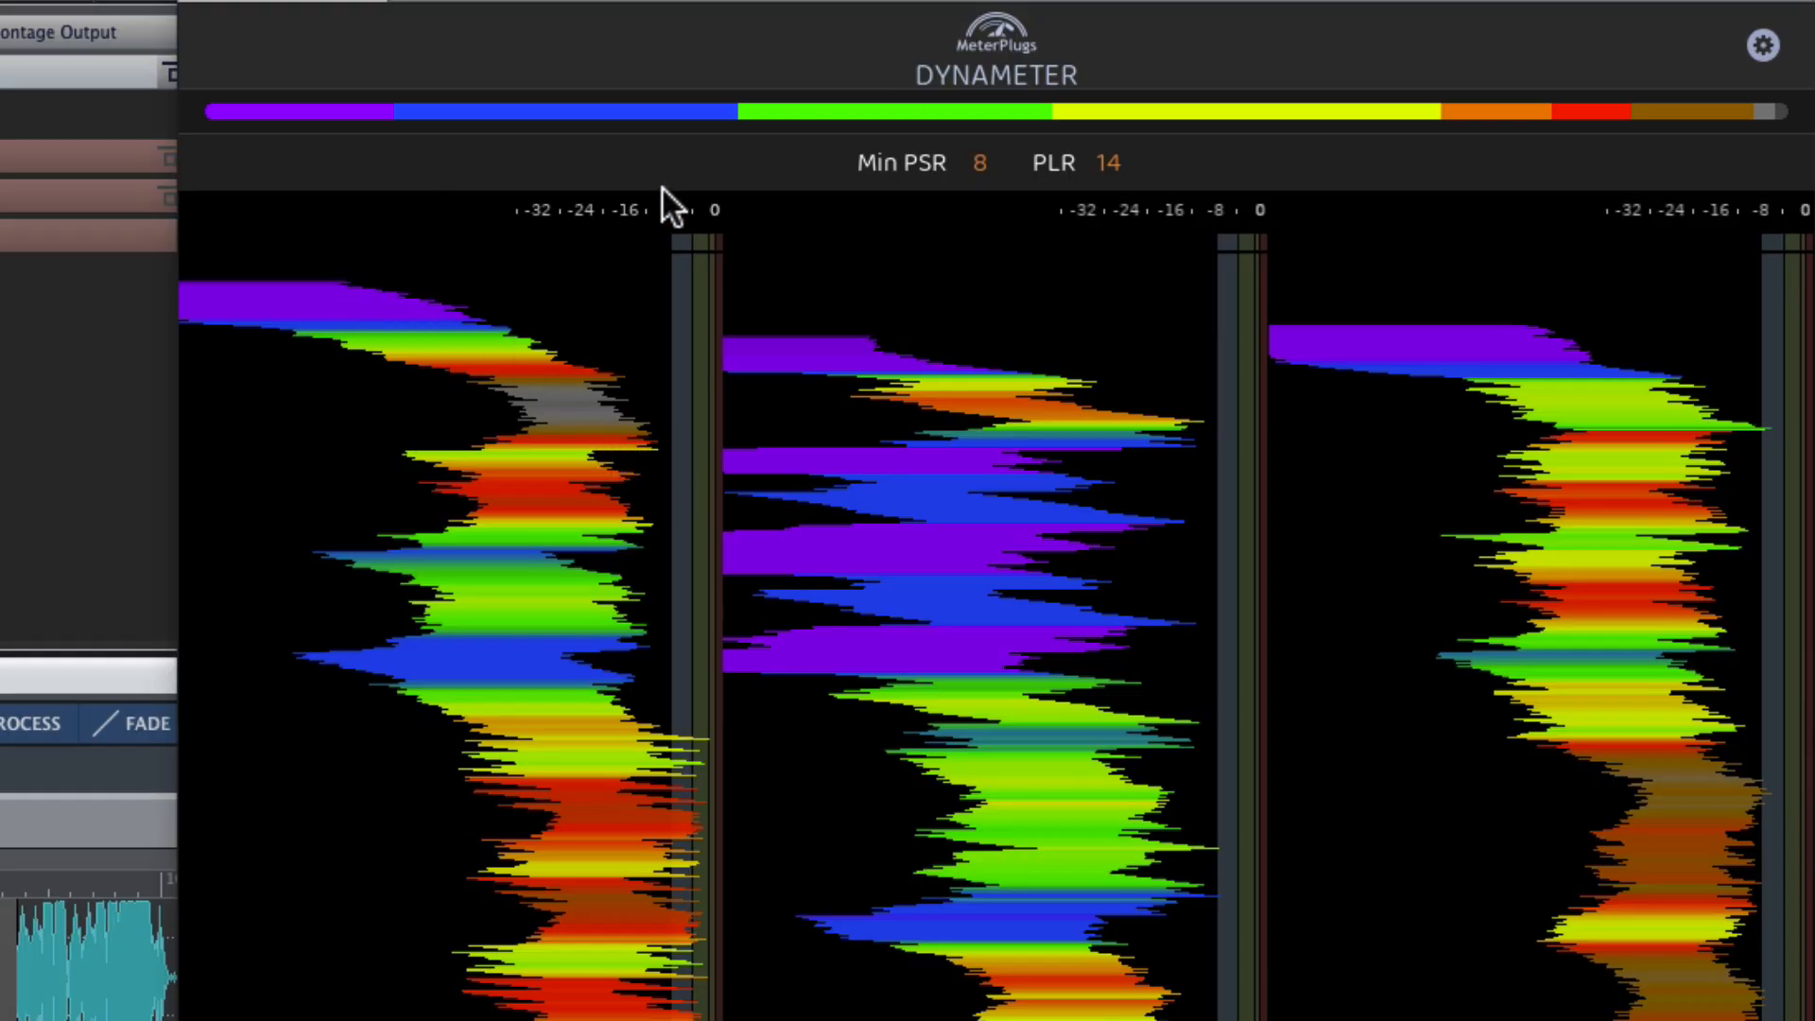
mouse_move(711, 497)
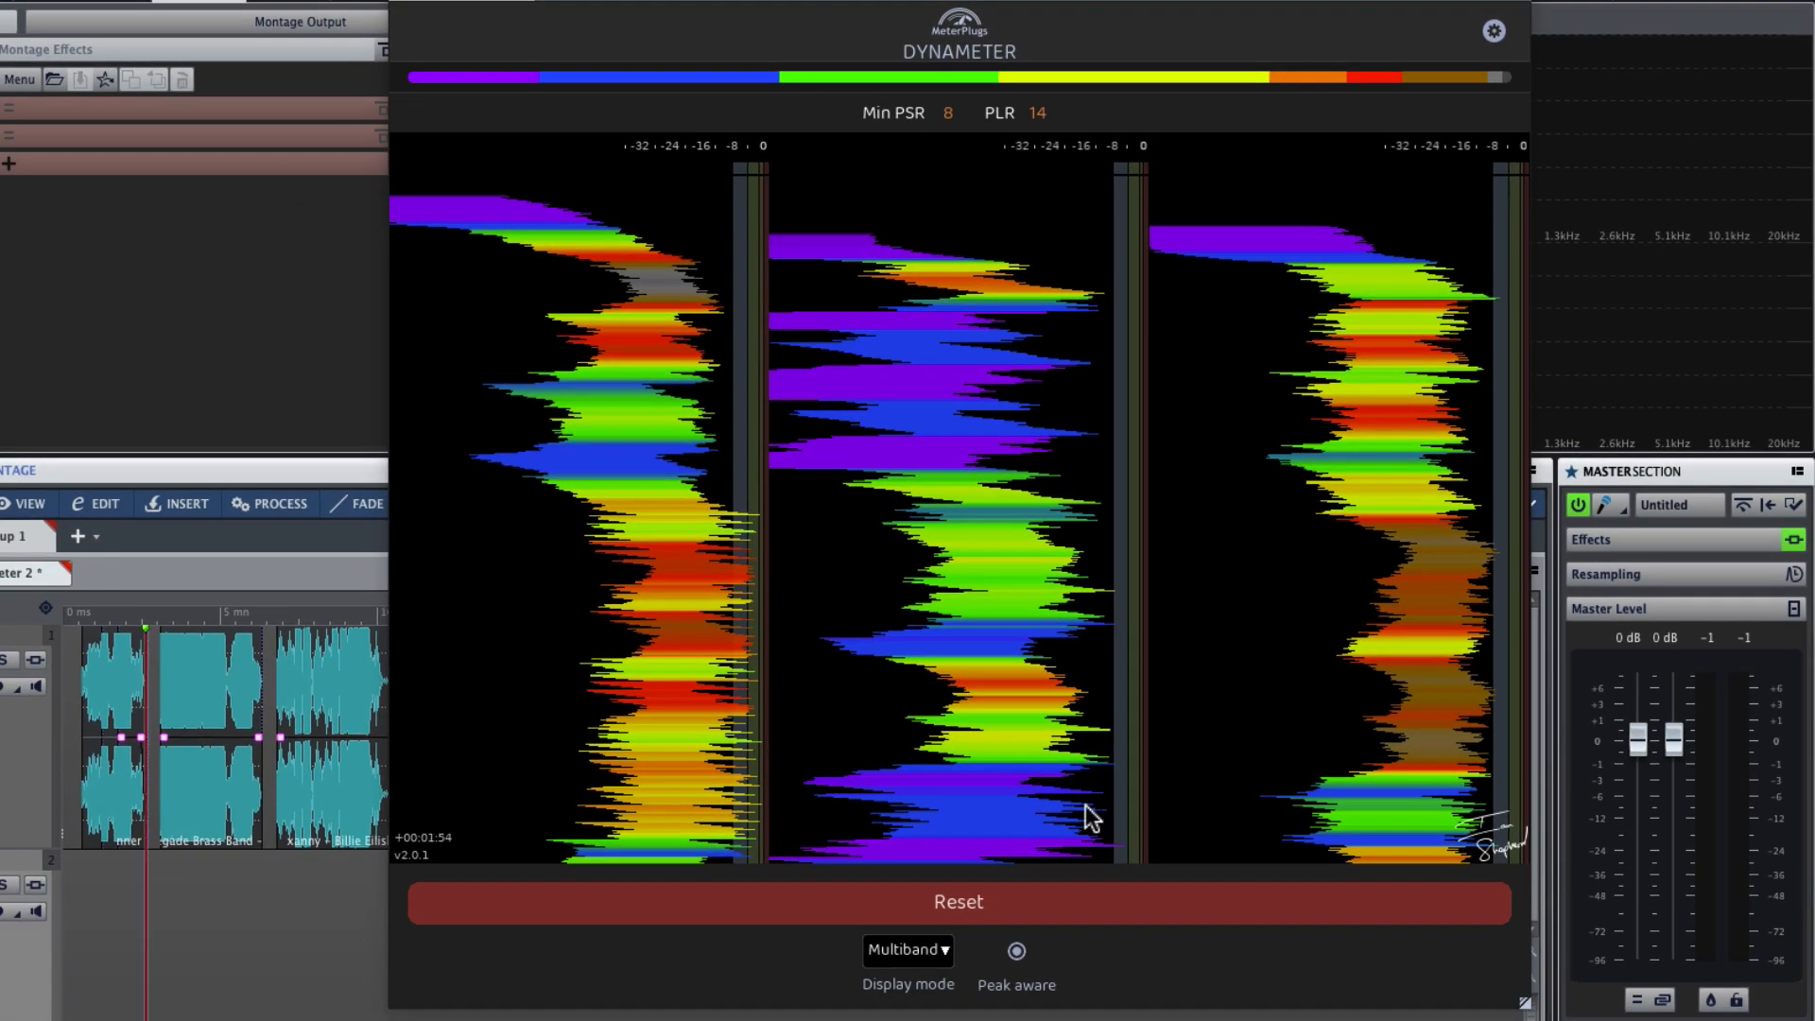
mouse_move(1486, 698)
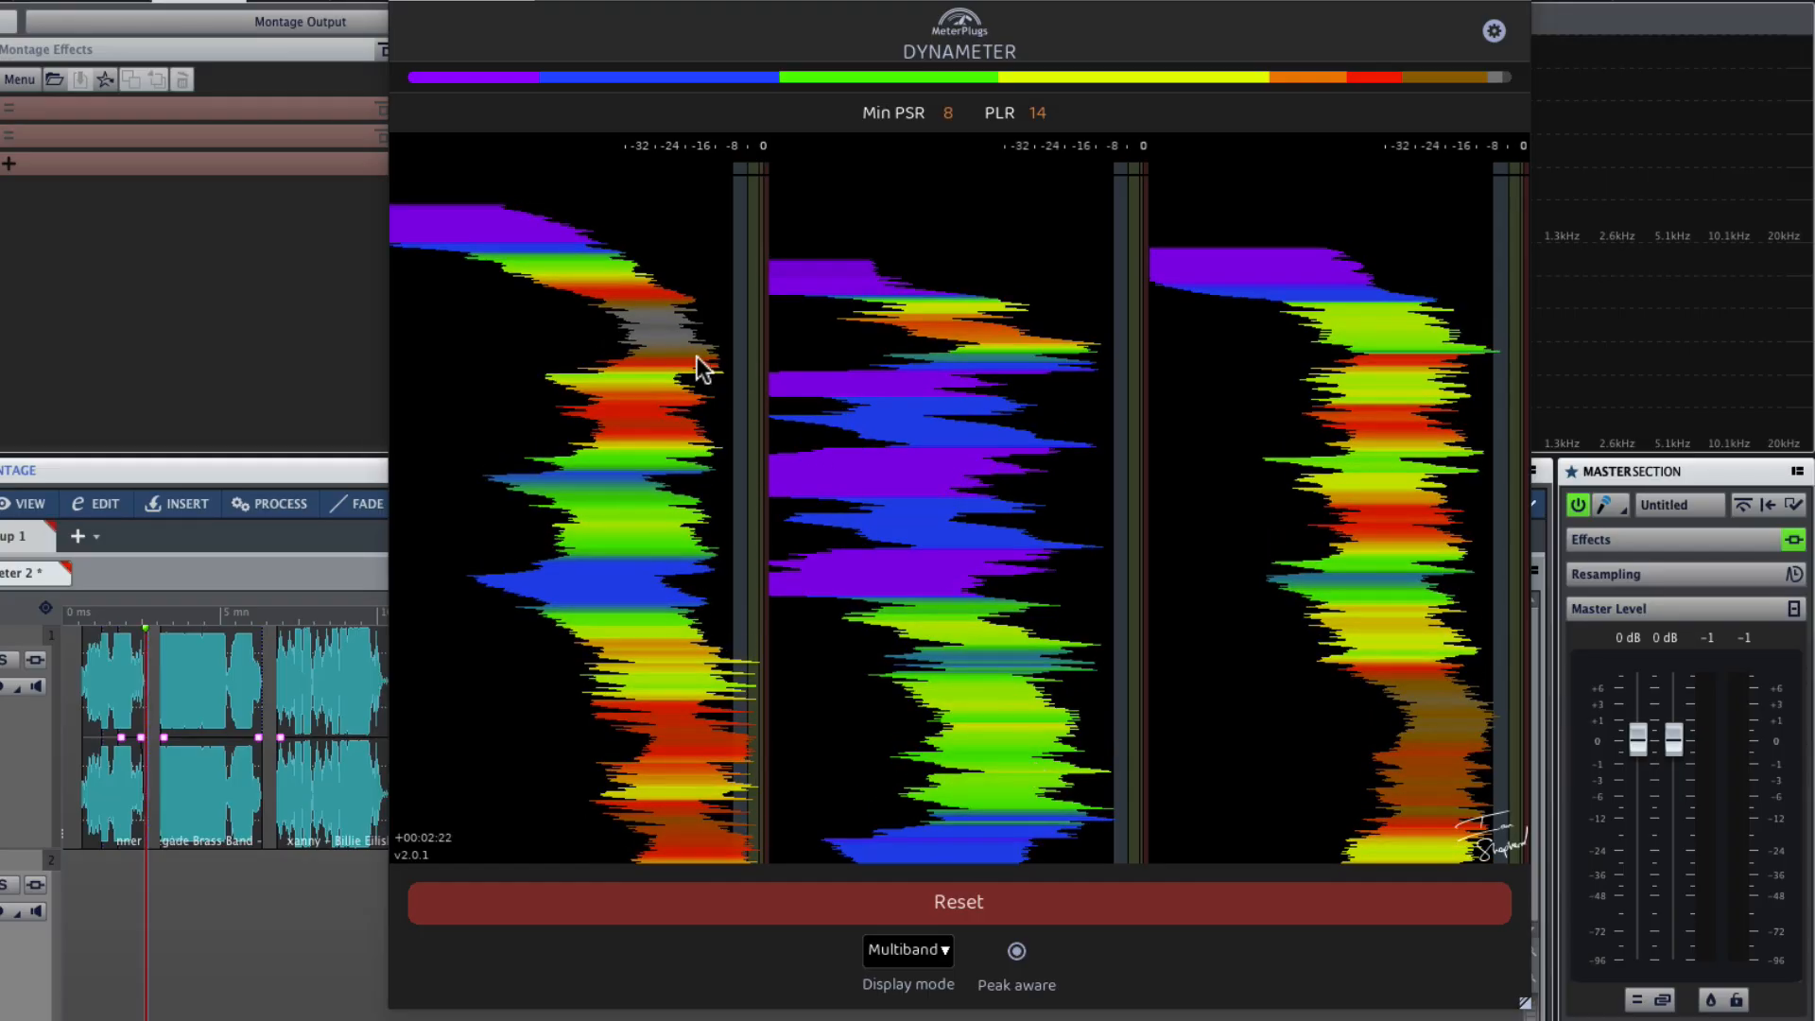
mouse_move(676, 348)
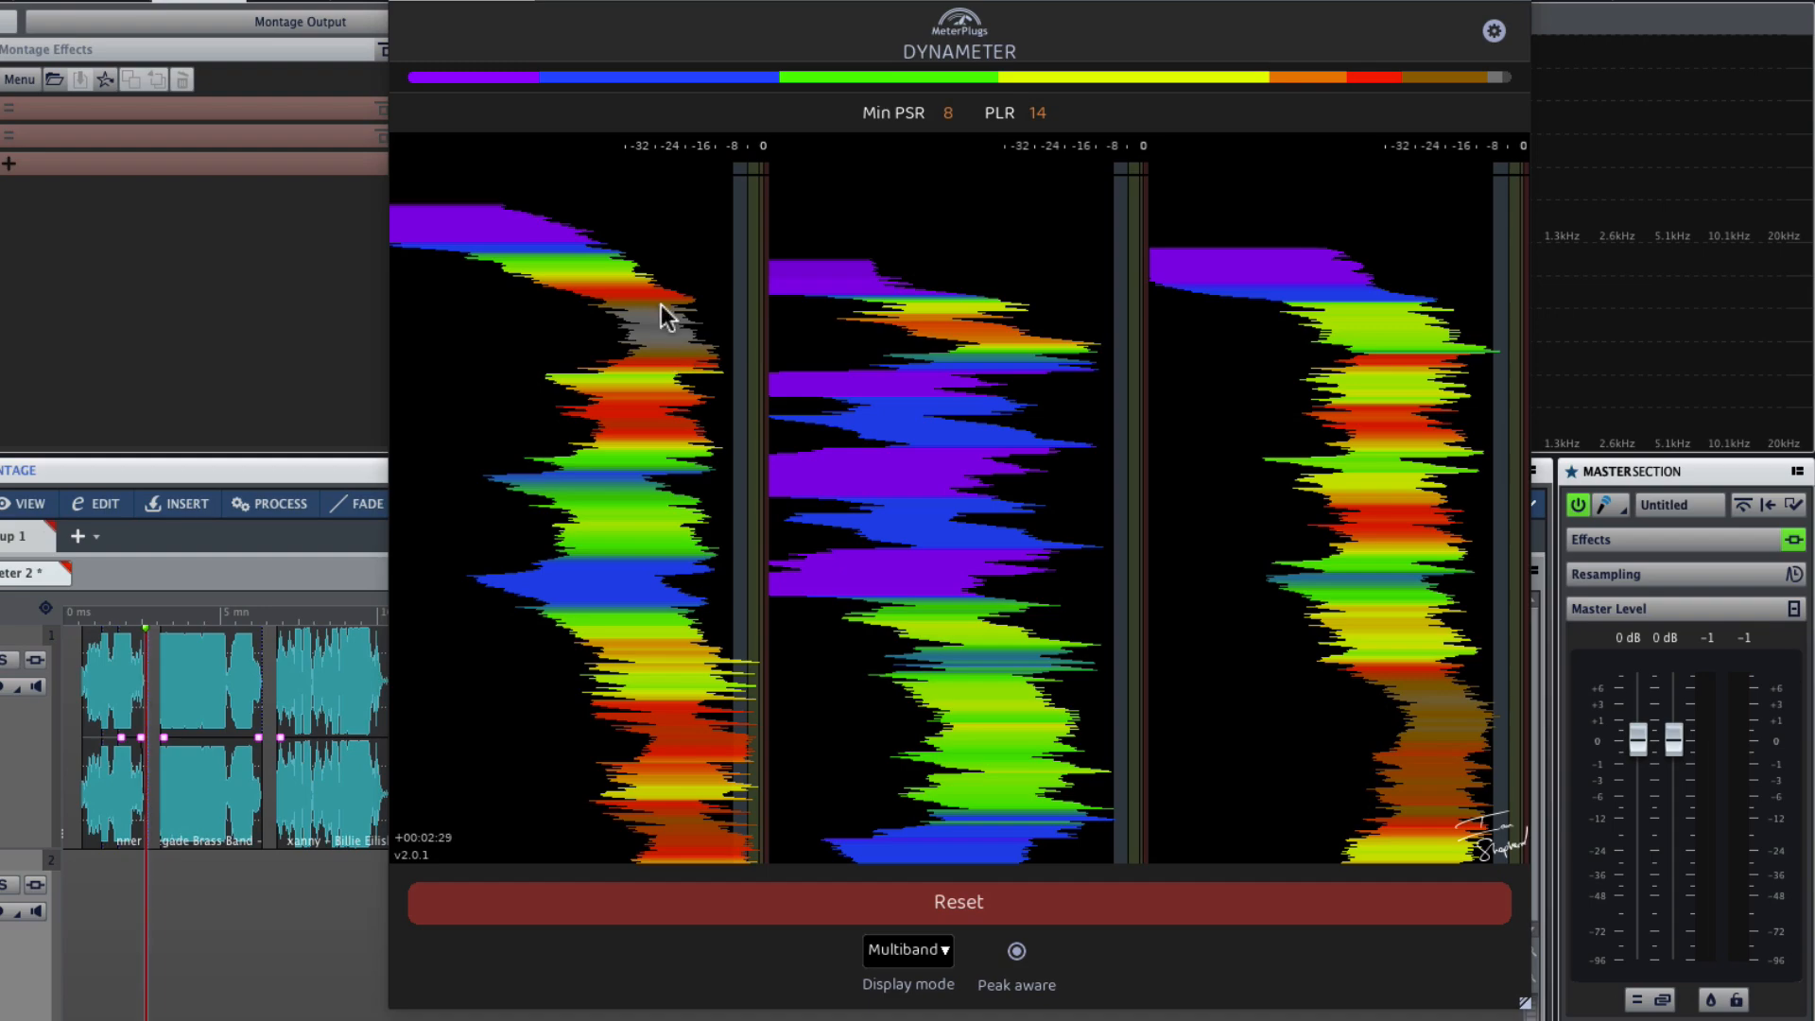
mouse_move(1202, 507)
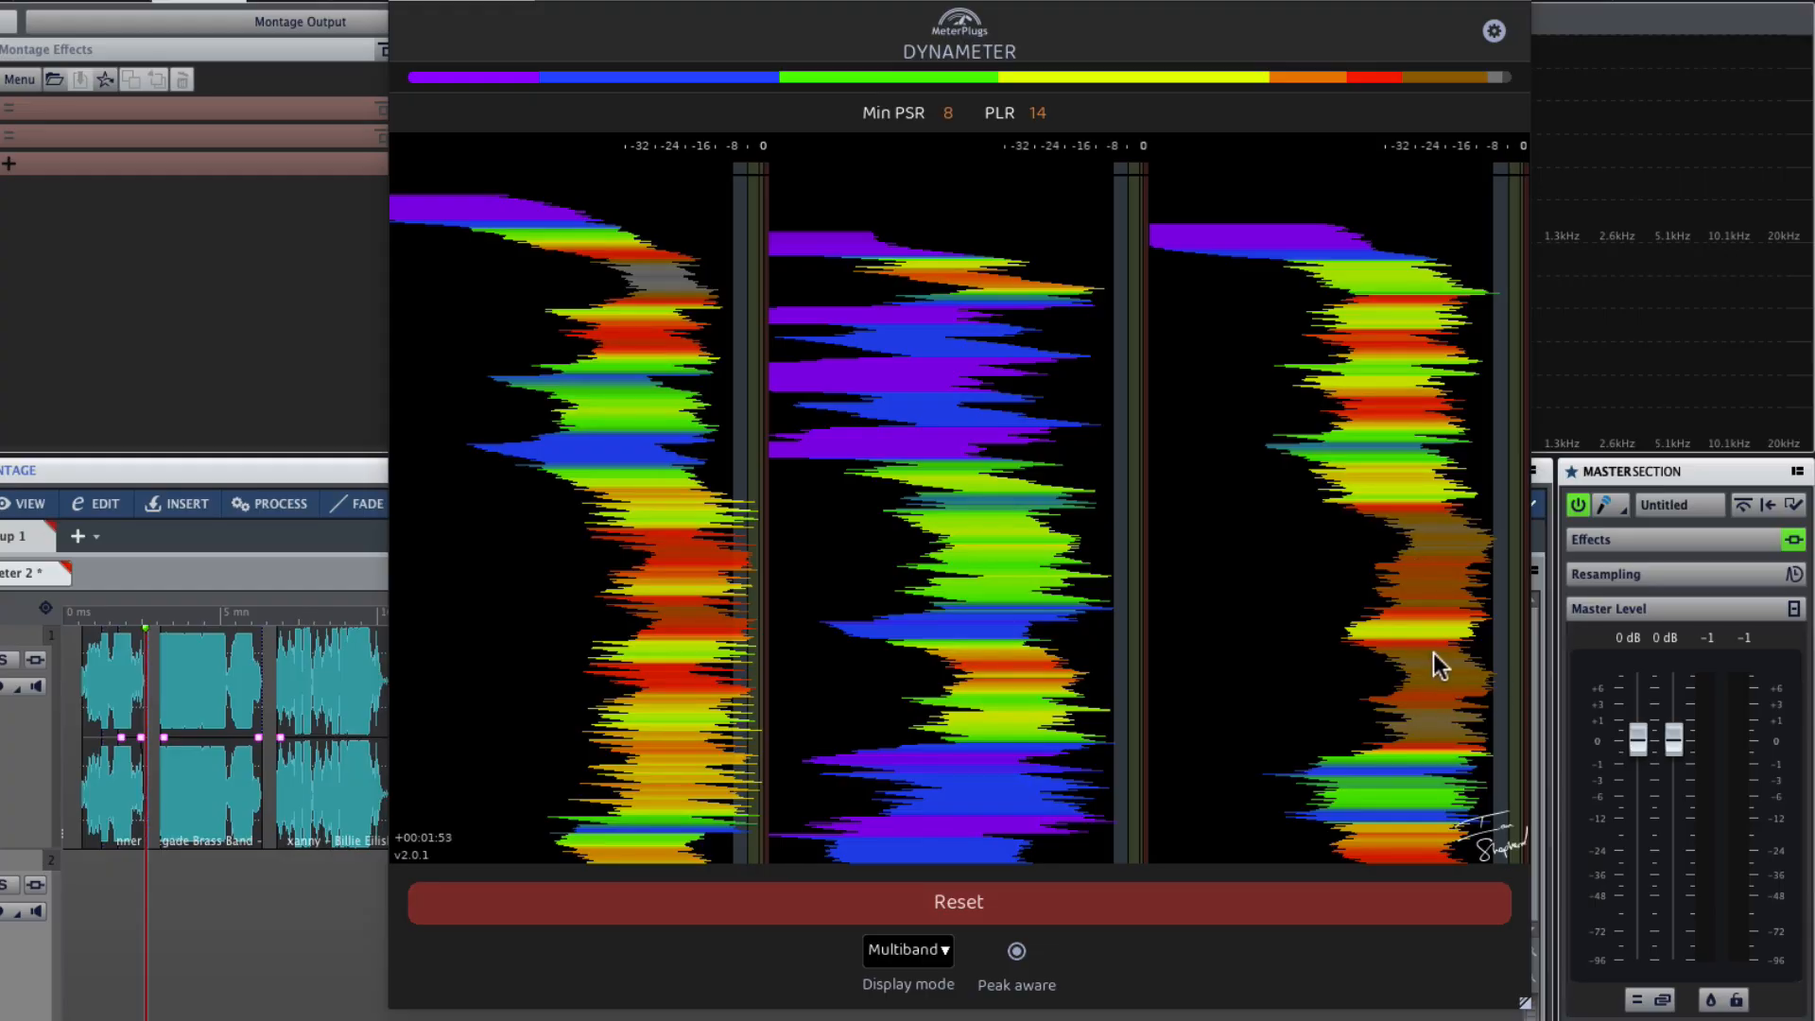
mouse_move(1475, 747)
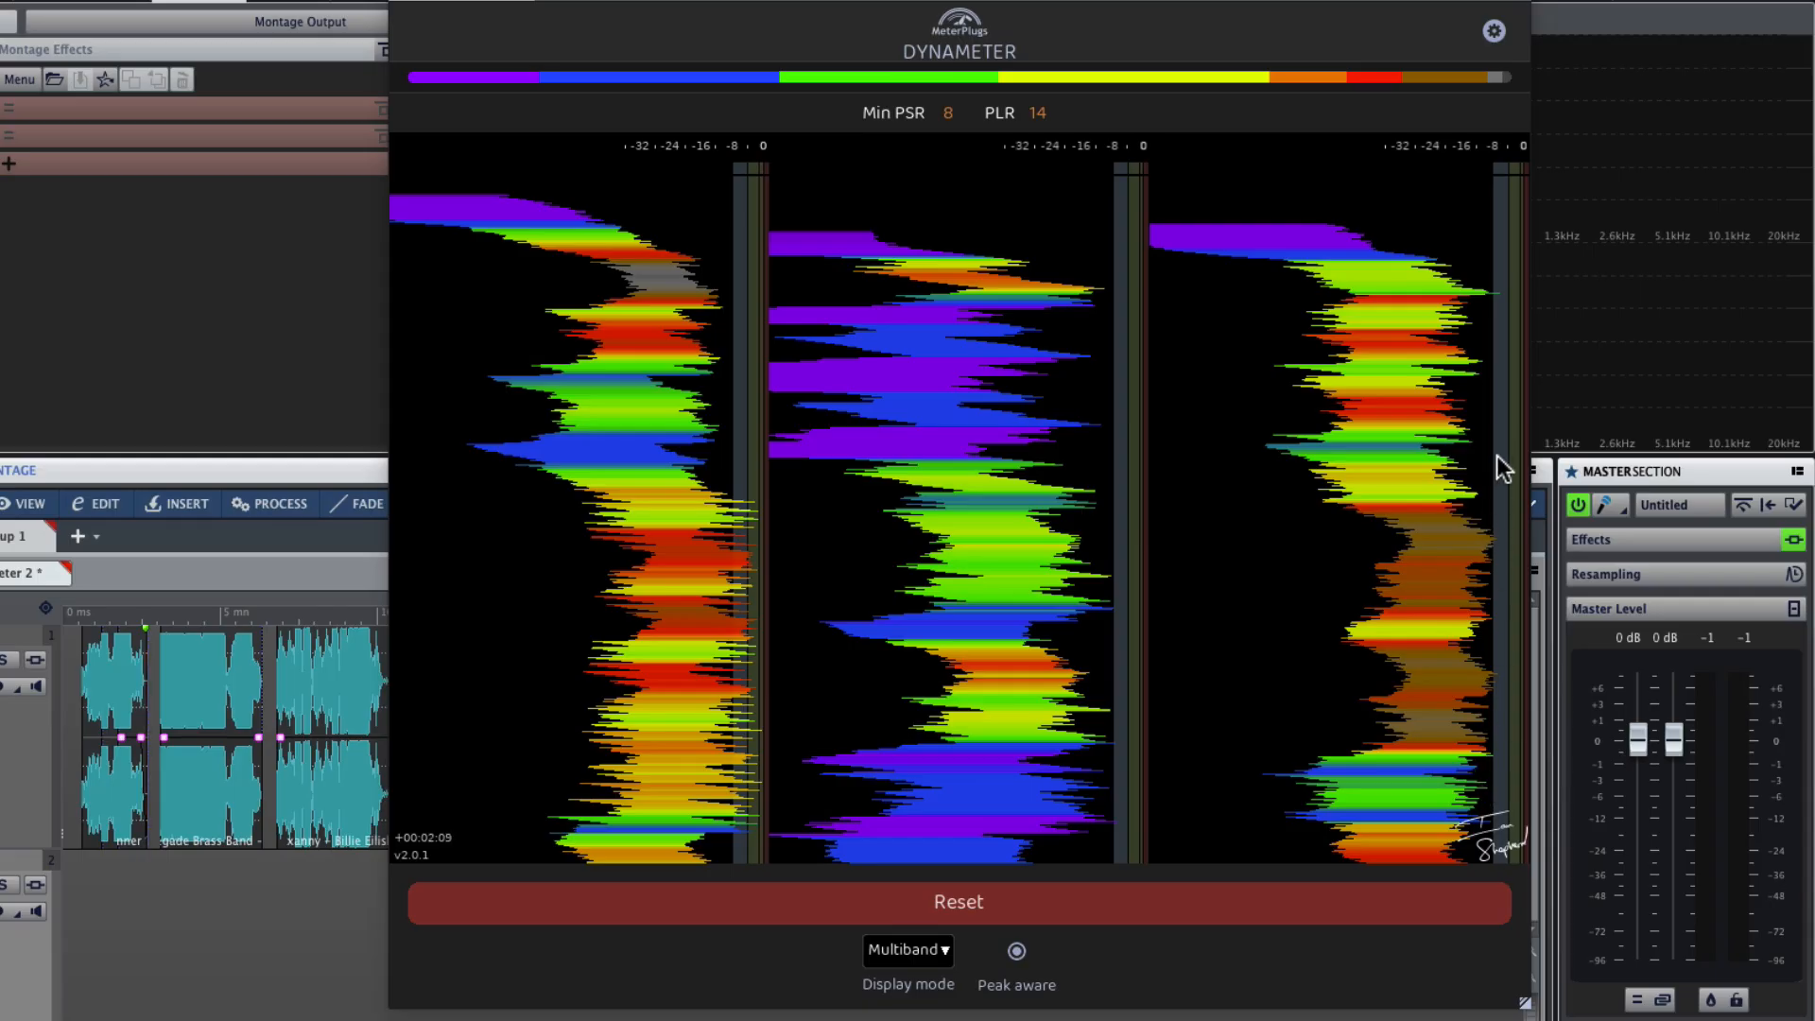
mouse_move(1463, 378)
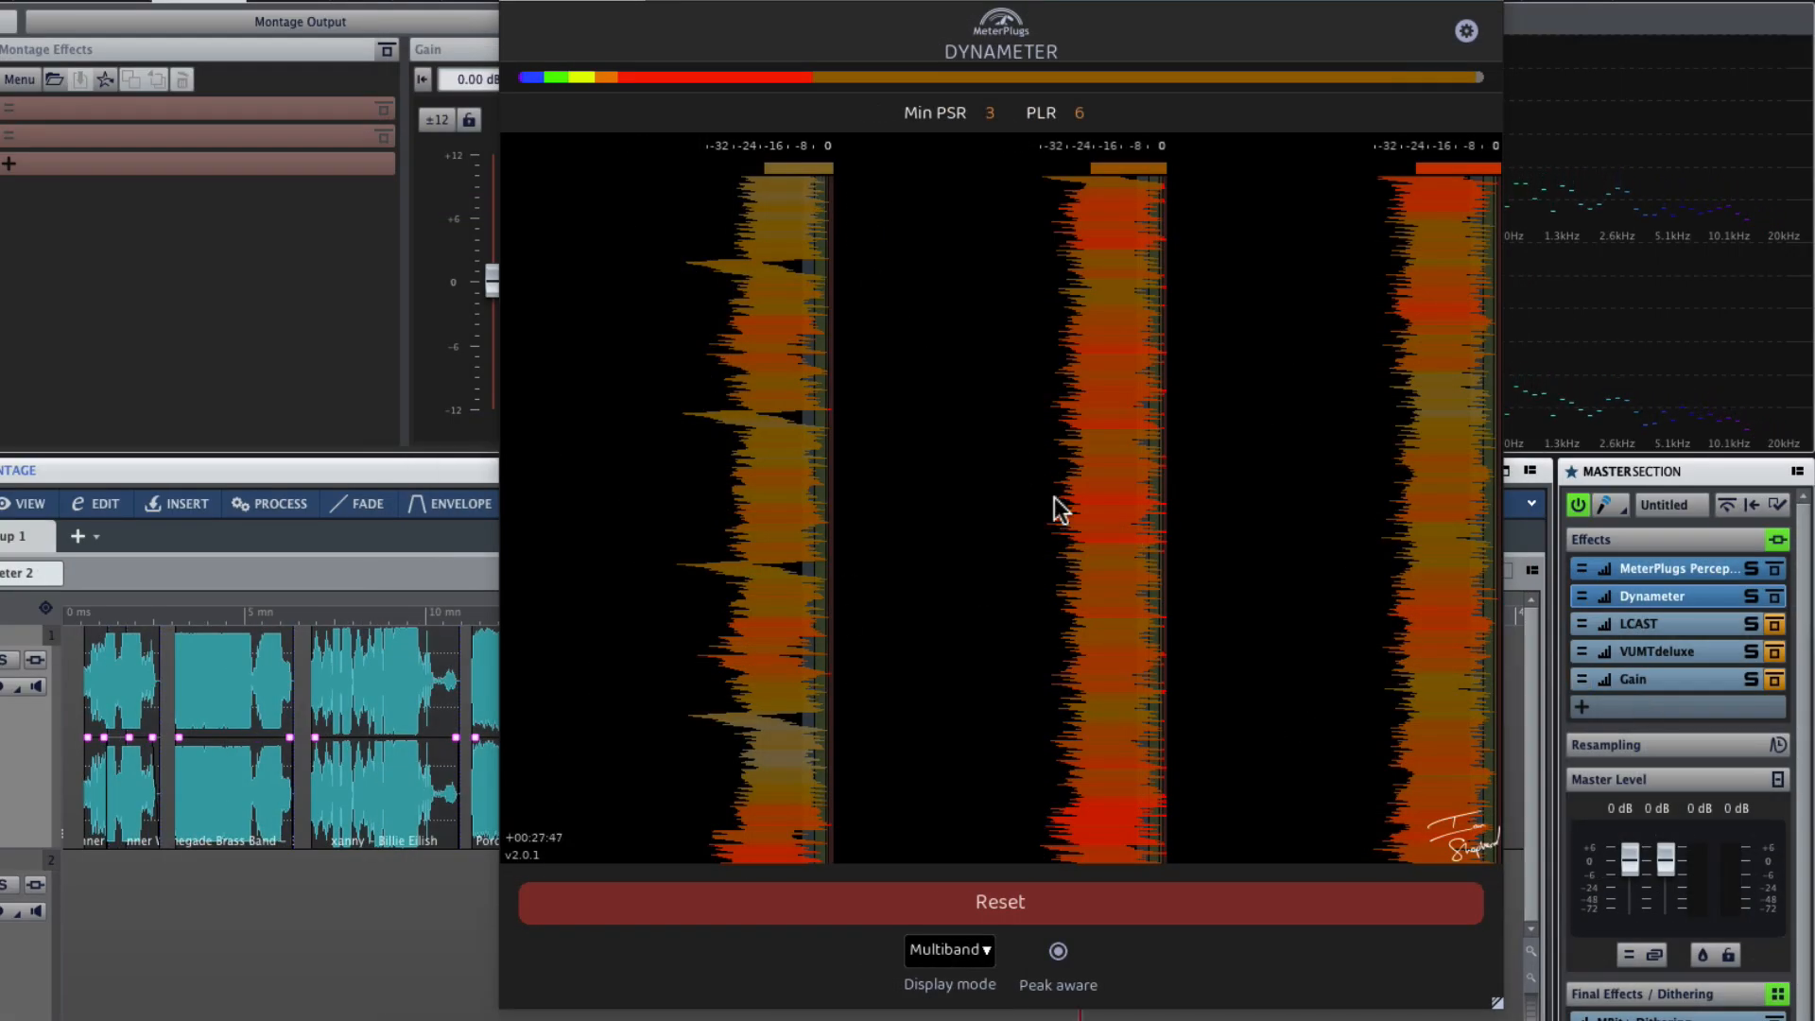
mouse_move(1459, 688)
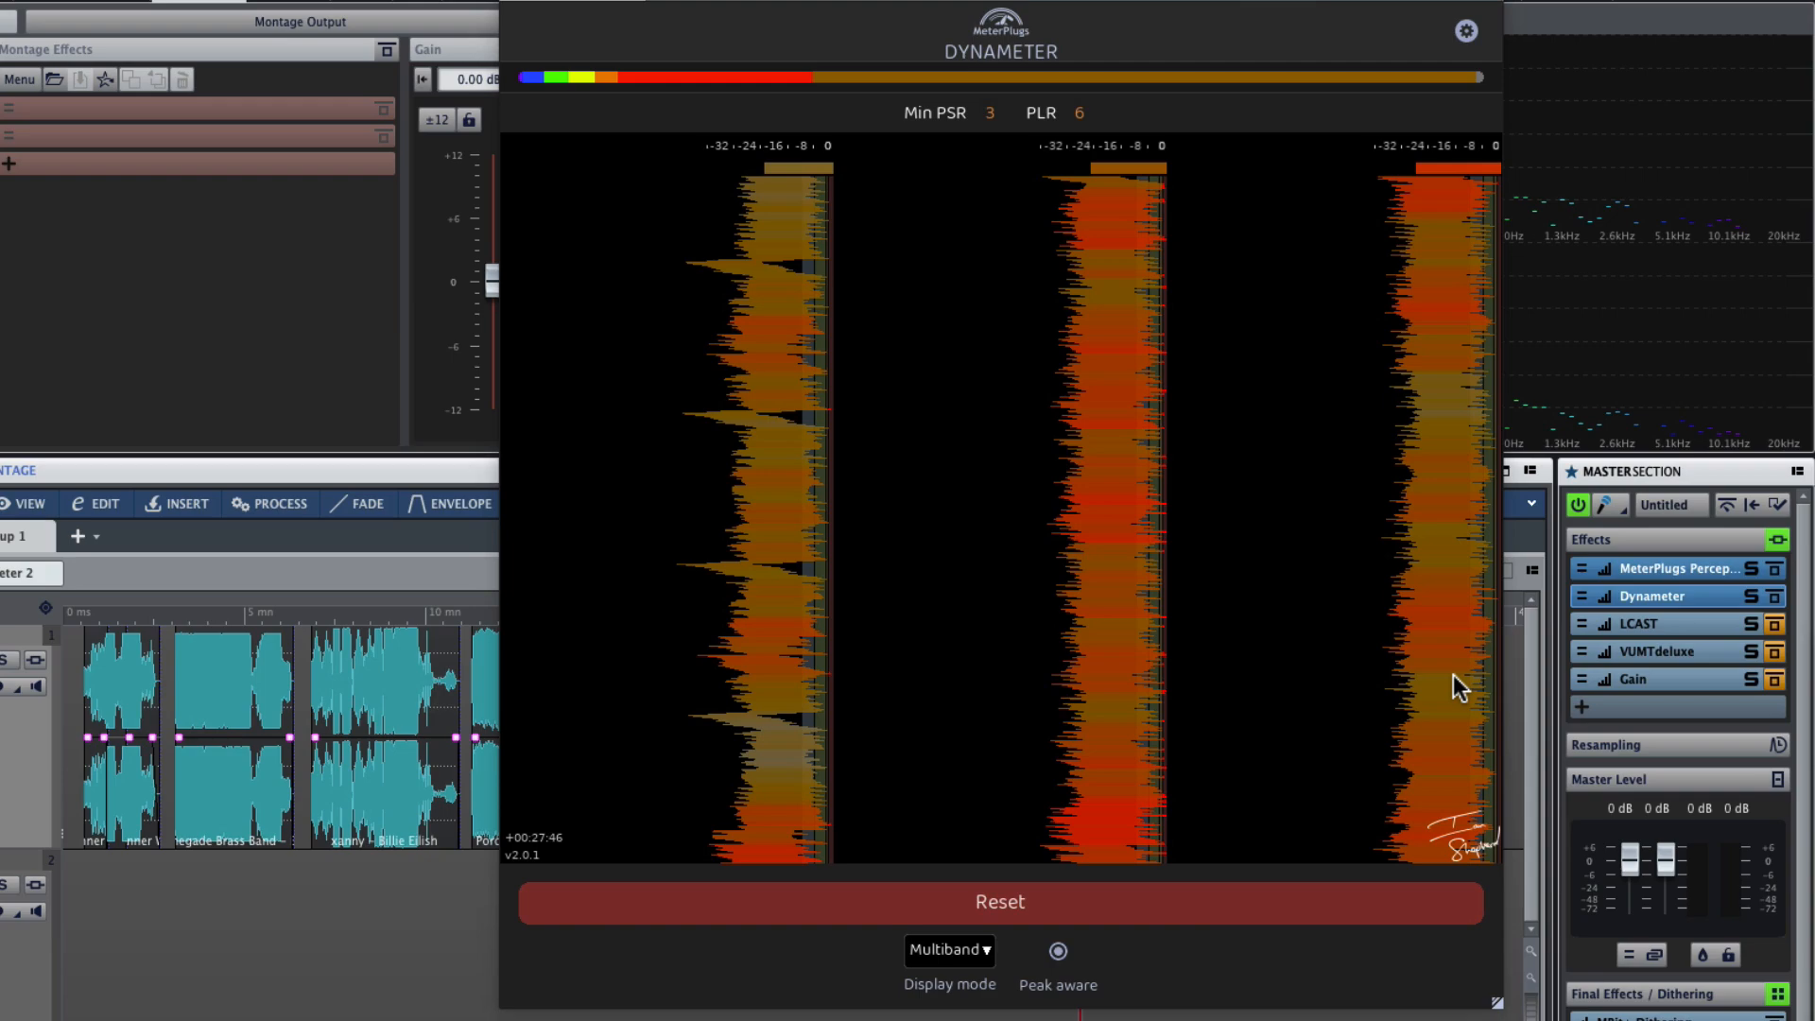
- Bring up Dynameter's Display mode list while it reads Min PSR 3 and PLR 6
left_click(947, 949)
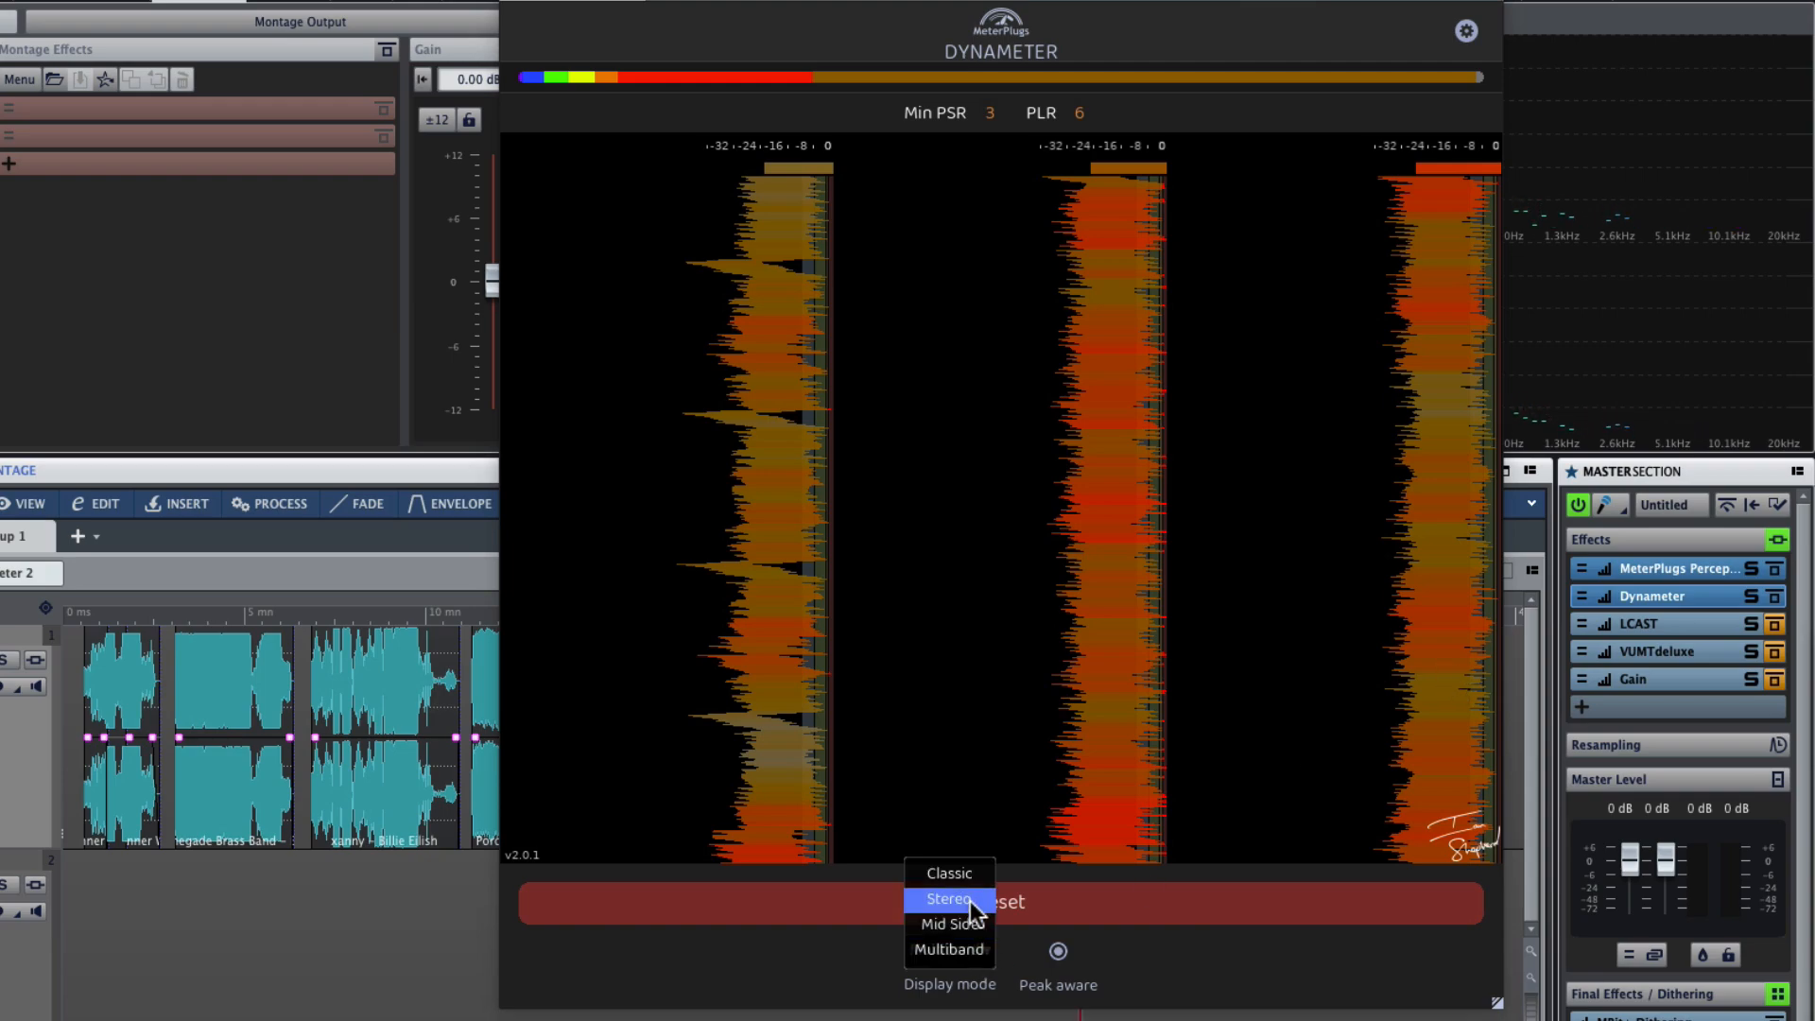
- Switch Dynameter to Stereo display showing two channel PSR histories
left_click(950, 900)
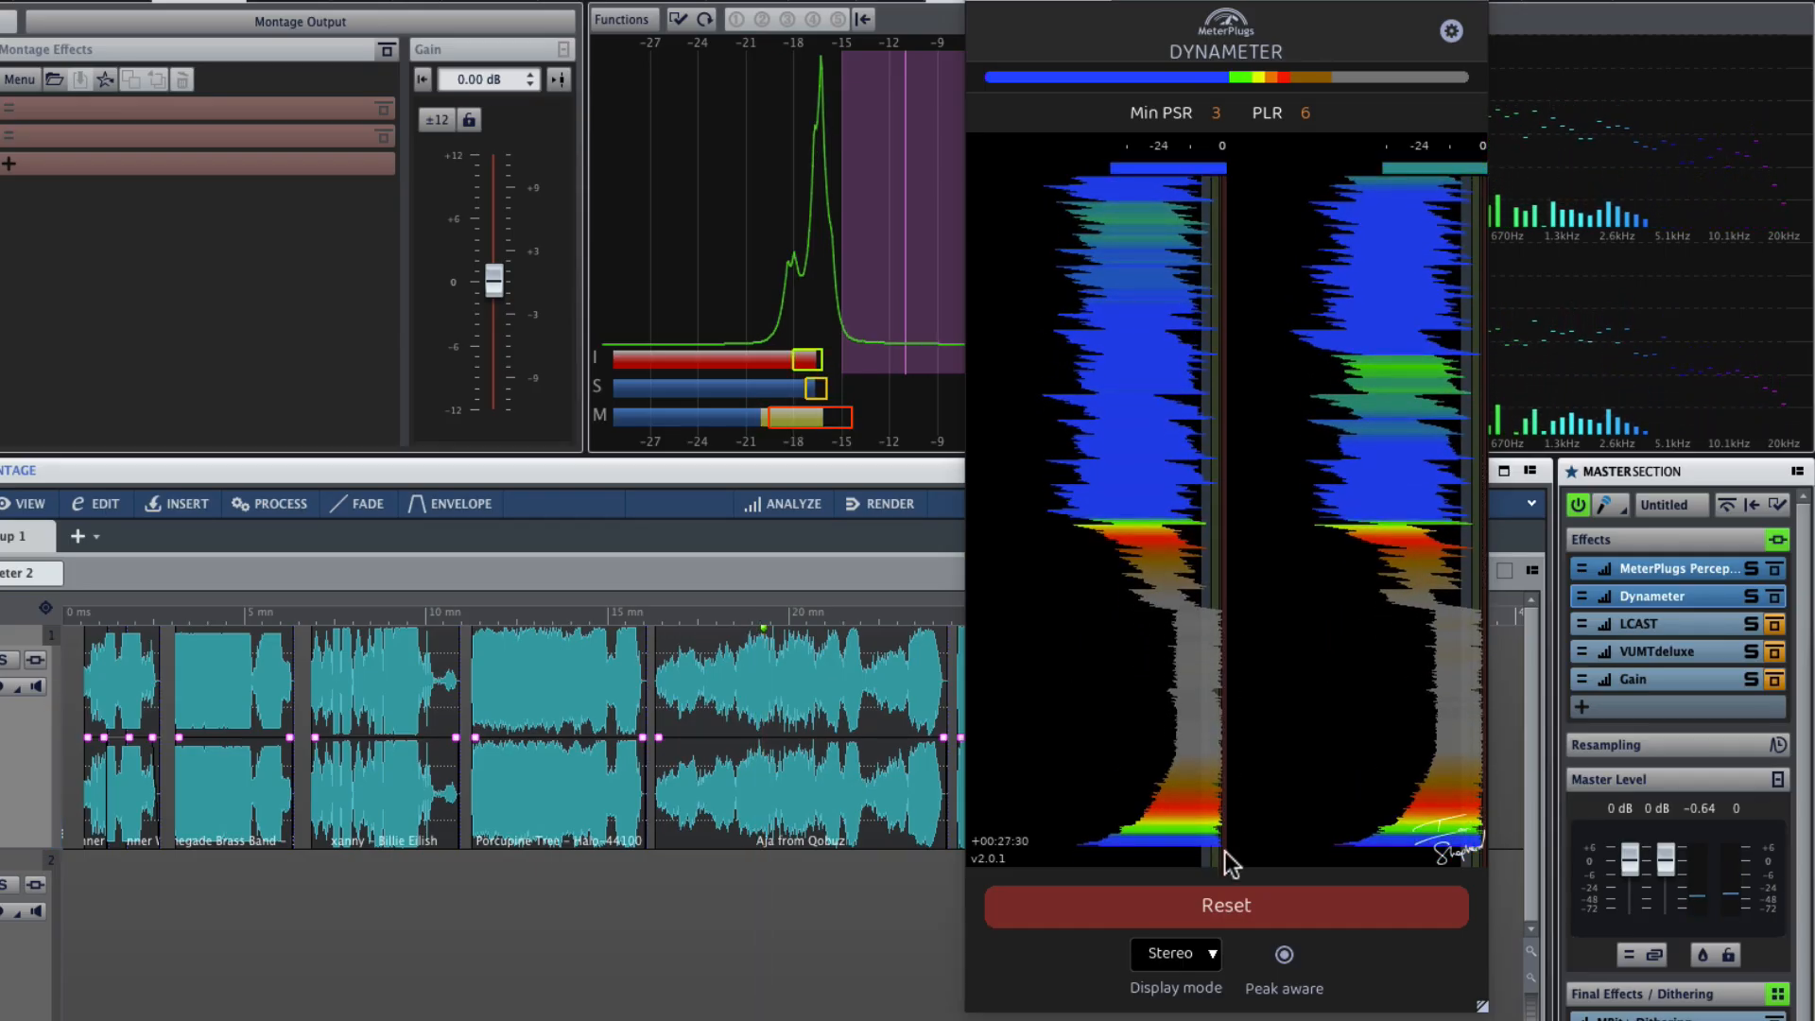
mouse_move(1235, 692)
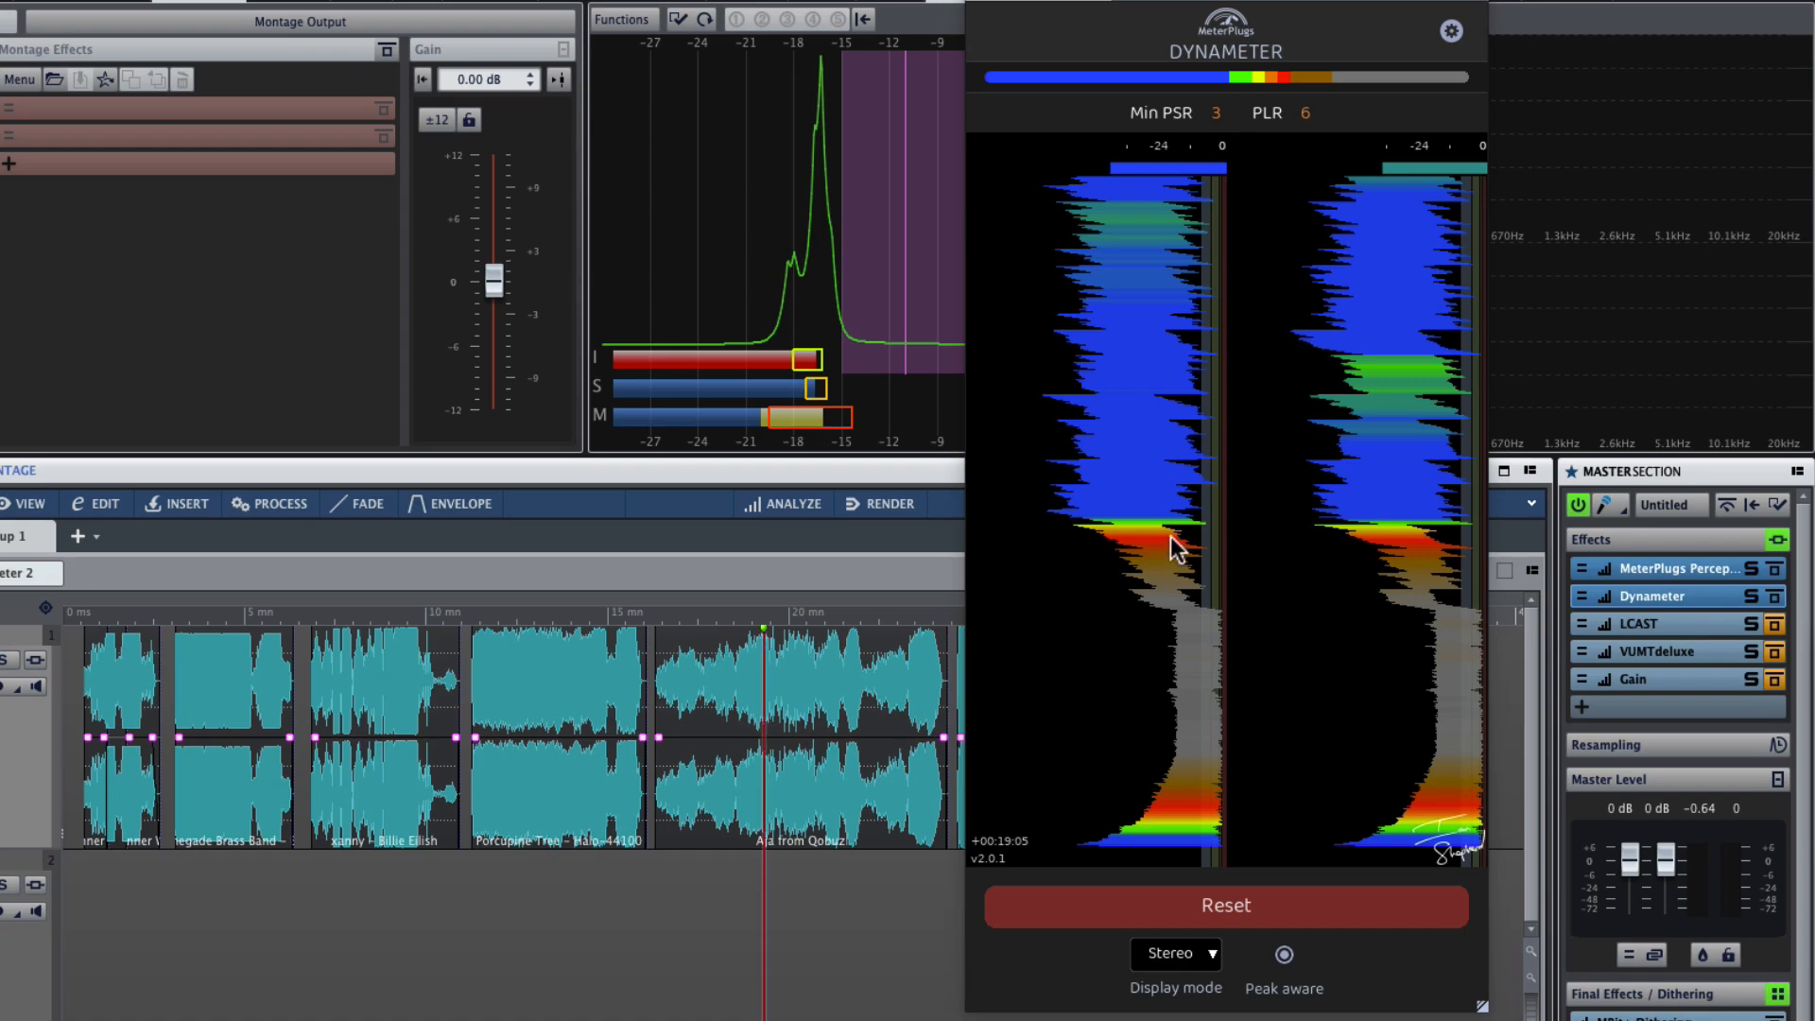
mouse_move(1210, 412)
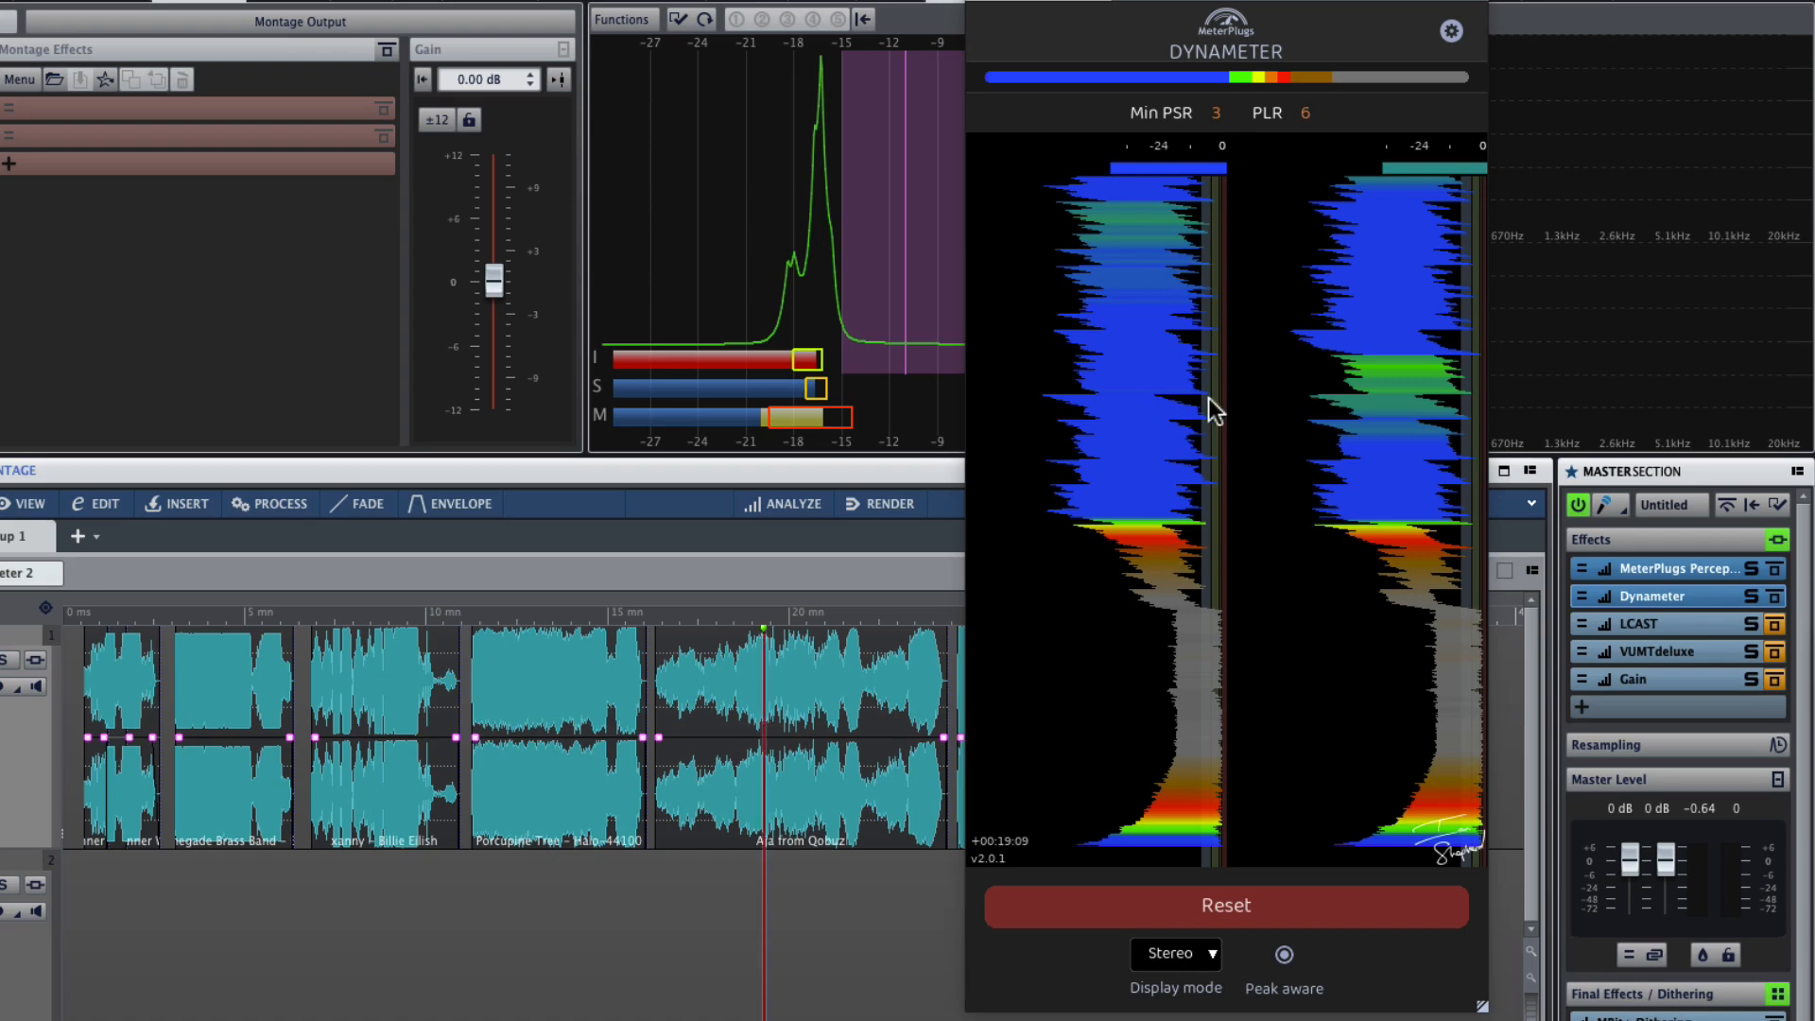
mouse_move(1191, 482)
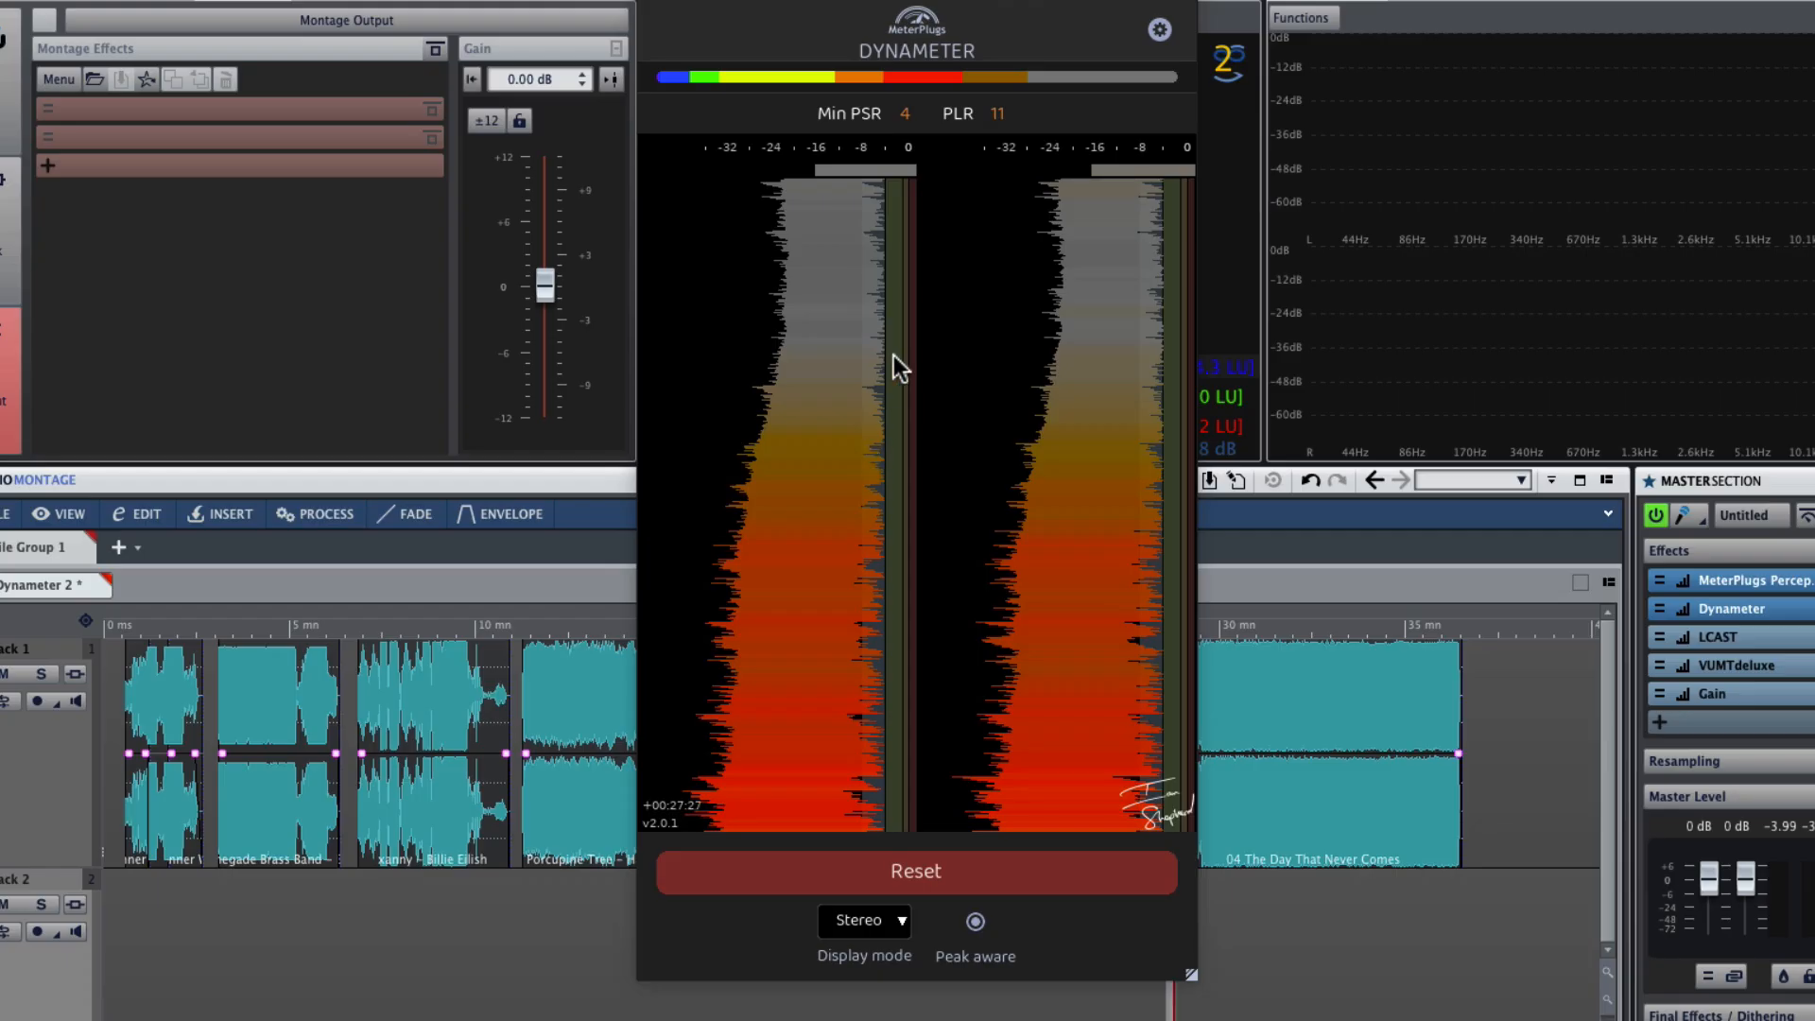
mouse_move(879, 374)
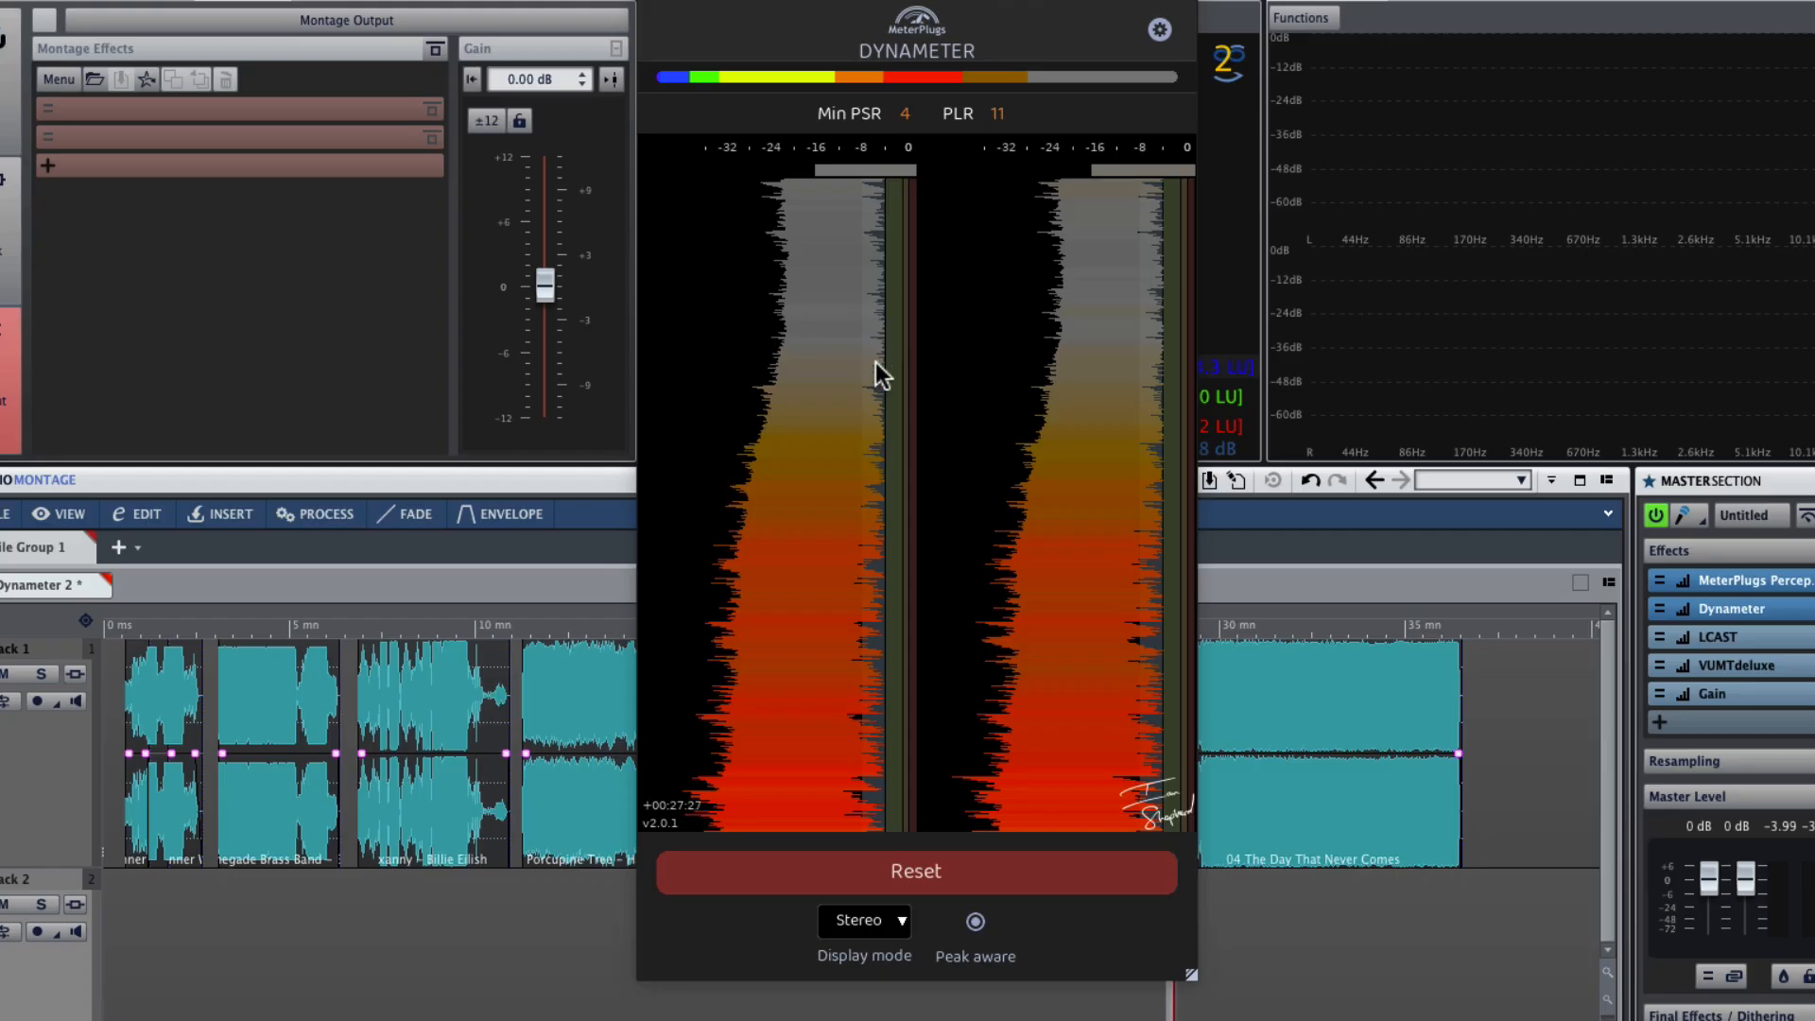
mouse_move(917, 215)
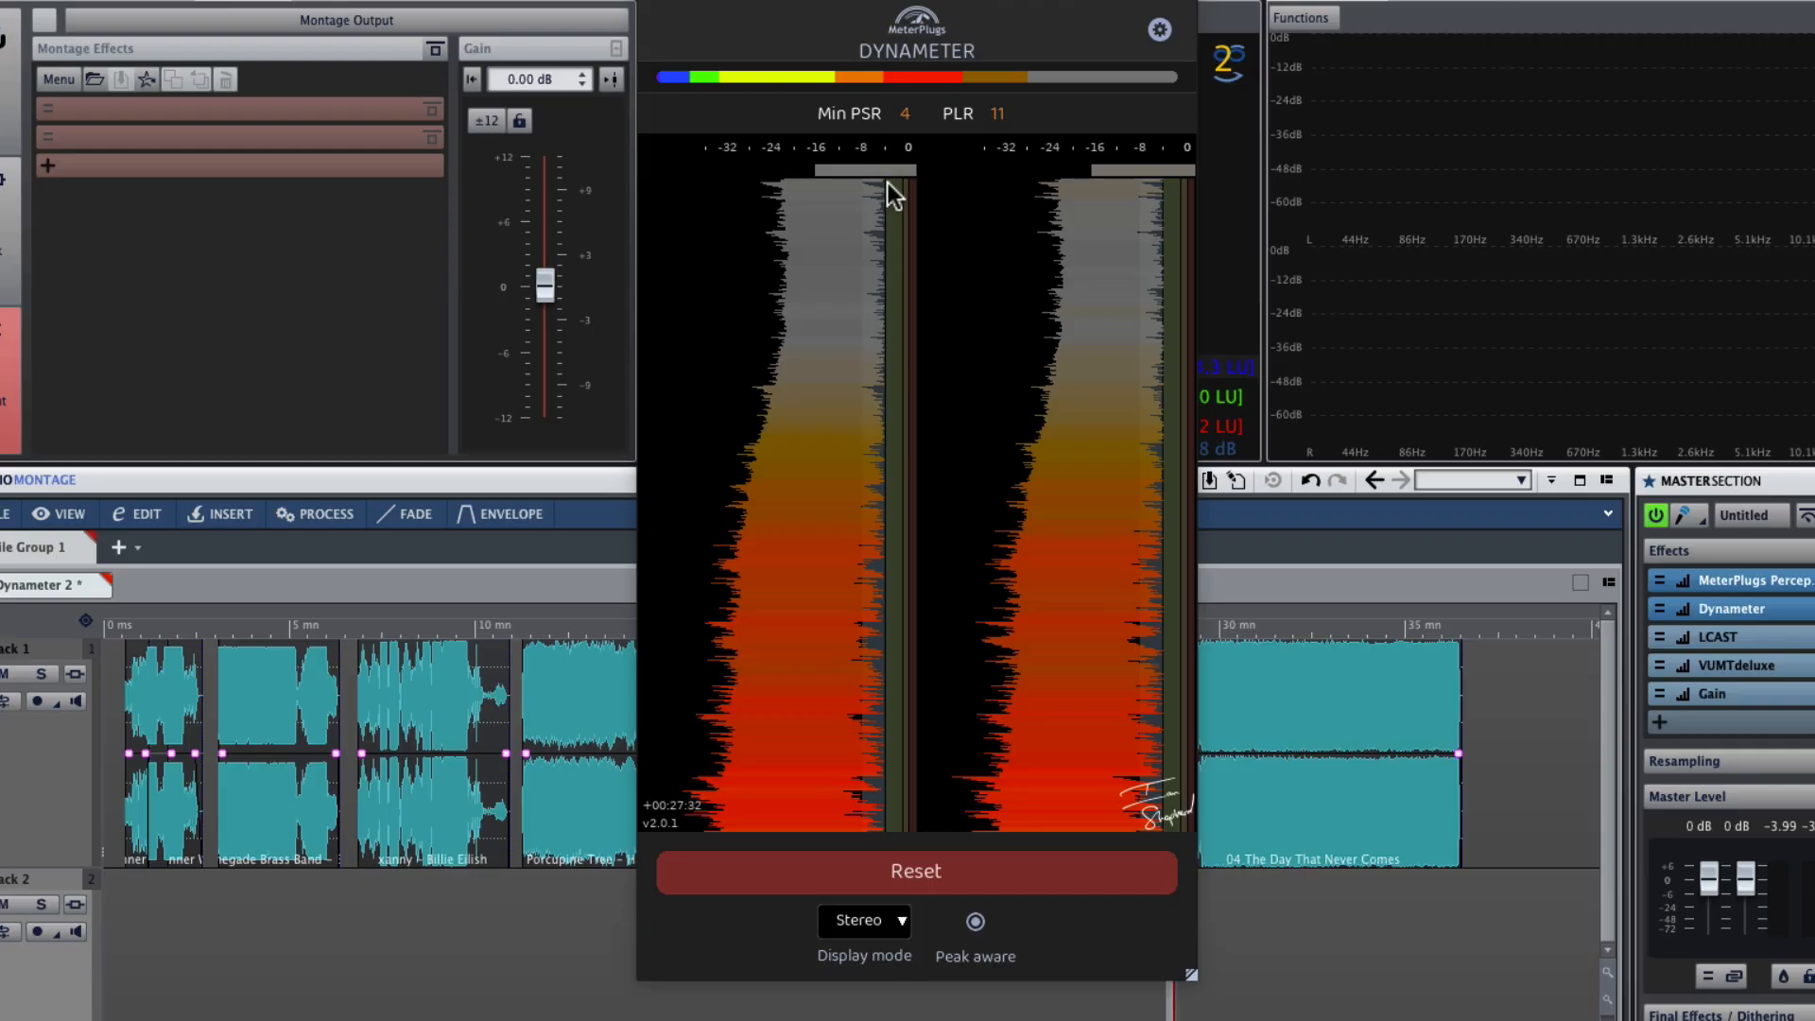
mouse_move(853, 481)
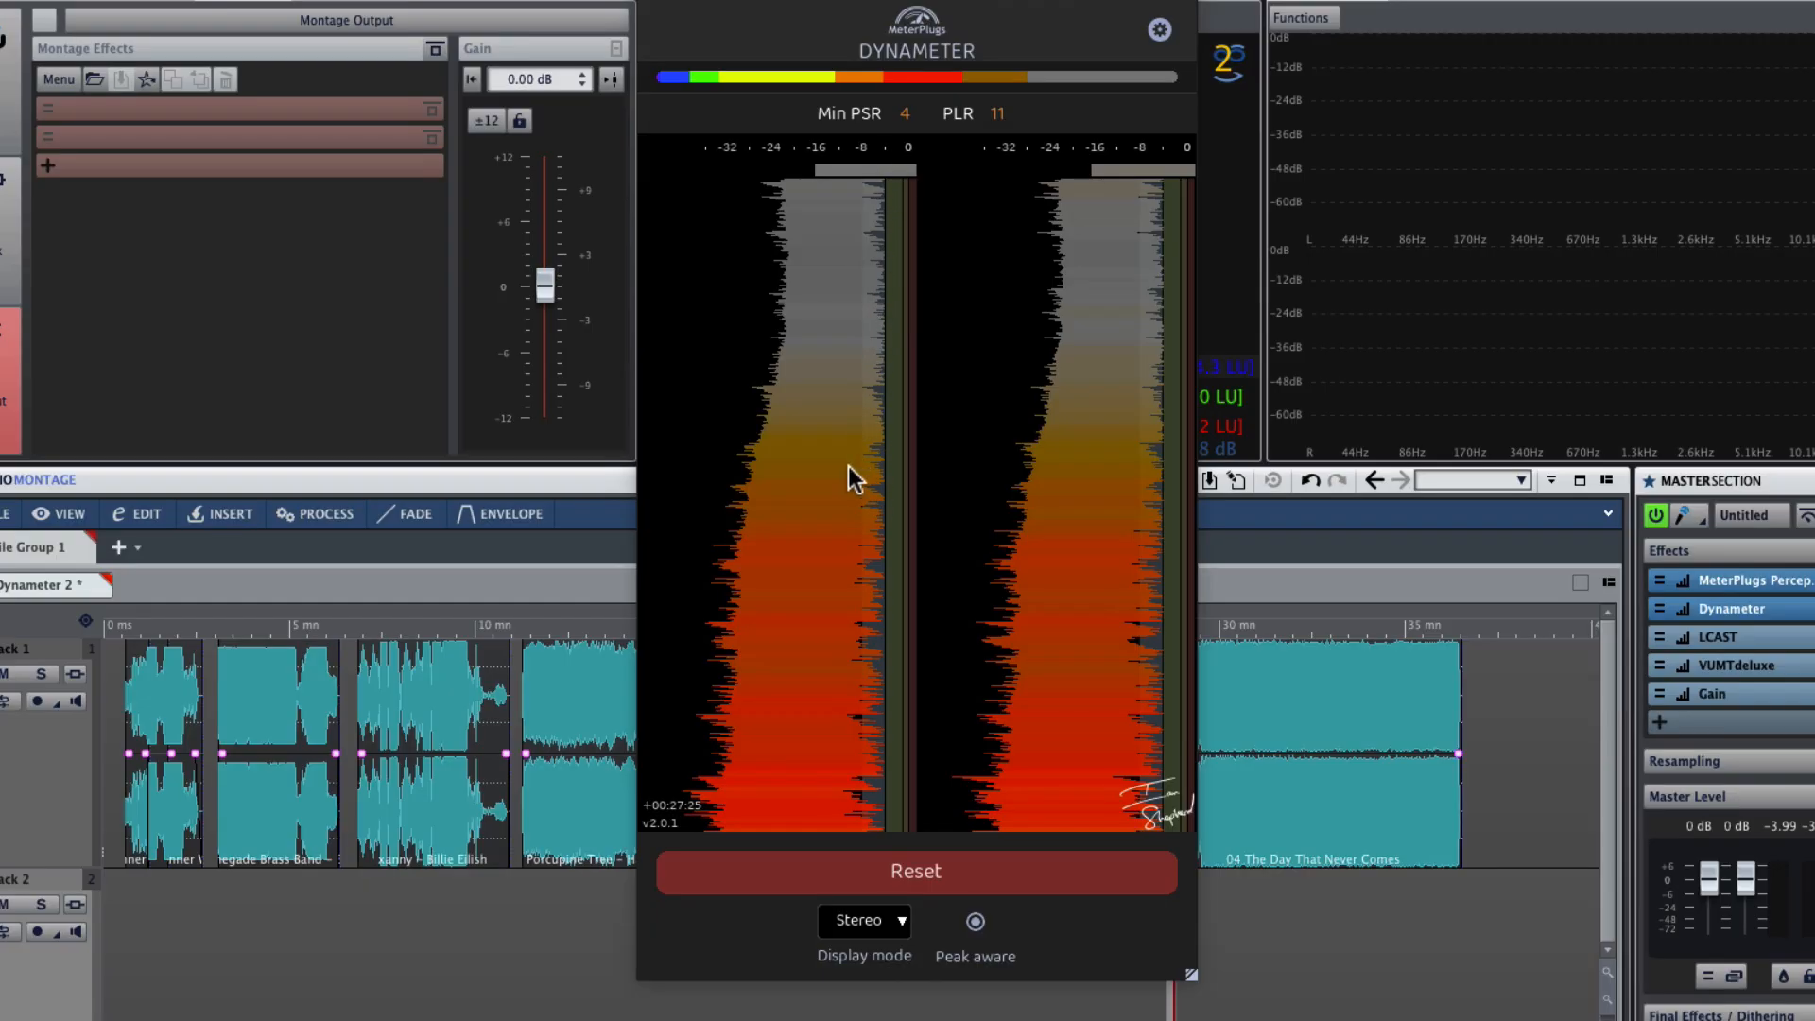
mouse_move(896, 245)
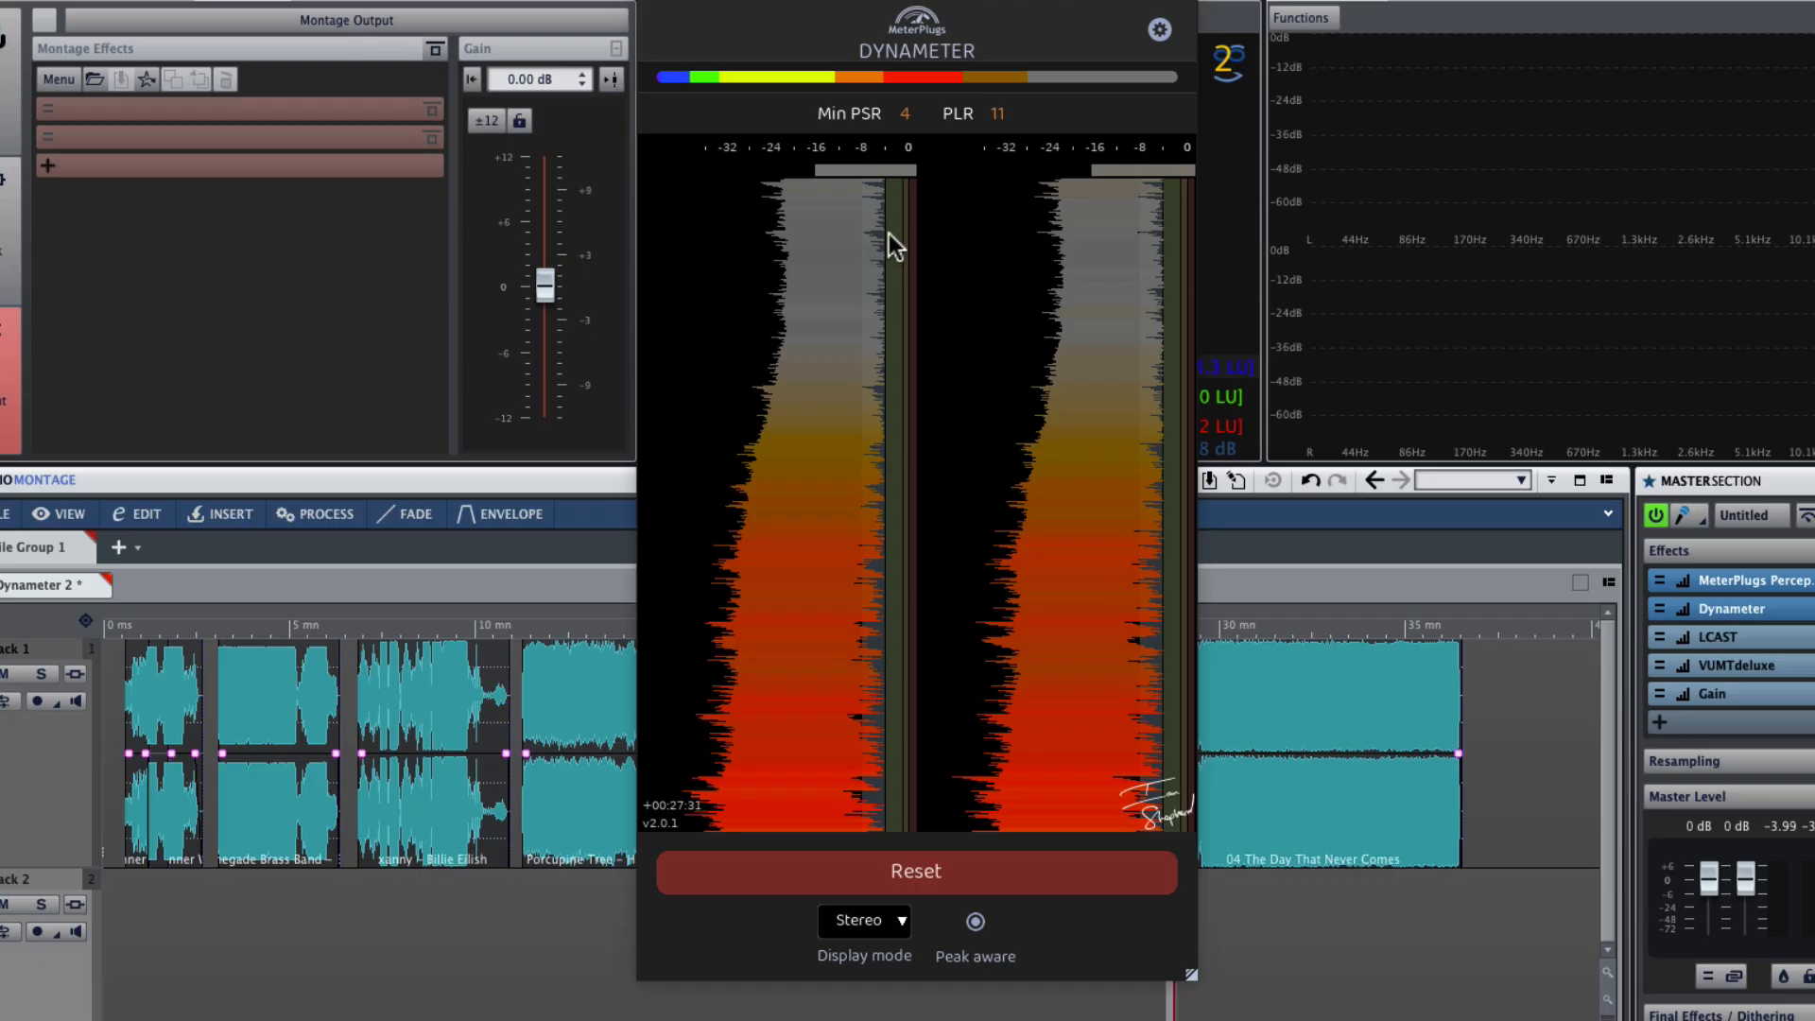
mouse_move(885, 424)
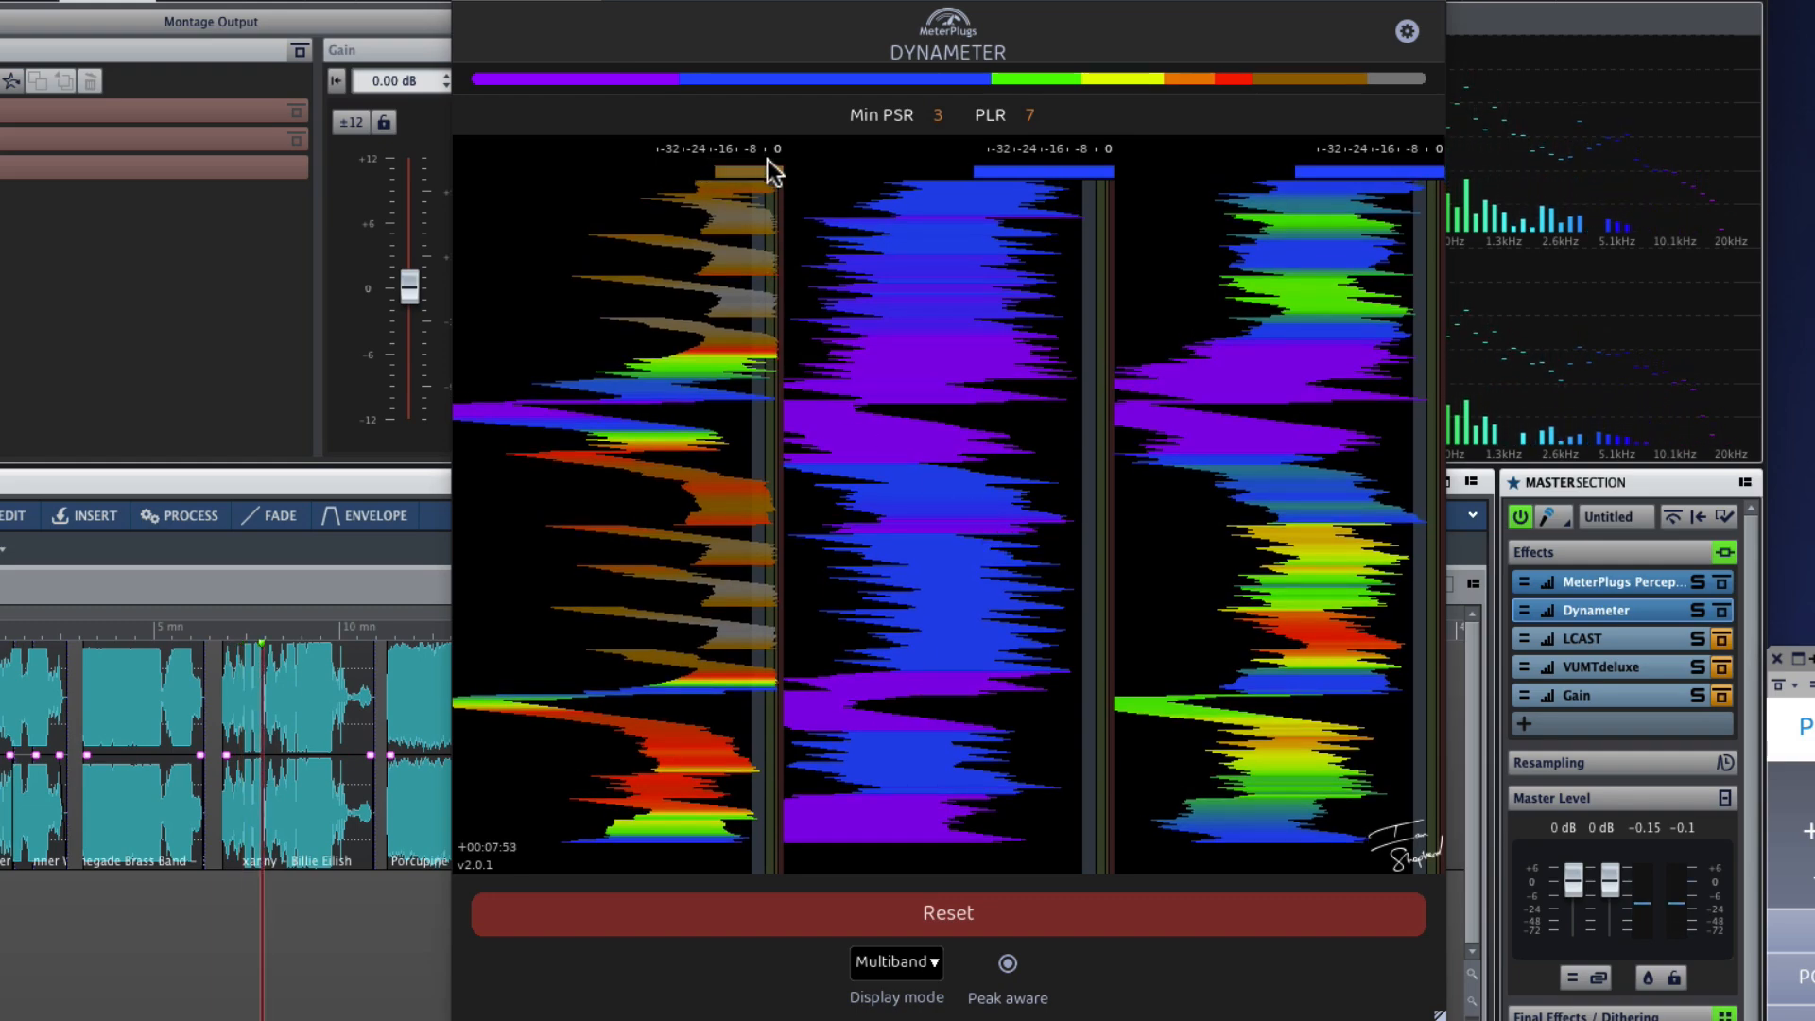
mouse_move(737, 268)
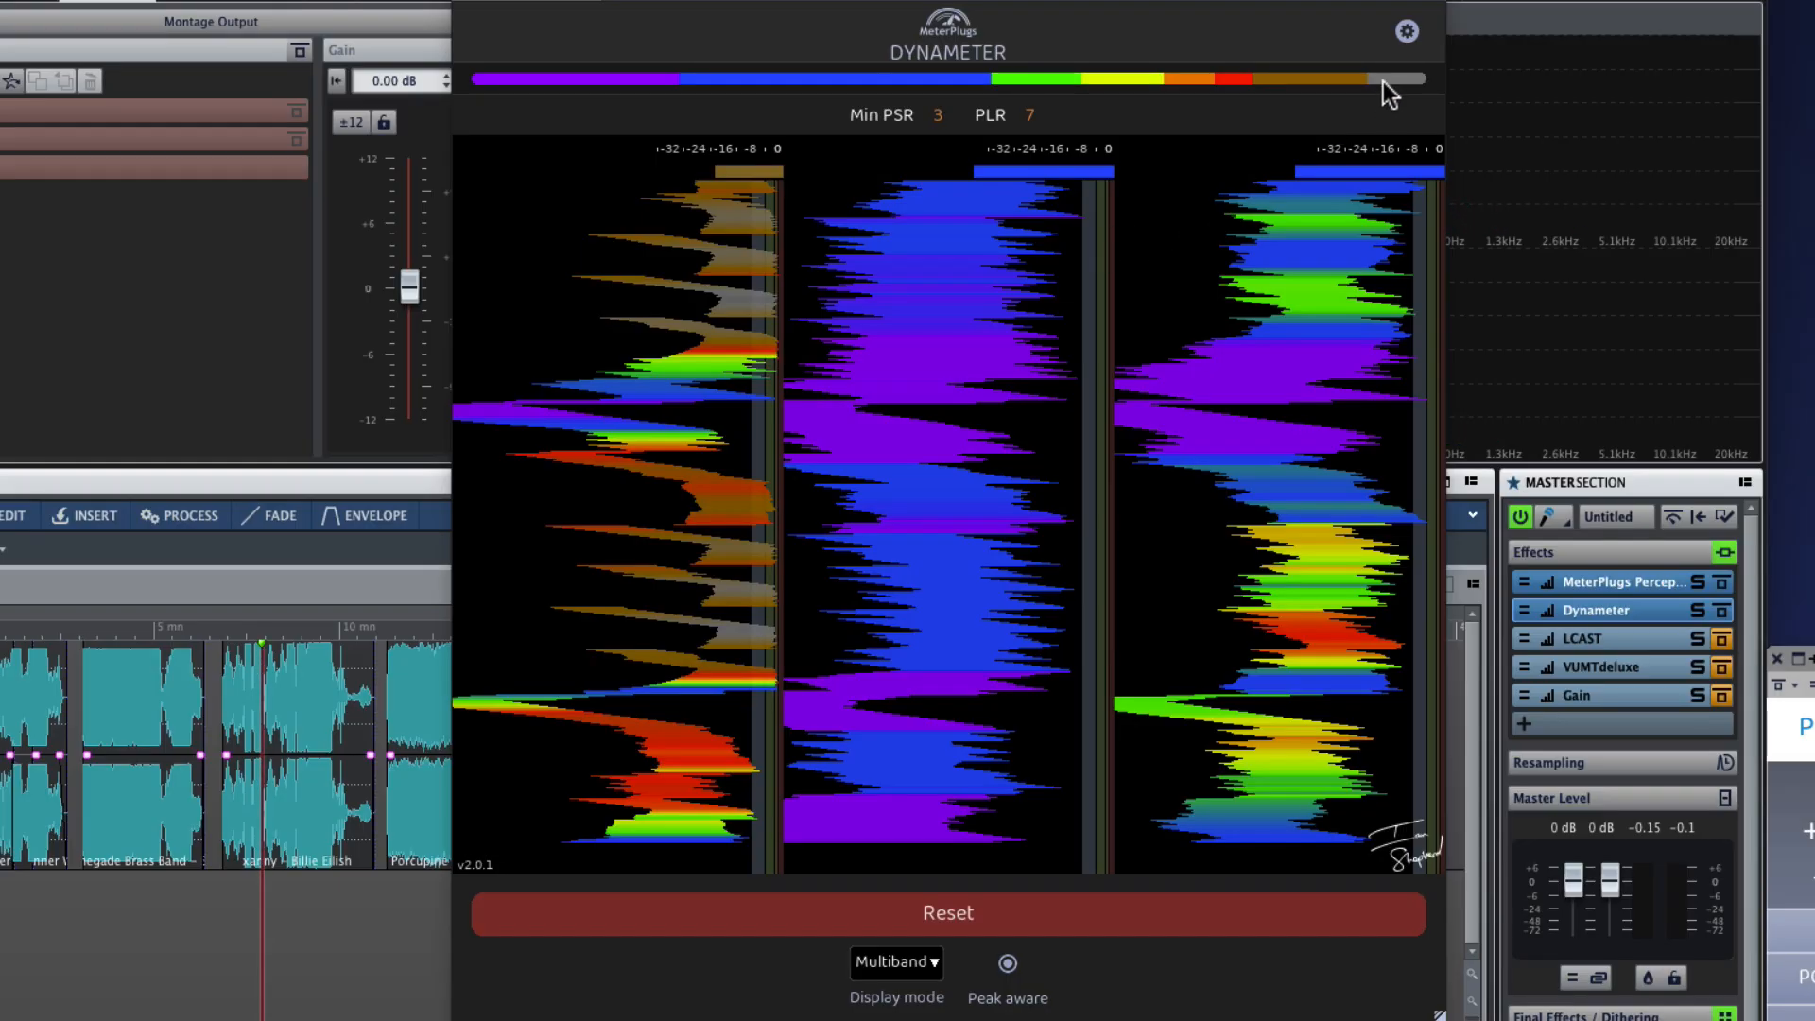
- Bring up Dynameter's settings panel showing the Limited preset, TIDAL platform and EQ cutoffs
left_click(1407, 31)
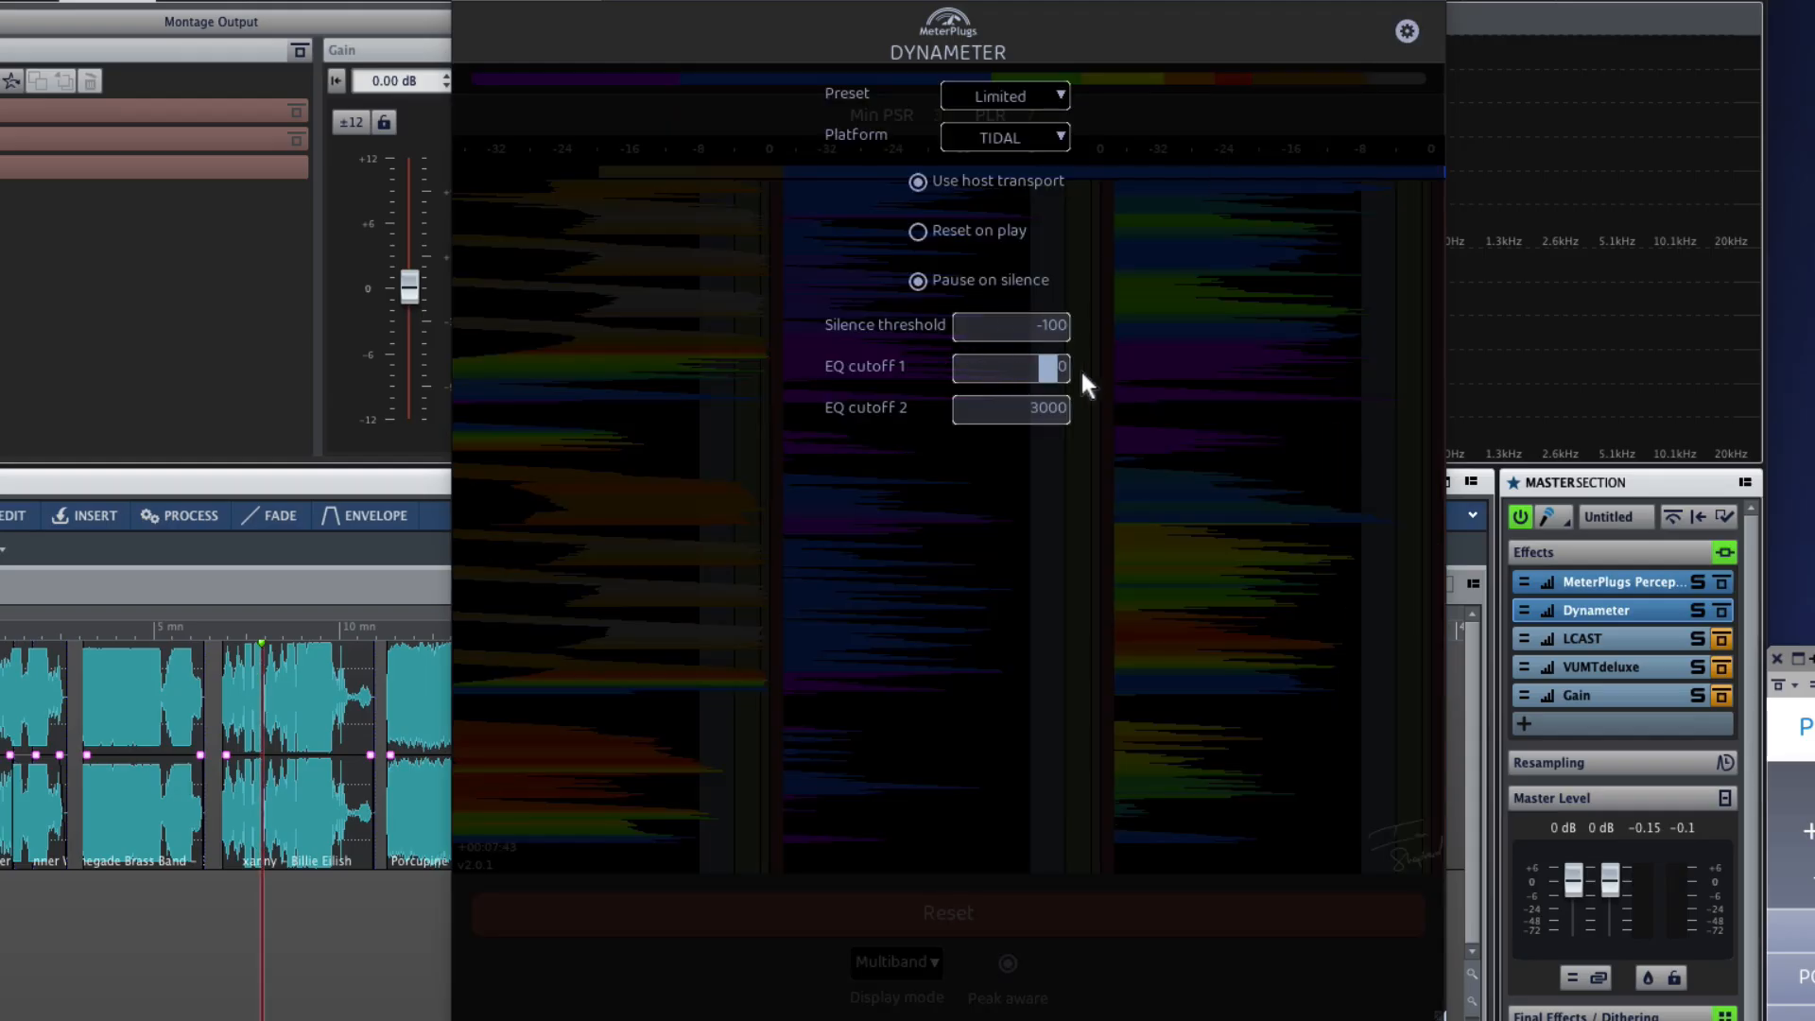
- Confirm EQ cutoff 1 at 400 and bring the settings panel back up
left_click_drag(1009, 366, 1024, 378)
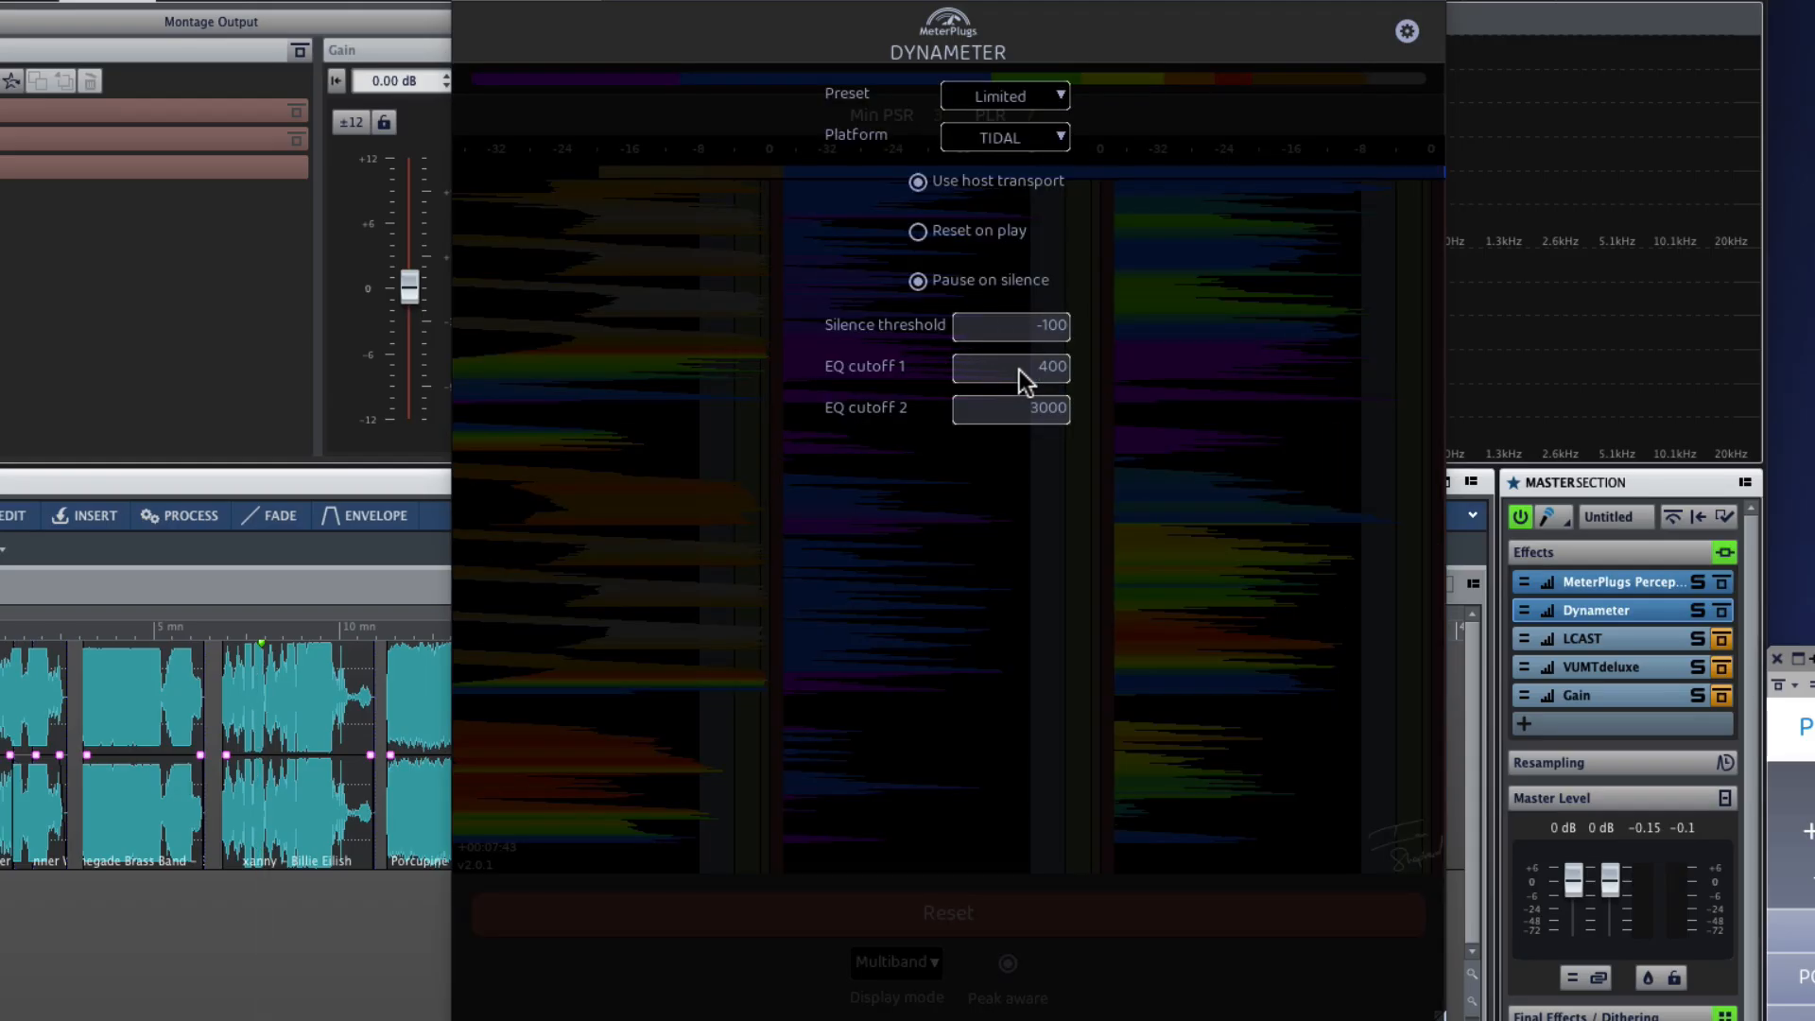
left_click(1009, 367)
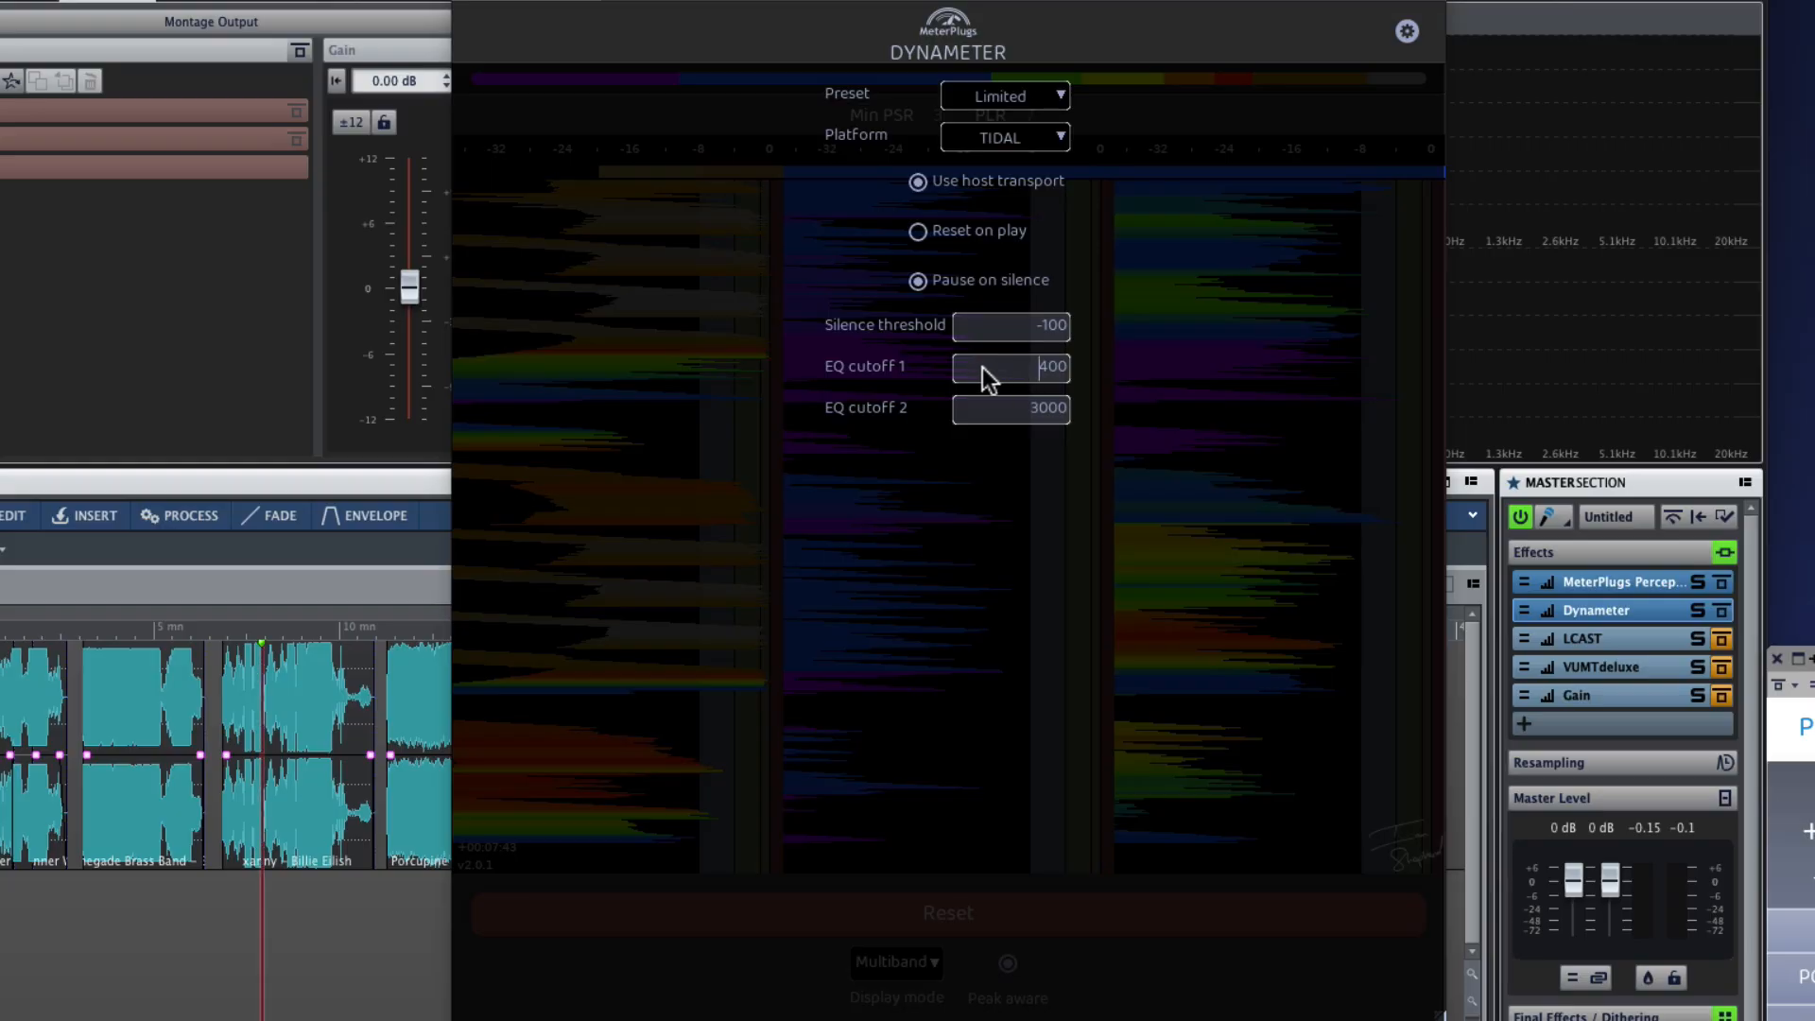
mouse_move(1139, 317)
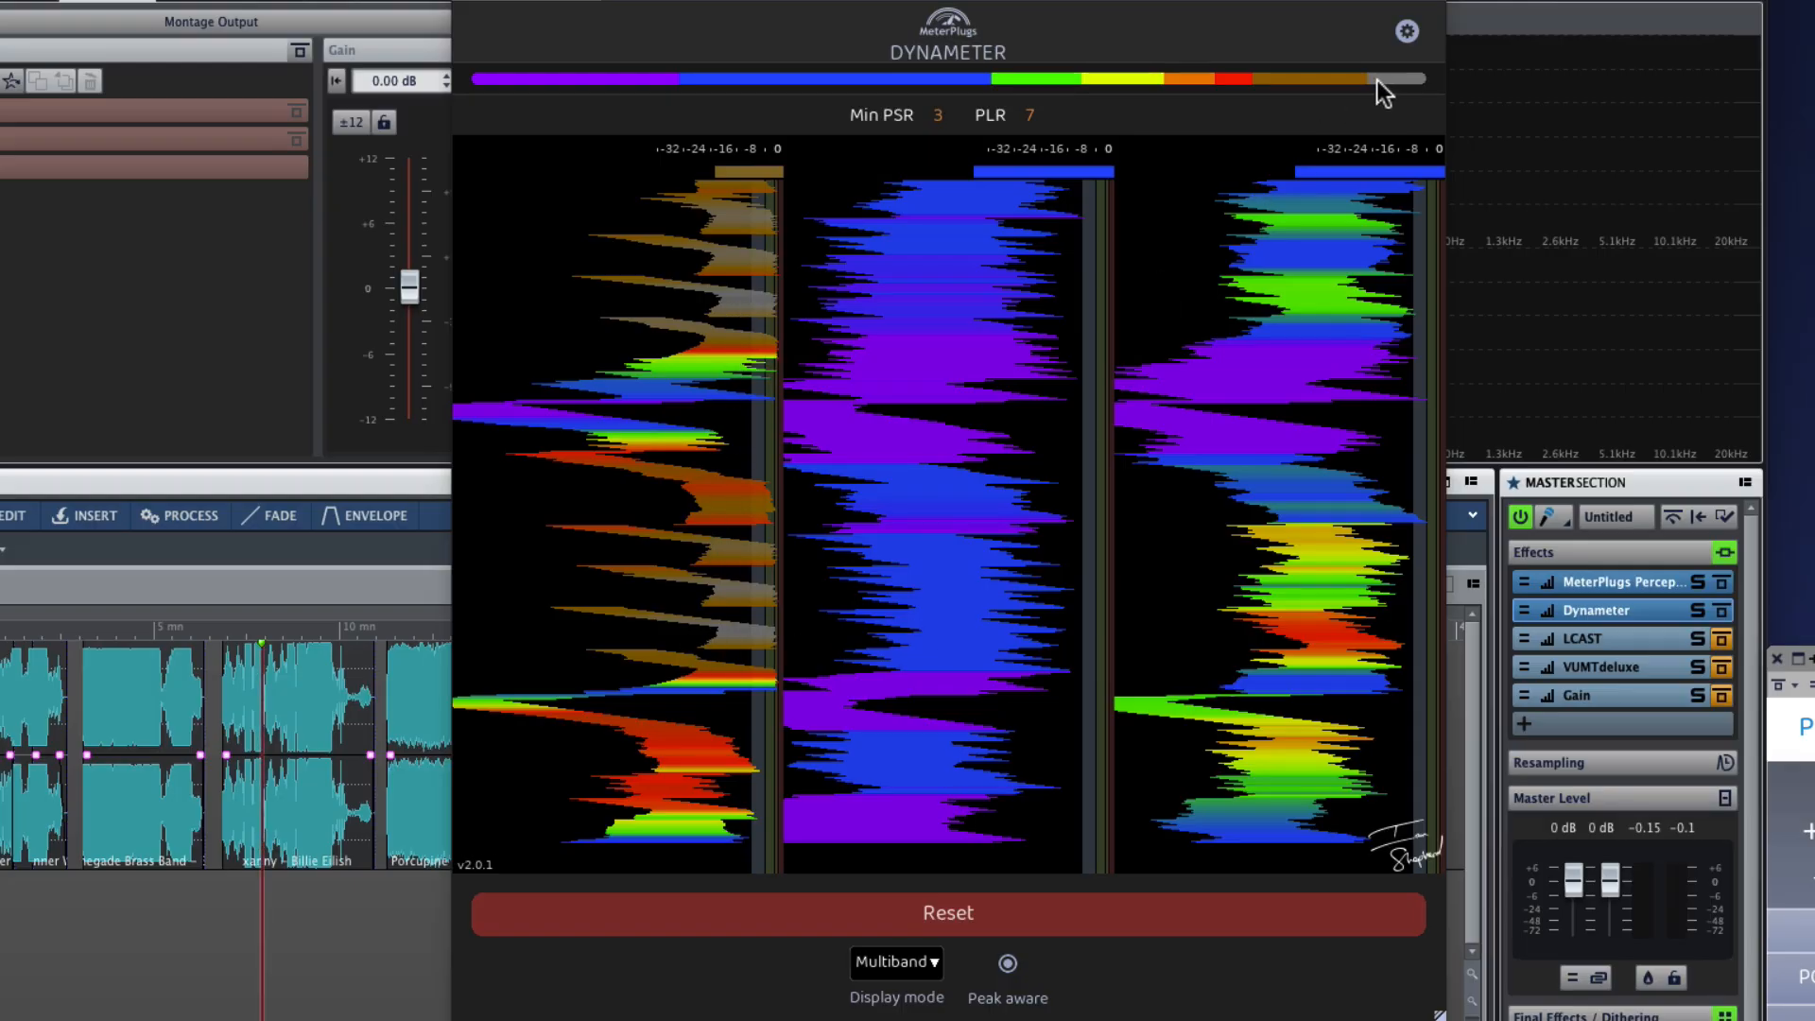
left_click(1407, 31)
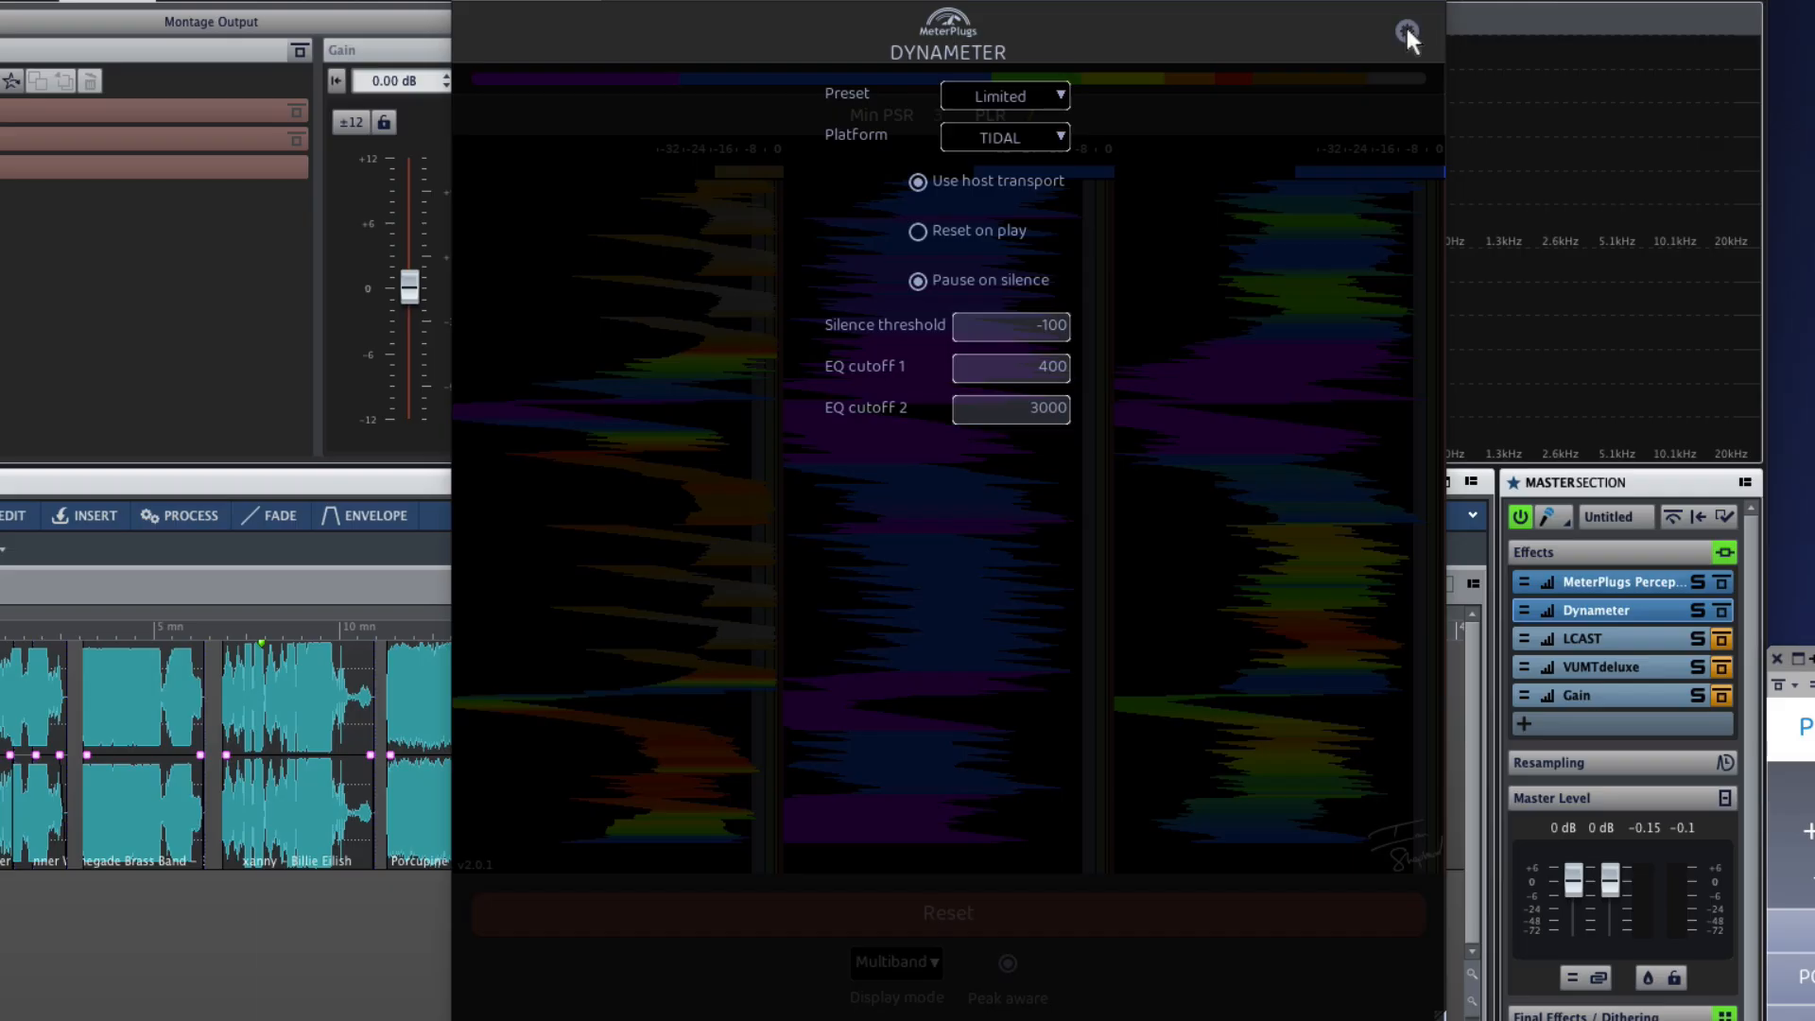
- Close the settings panel, returning to the three-band Multiband history at Min PSR 3, PLR 7
left_click(1403, 30)
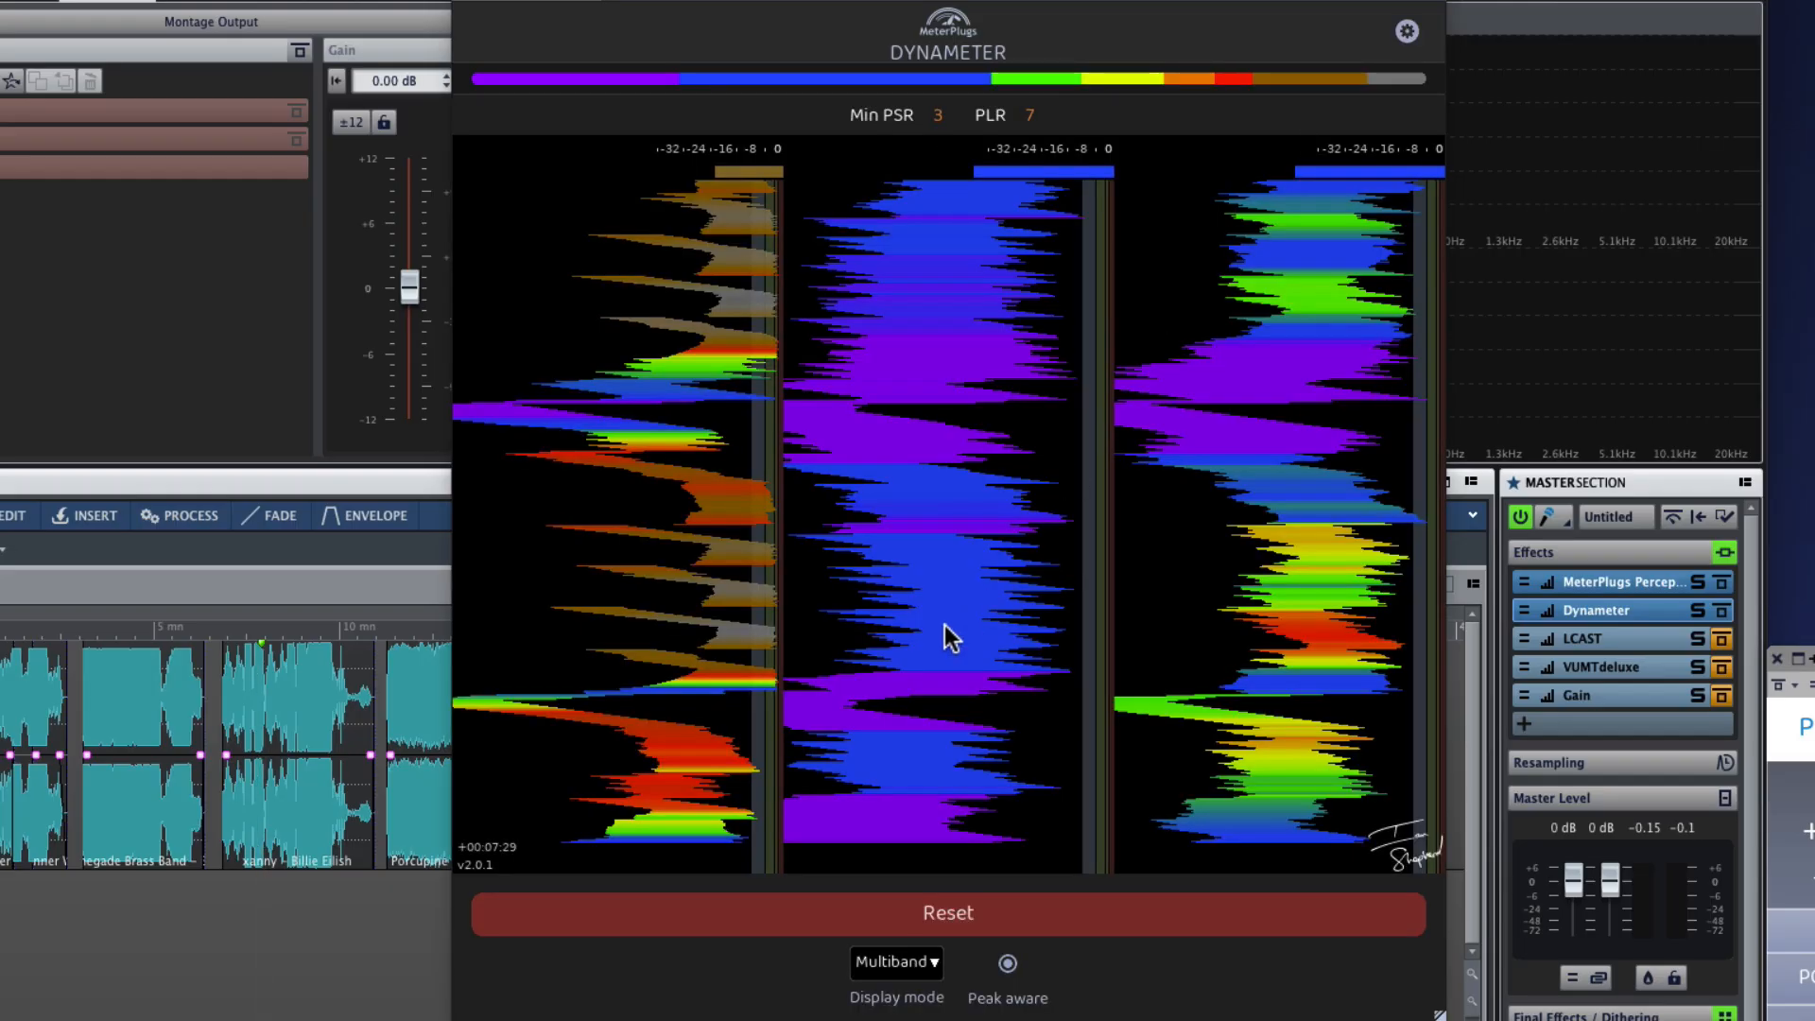
mouse_move(945, 701)
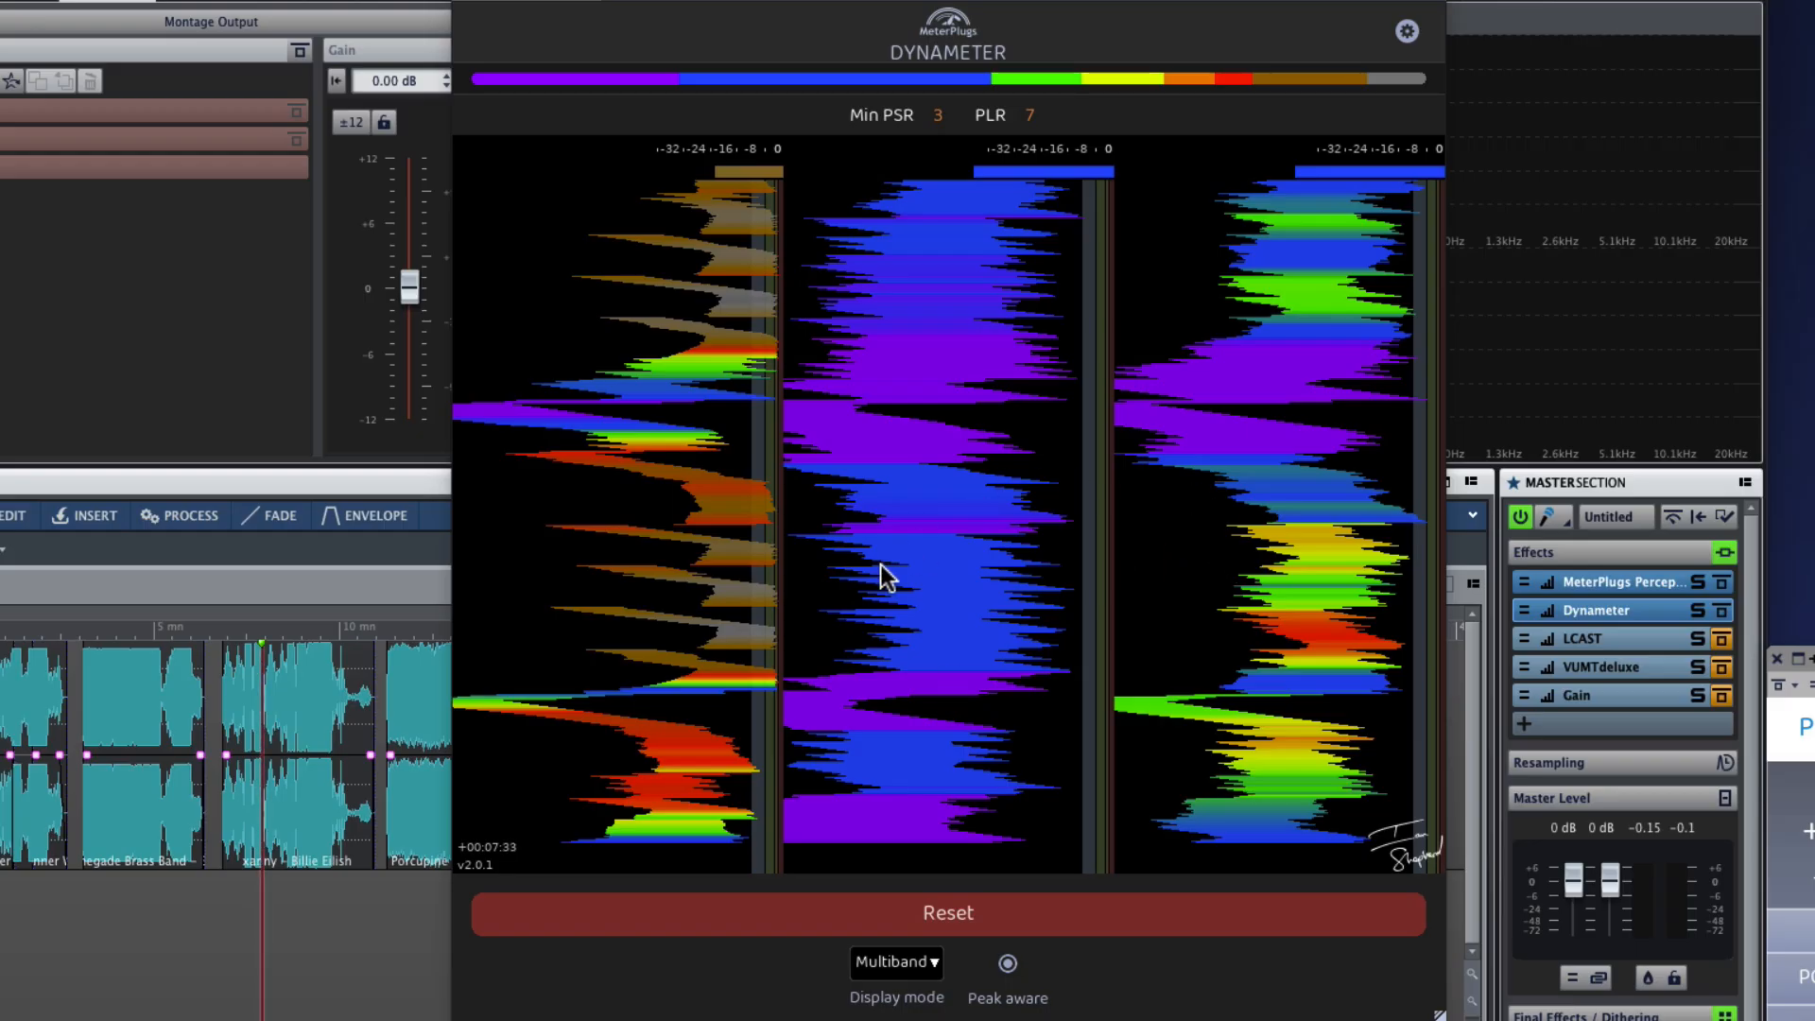
mouse_move(1175, 428)
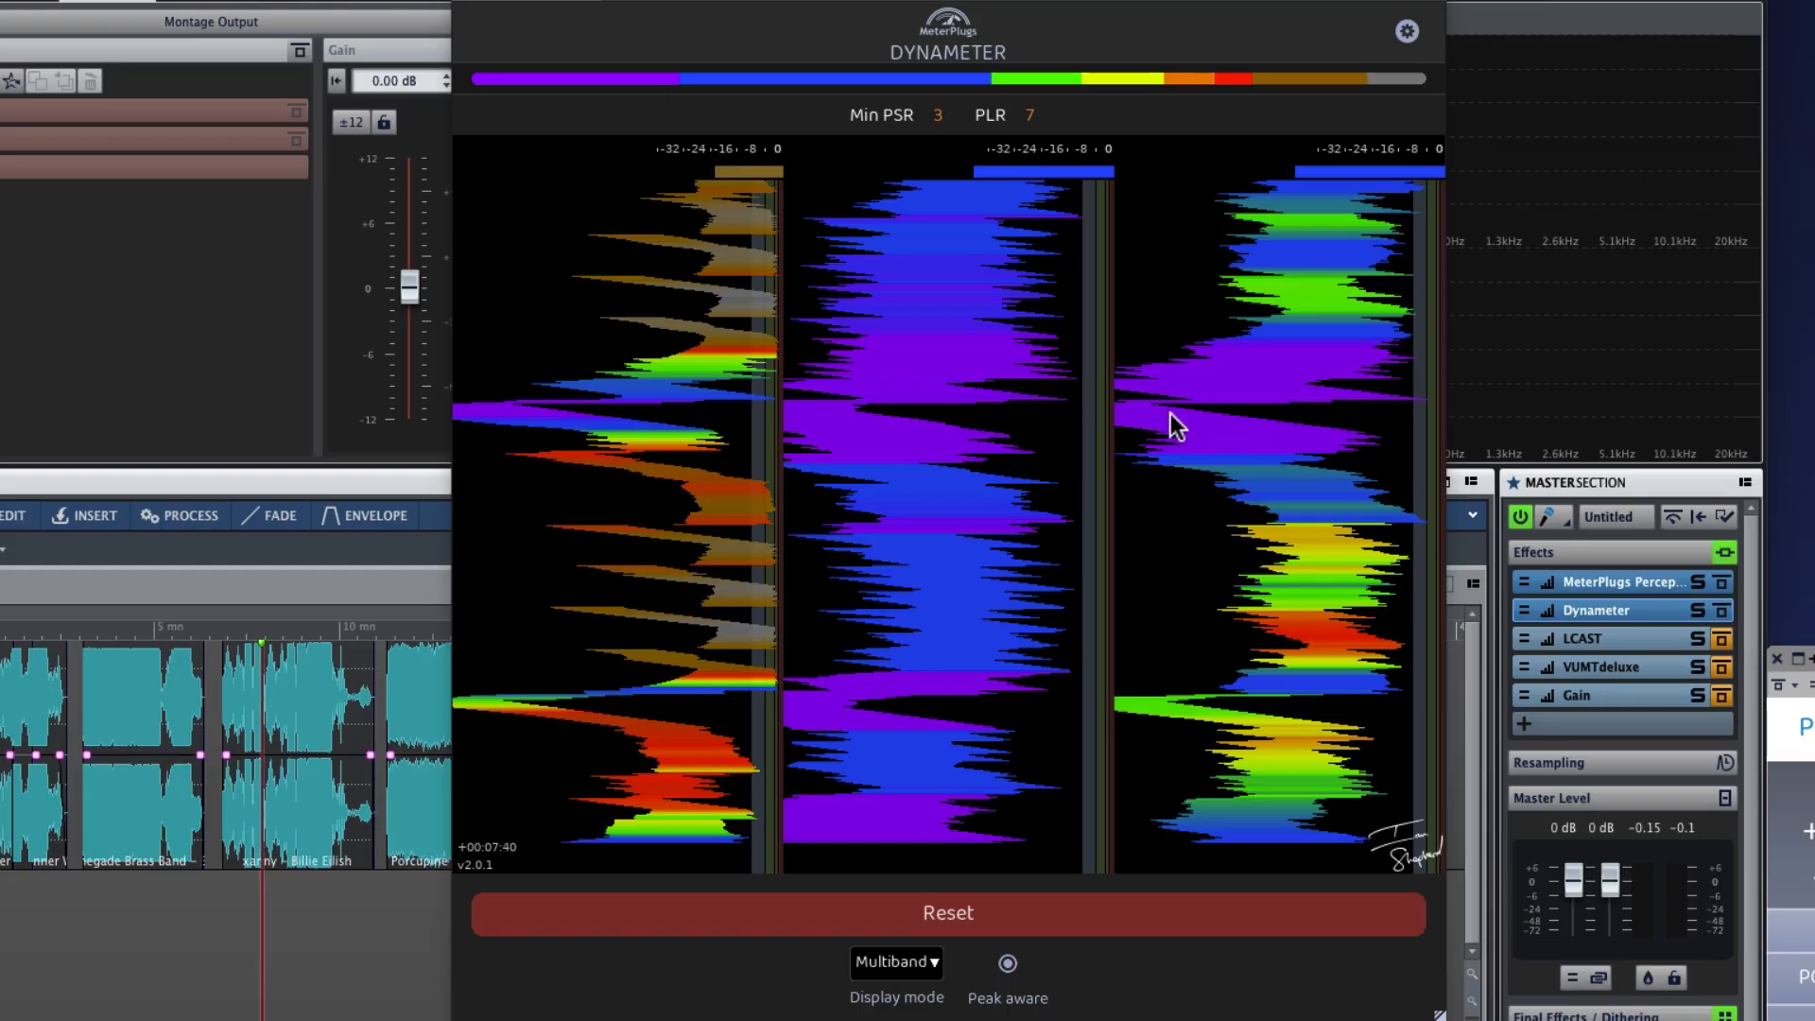